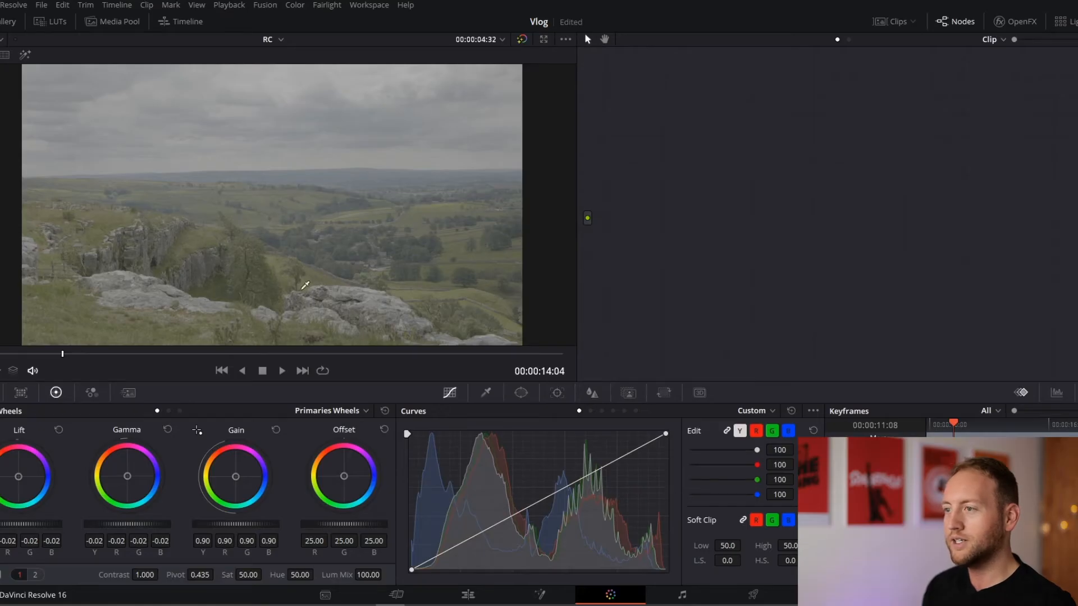
mouse_move(274, 162)
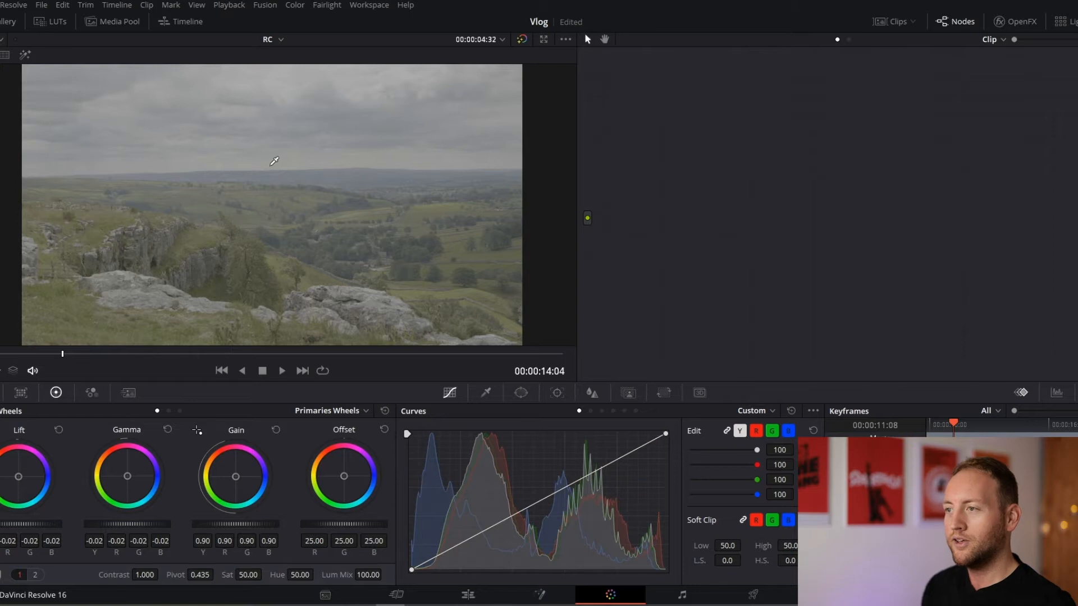
mouse_move(470, 205)
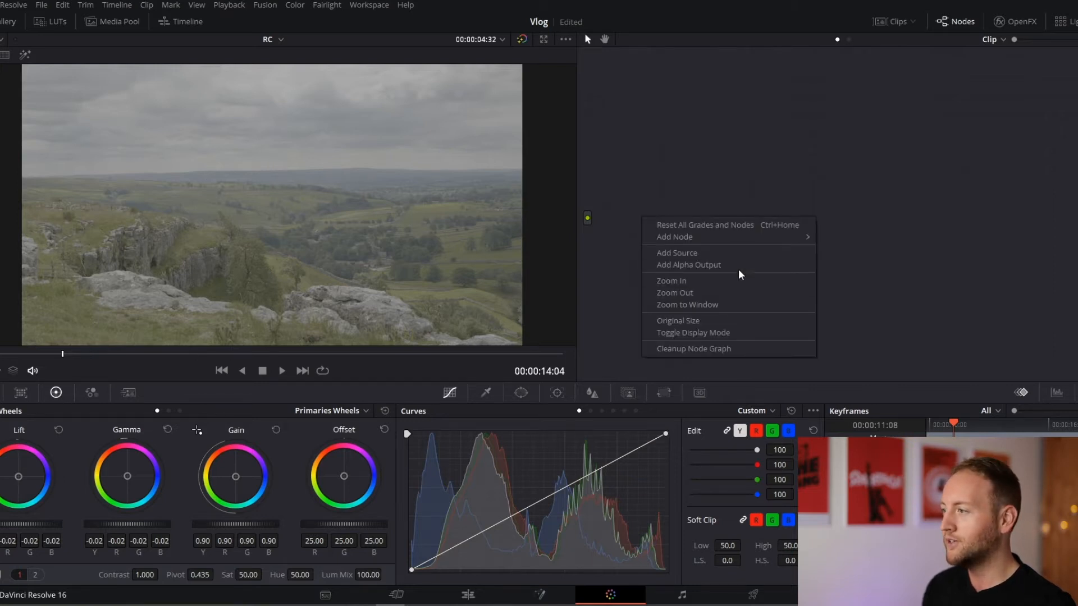
mouse_move(675, 237)
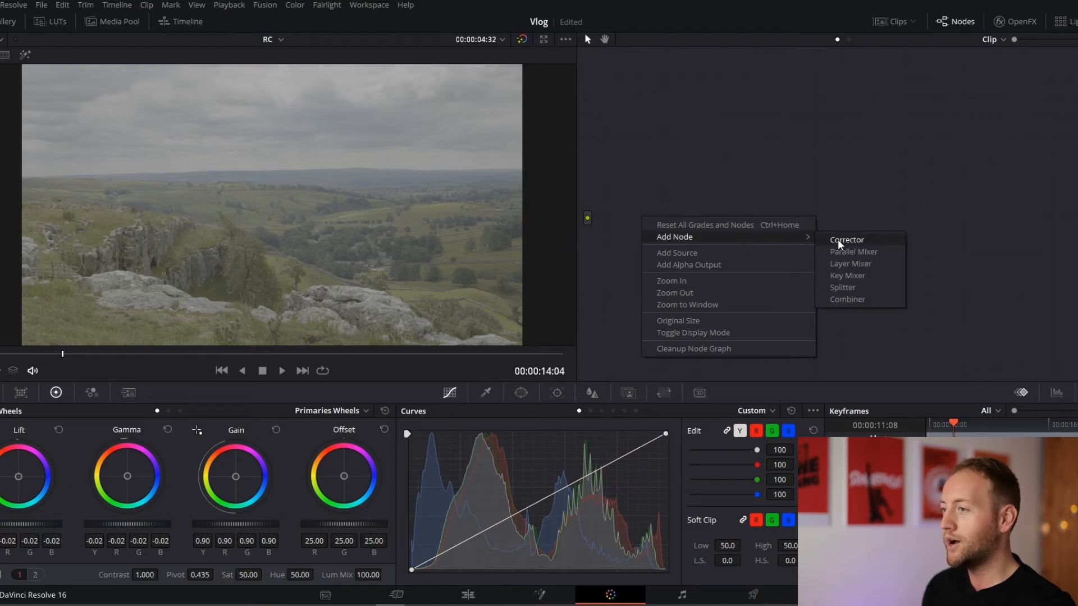
mouse_move(240, 70)
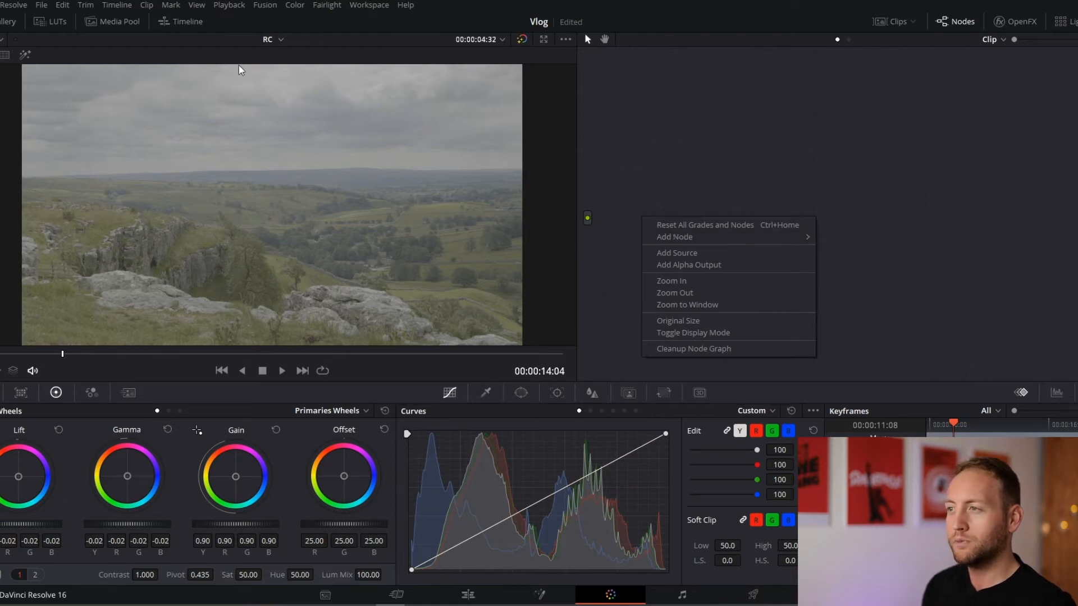
mouse_move(332, 215)
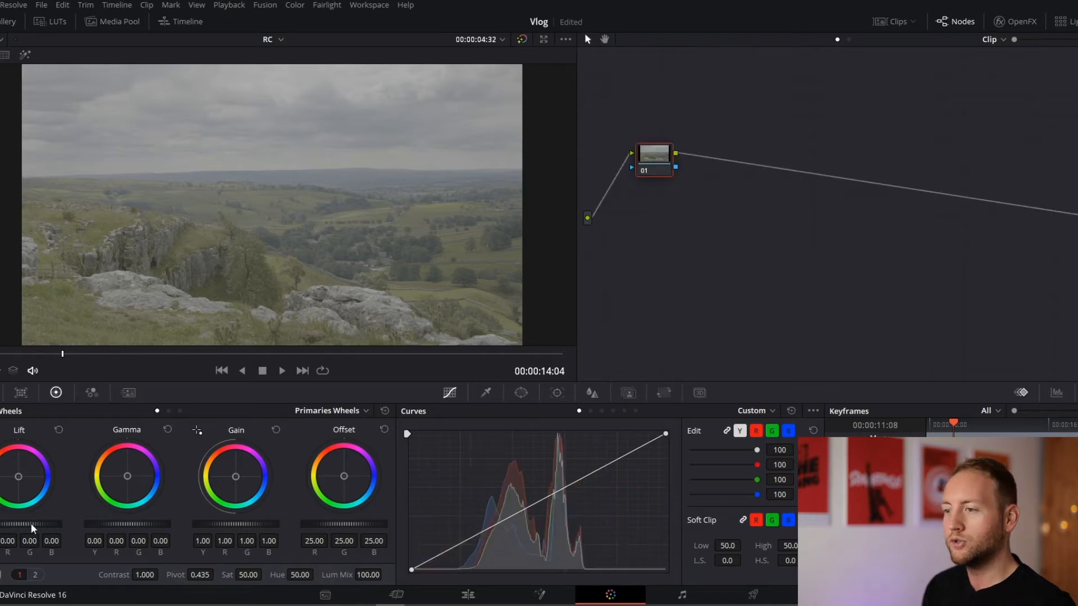
mouse_move(236, 446)
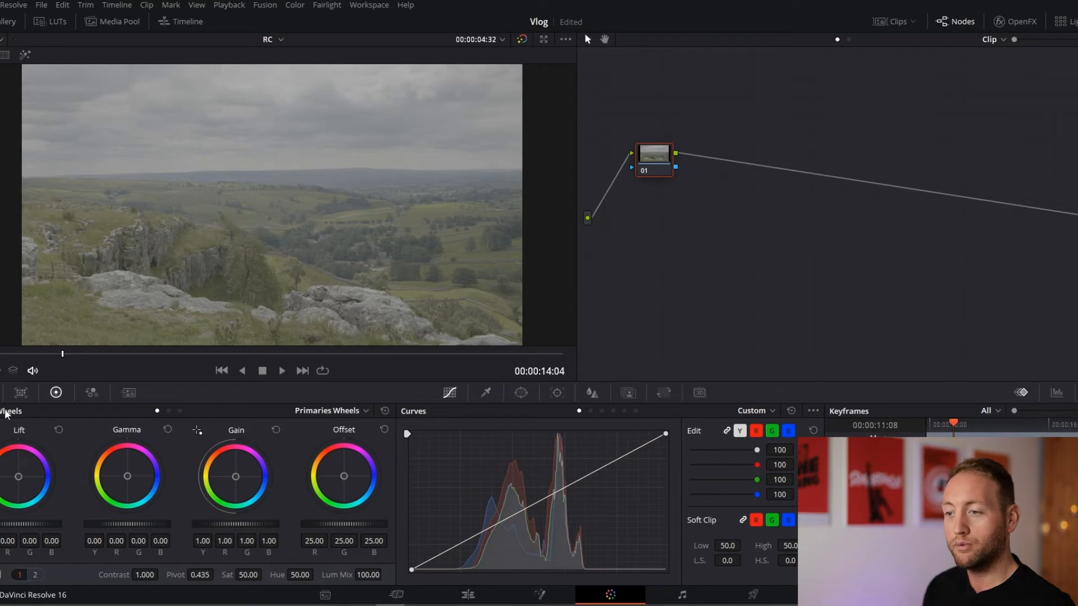
mouse_move(168, 414)
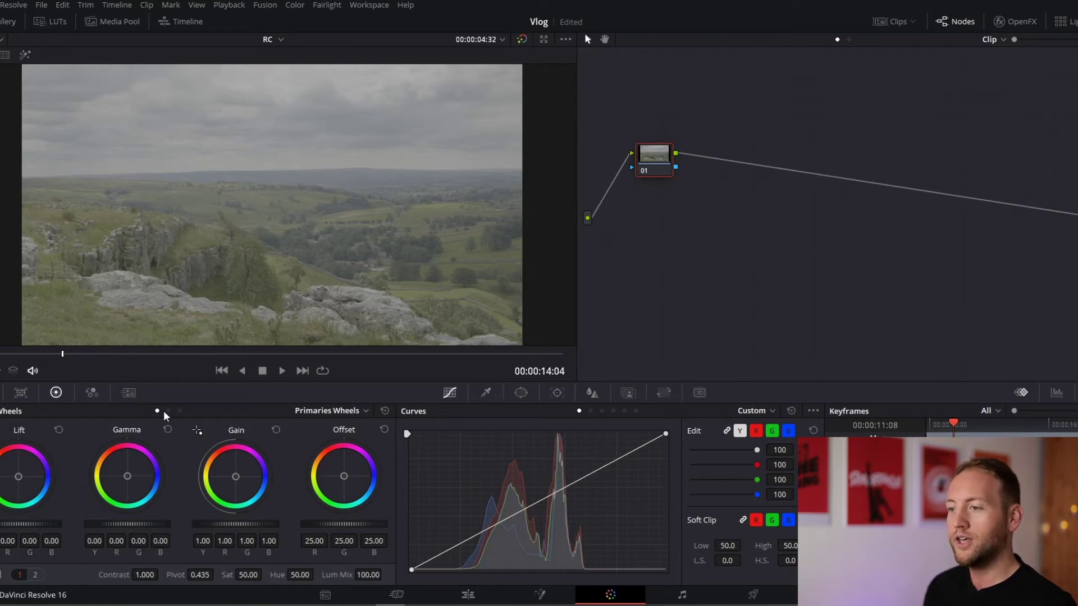
Switch node 01's Color Wheels panel from Primaries to the Log shadow/midtone/highlight wheels.
click(330, 411)
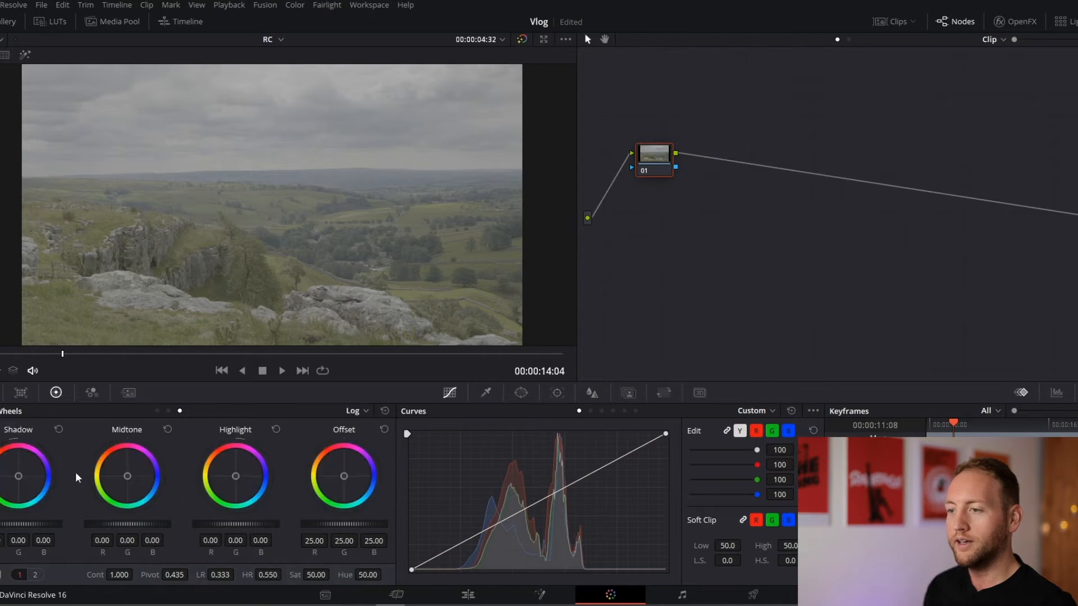
mouse_move(364, 474)
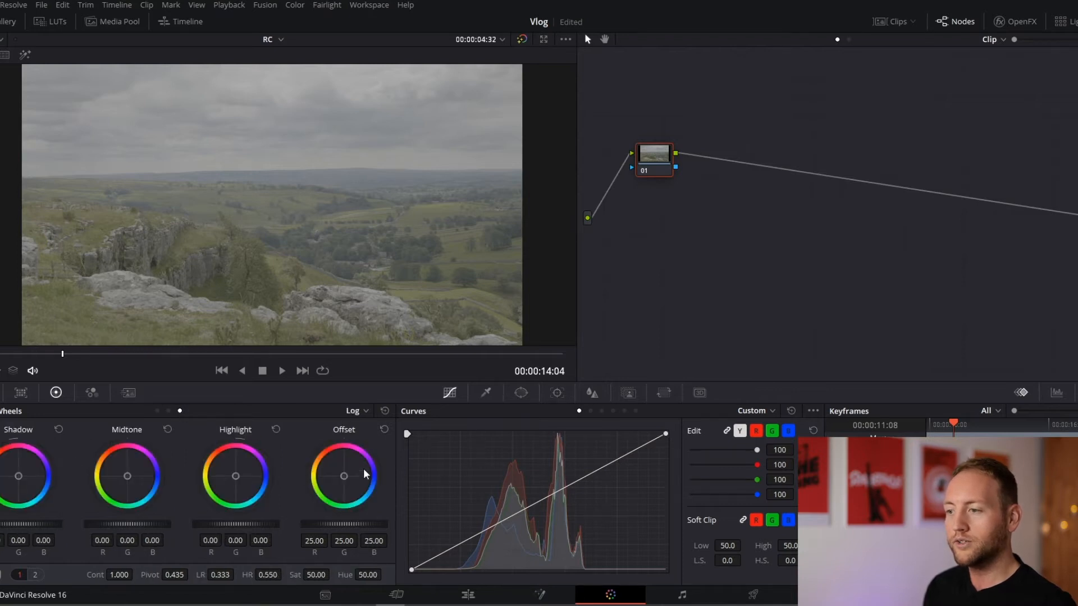
mouse_move(395, 427)
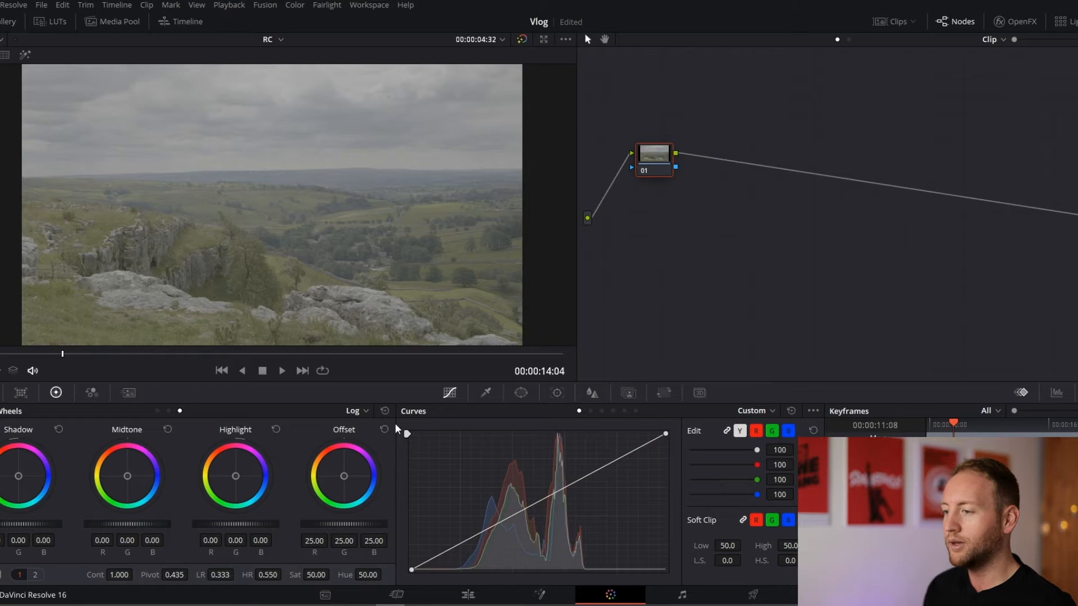
mouse_move(20, 581)
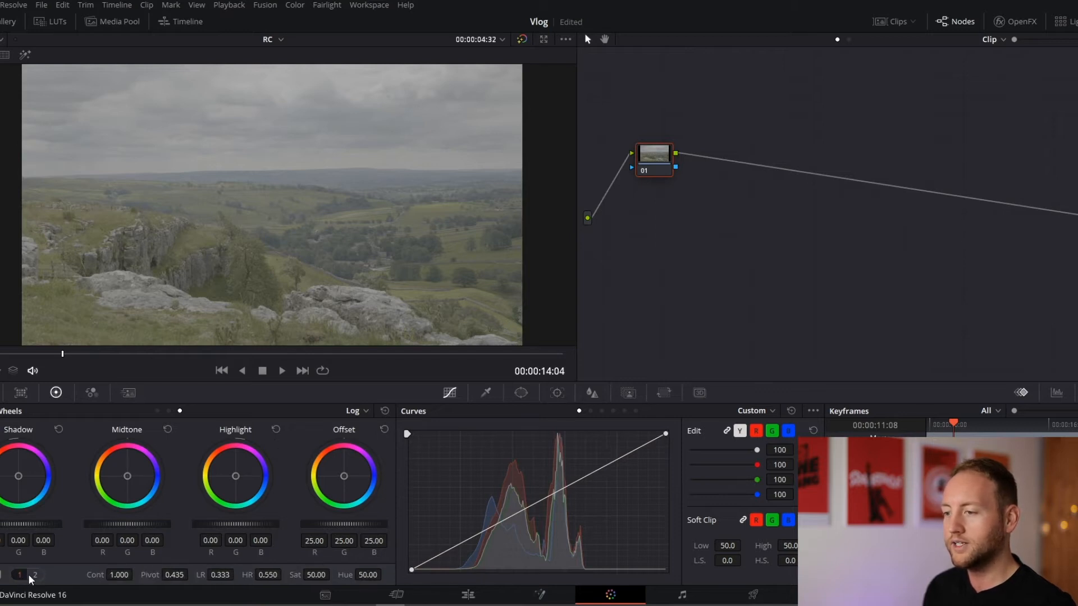
mouse_move(509, 546)
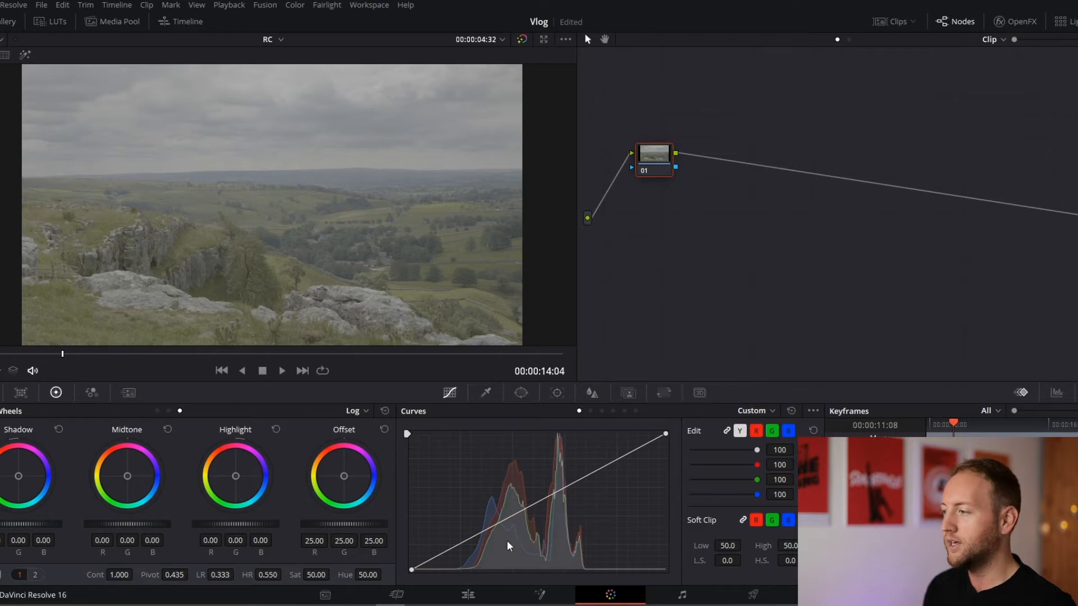
mouse_move(479, 422)
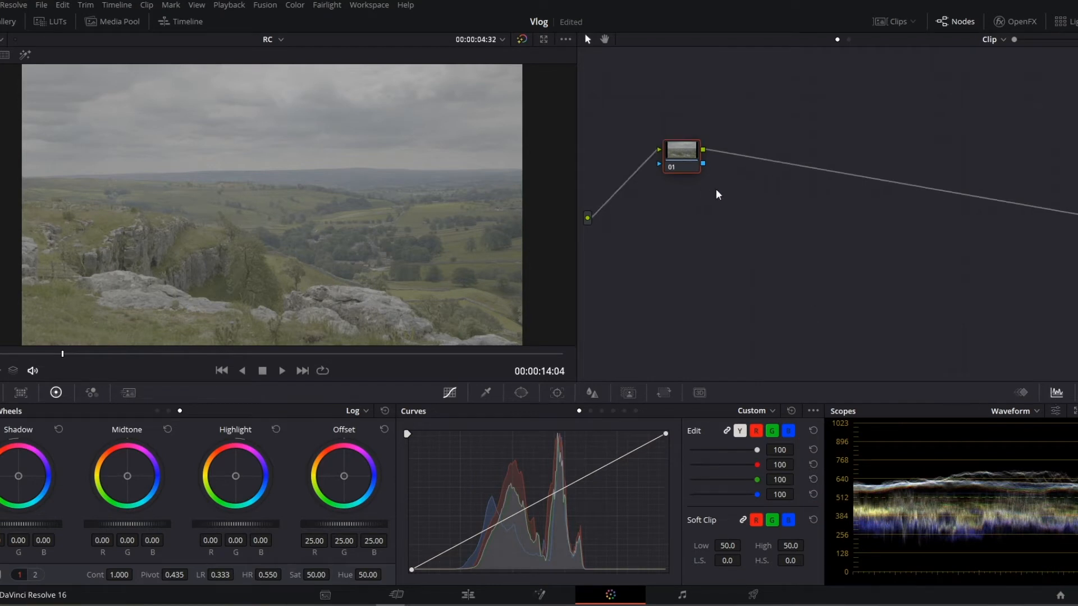
mouse_move(752, 218)
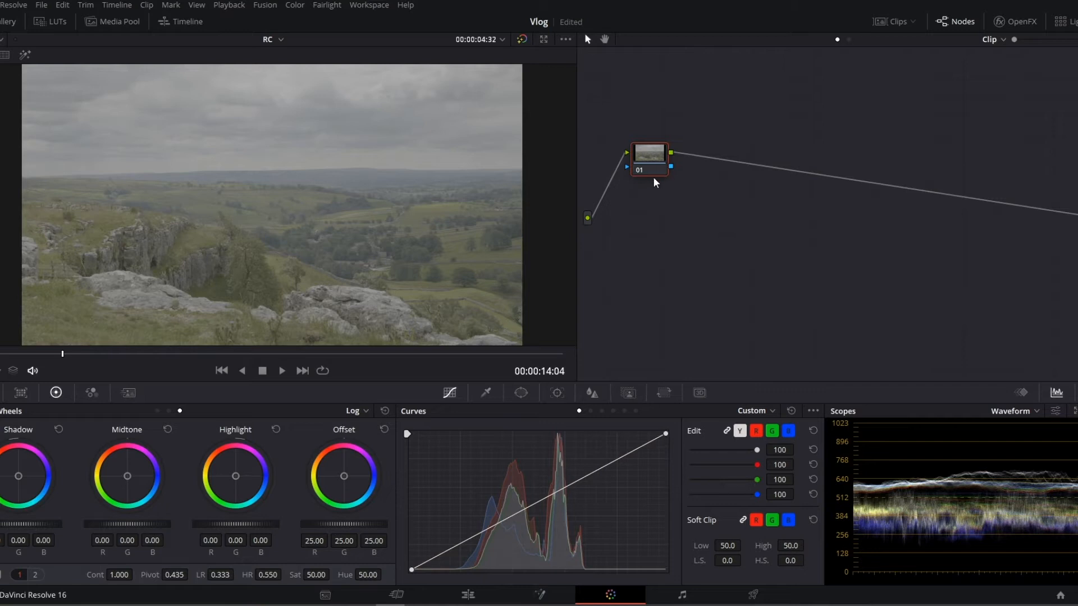
mouse_move(663, 160)
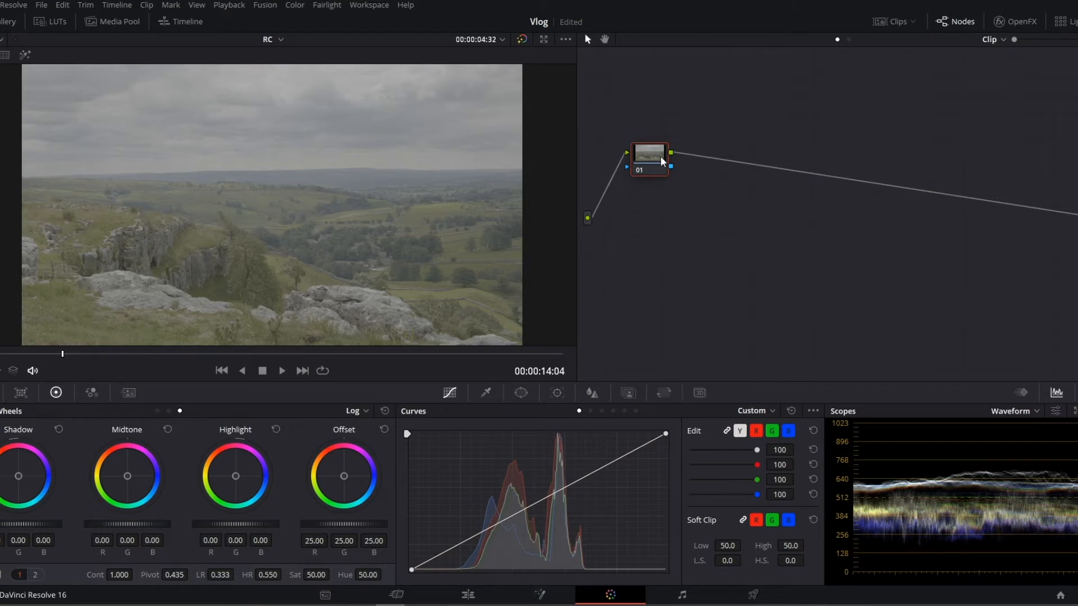
mouse_move(648, 156)
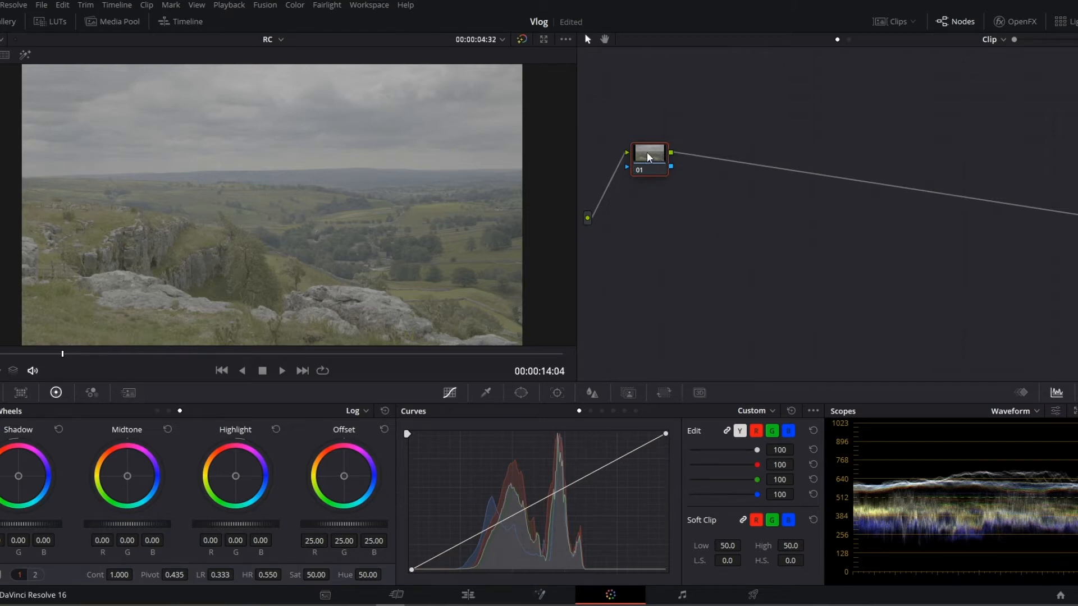
mouse_move(665, 216)
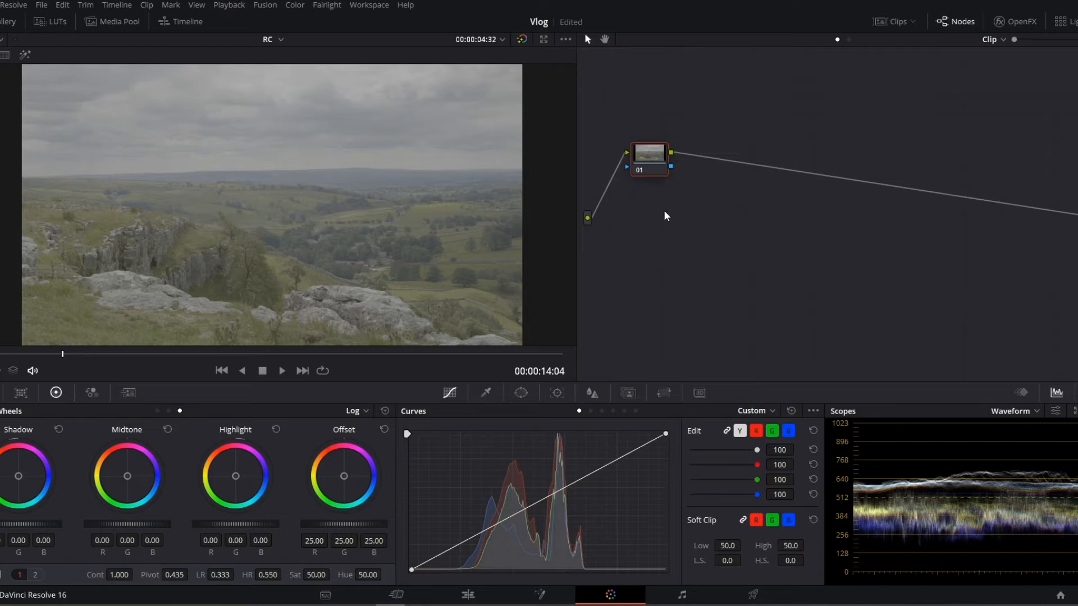
mouse_move(657, 162)
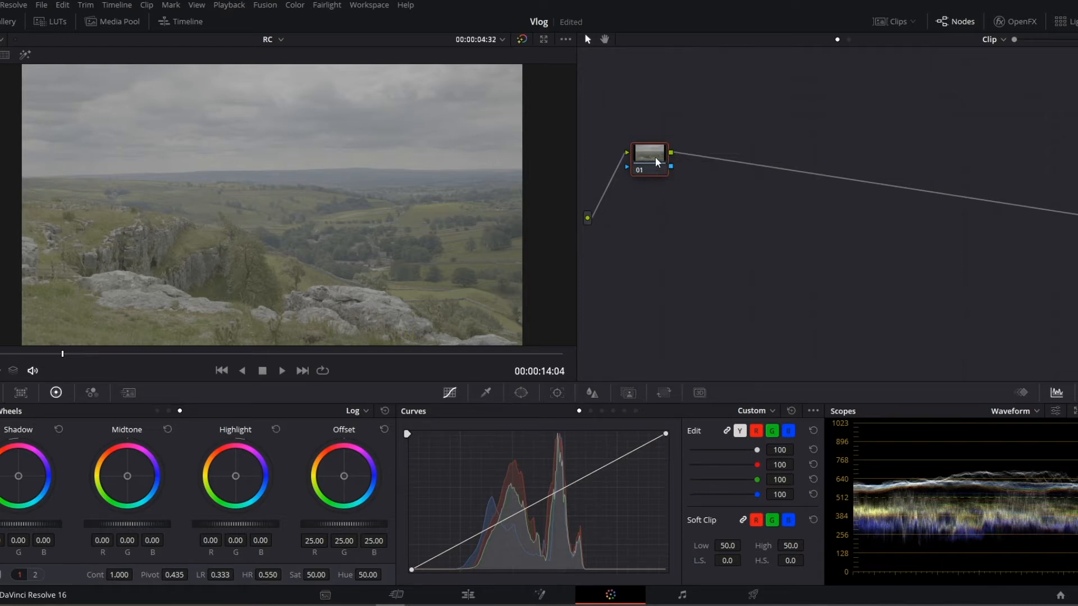
right_click(651, 159)
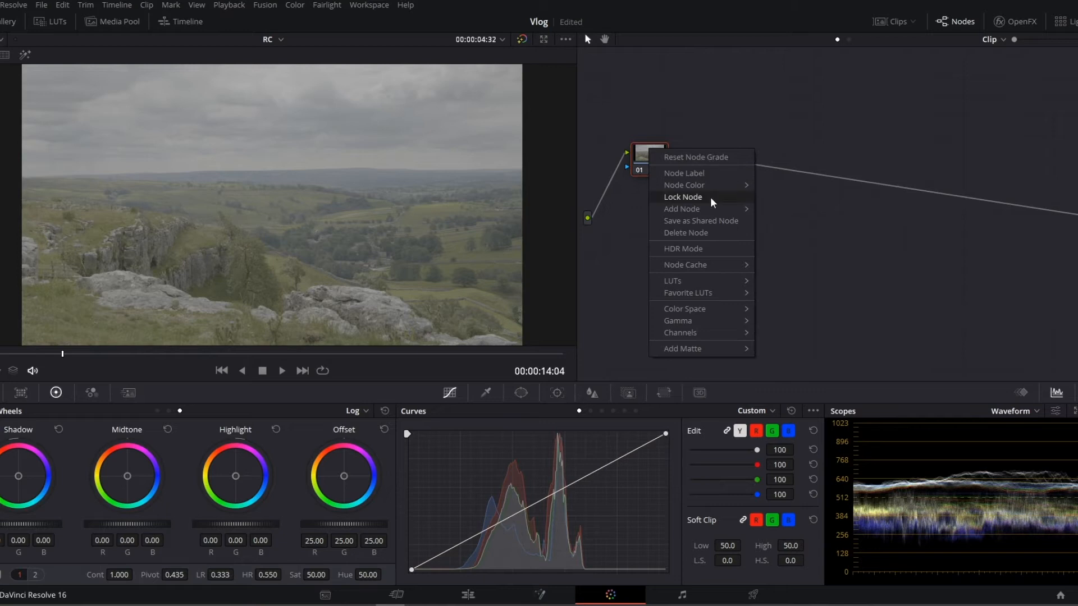
click(682, 209)
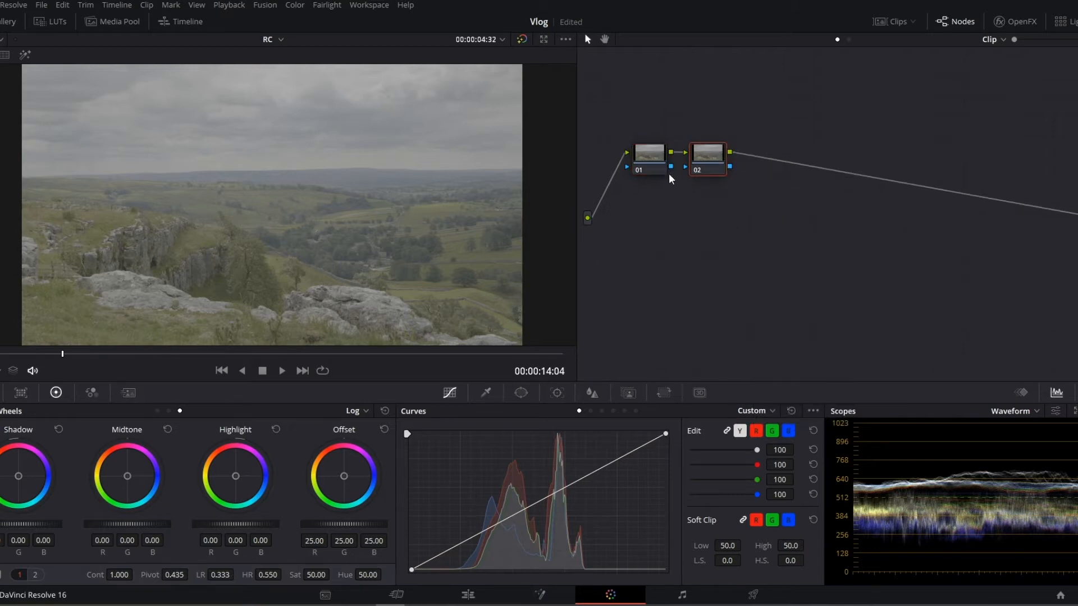
mouse_move(713, 155)
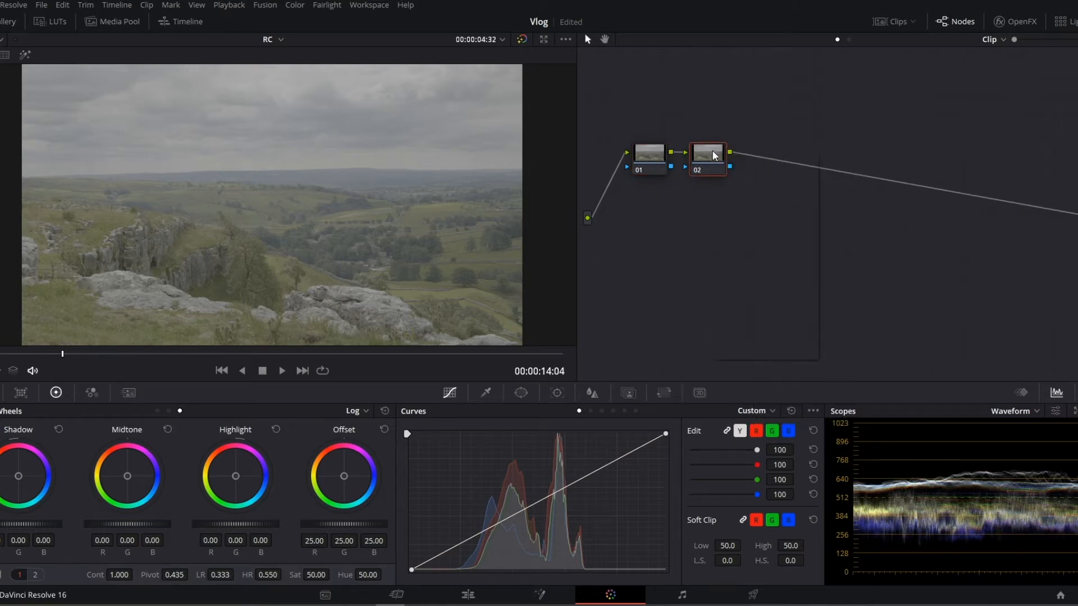
right_click(706, 155)
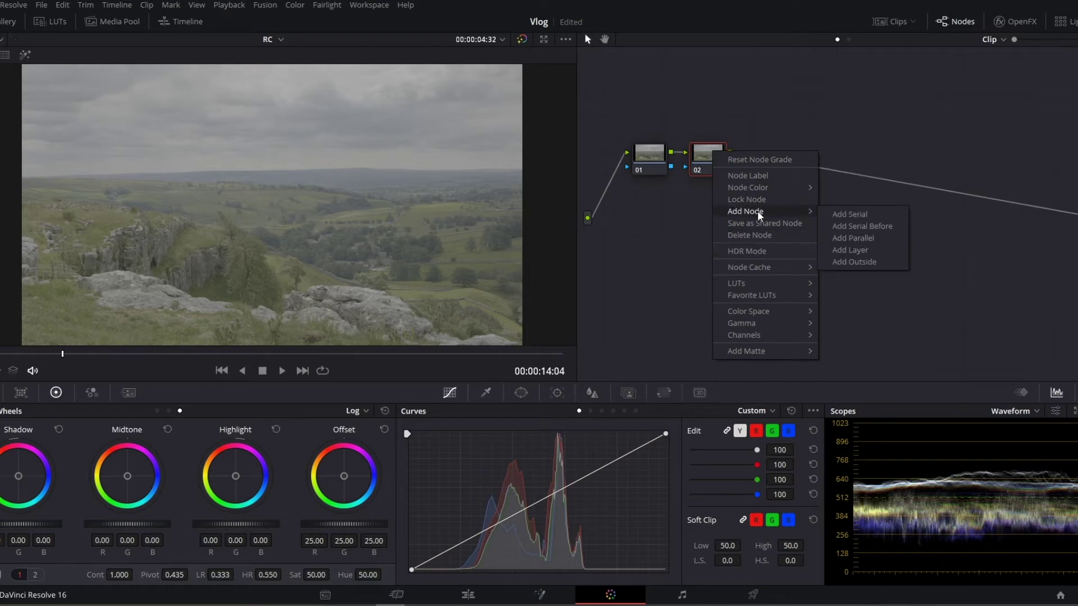
mouse_move(766, 200)
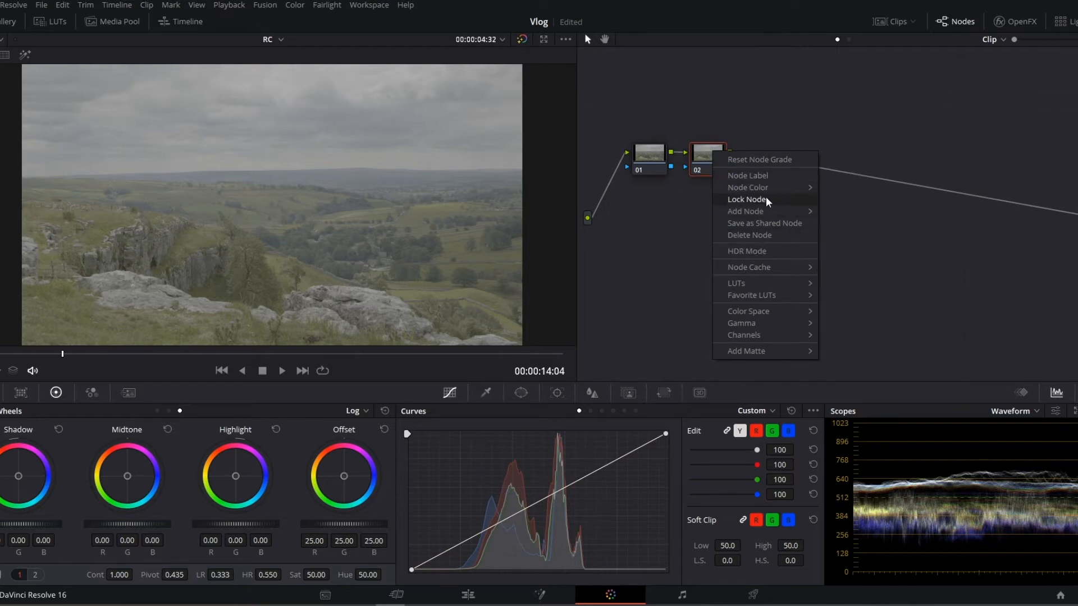
click(746, 211)
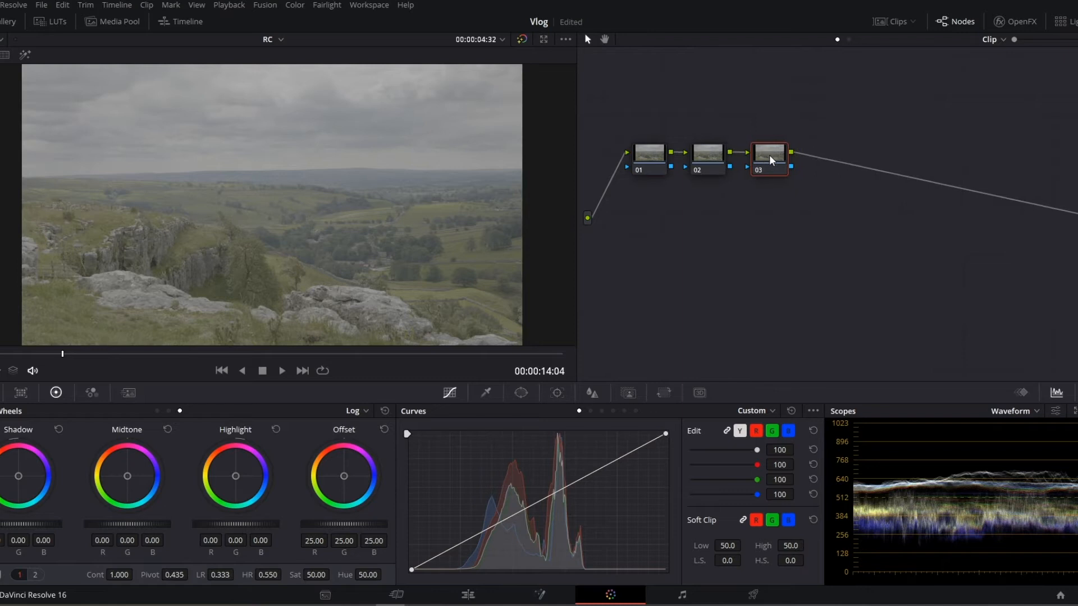
click(648, 155)
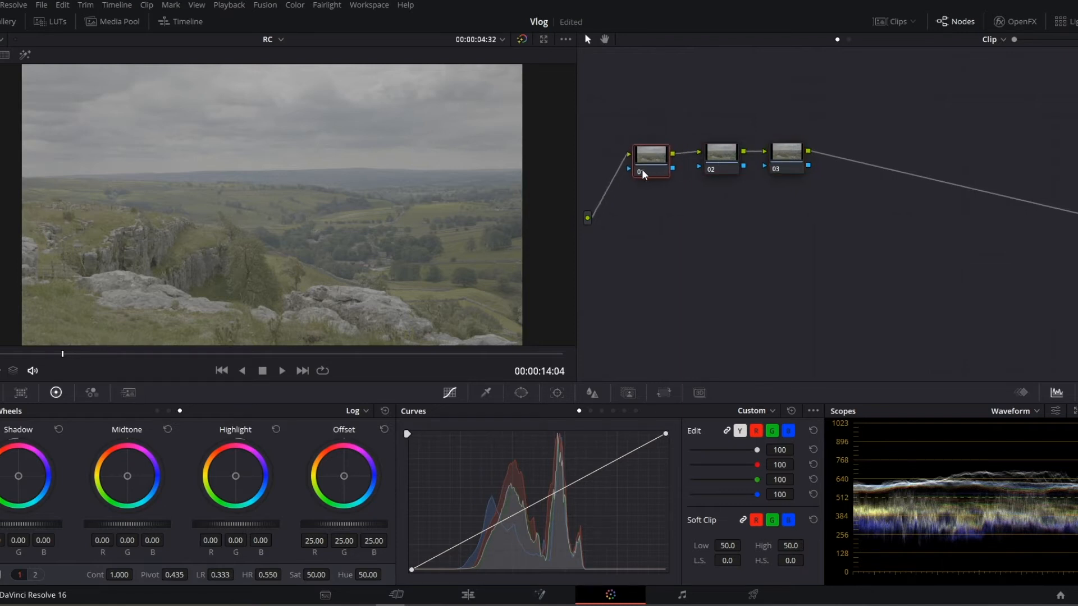
click(716, 152)
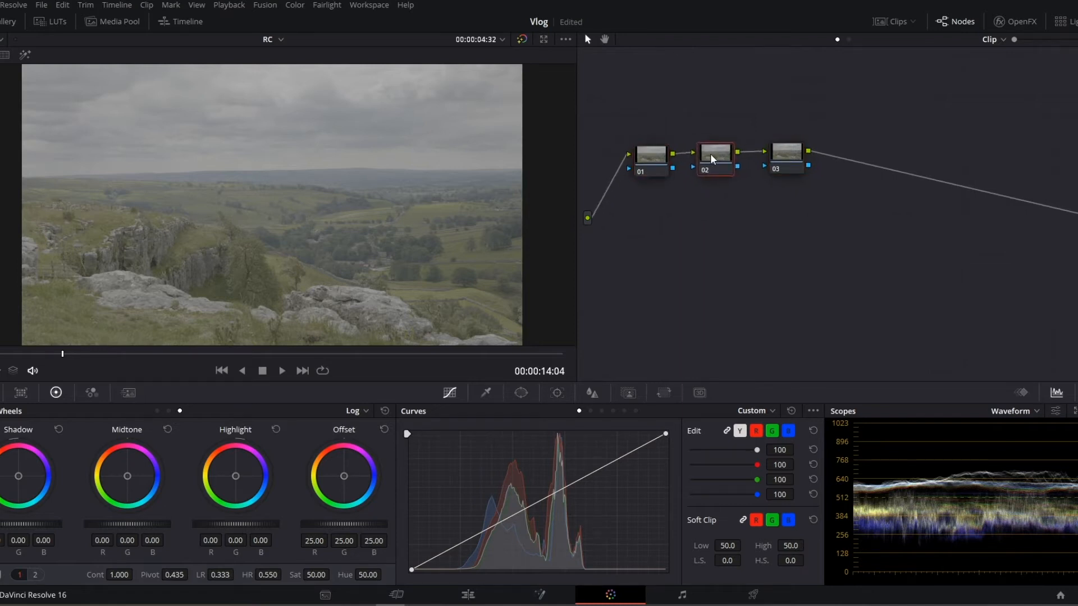
click(651, 154)
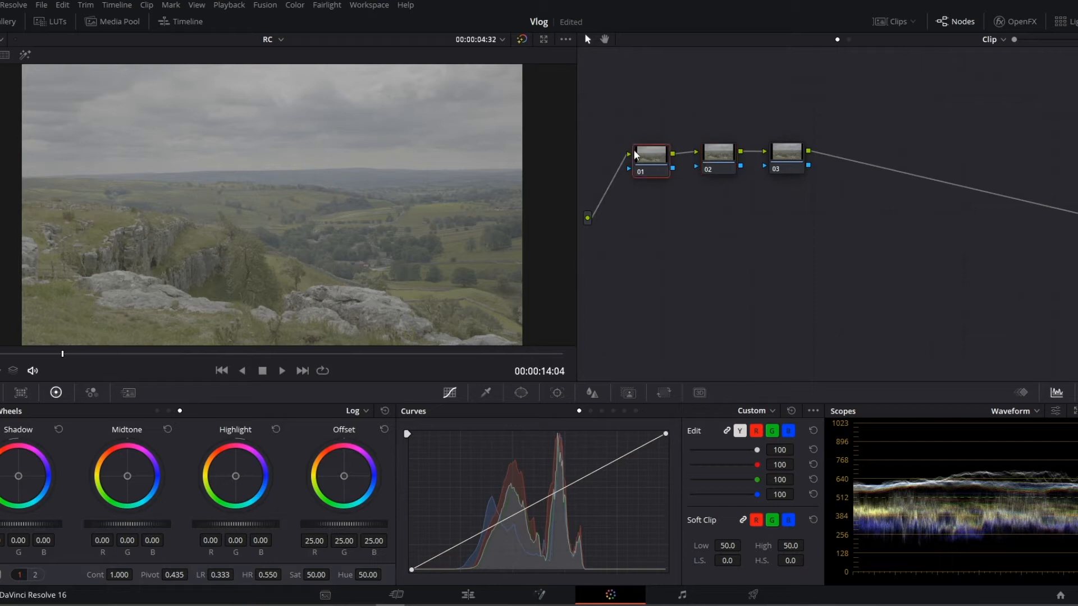
right_click(649, 154)
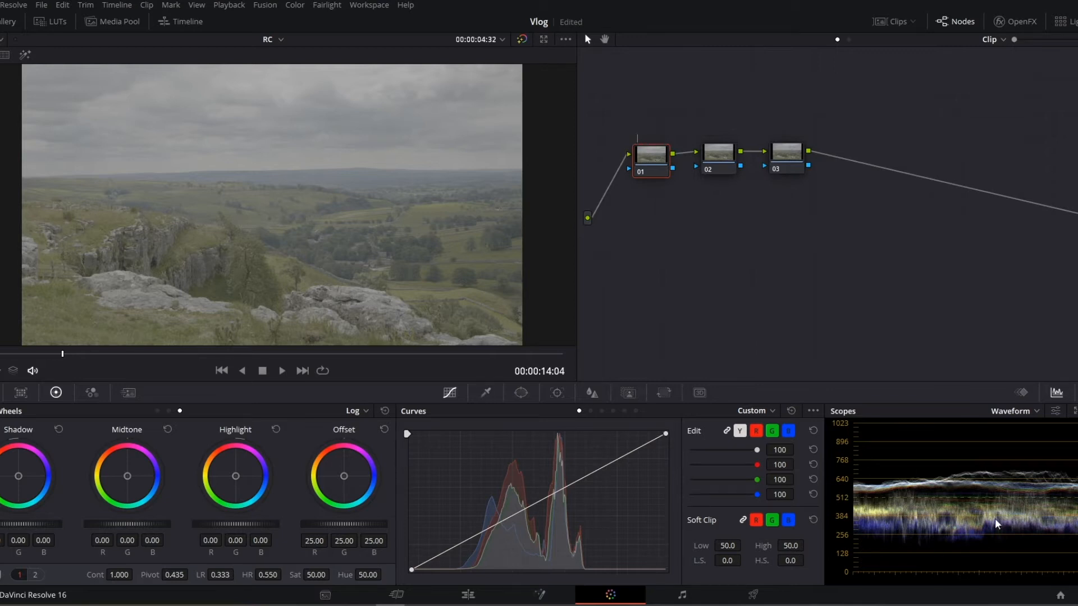
mouse_move(974, 452)
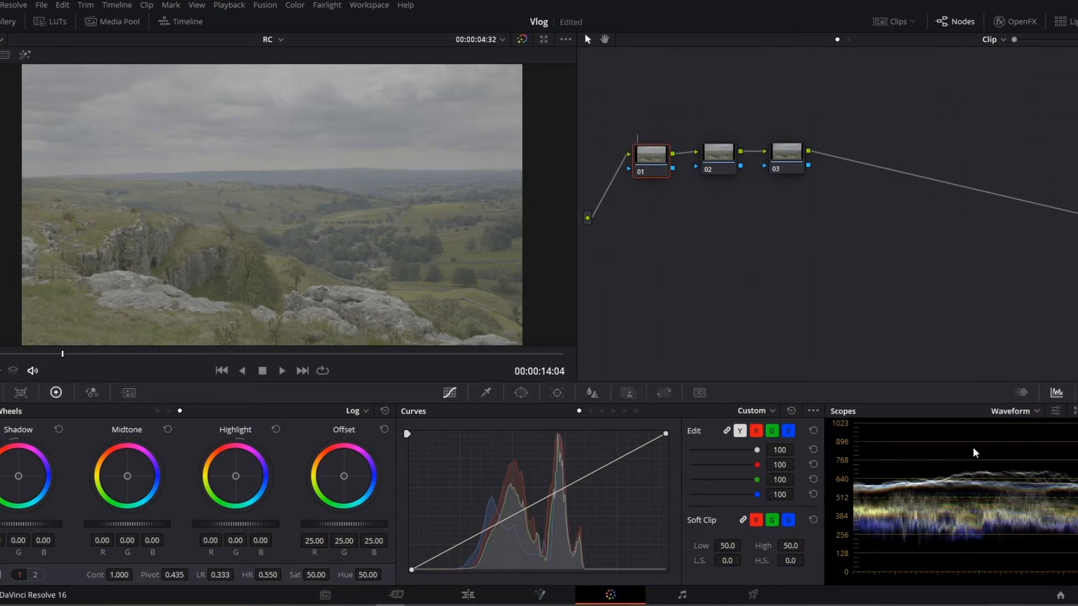
mouse_move(885, 499)
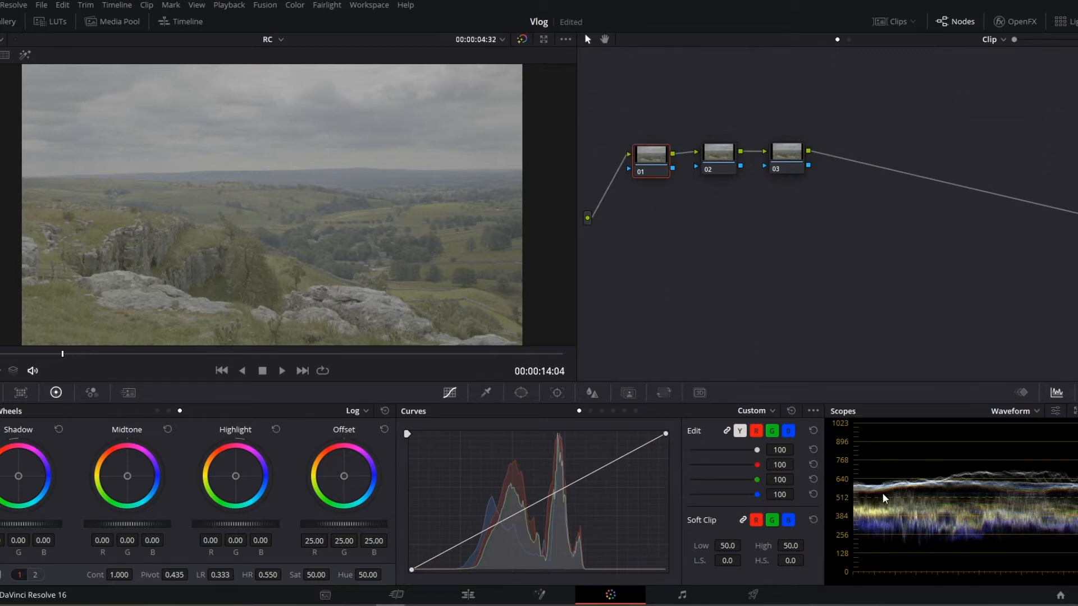
mouse_move(918, 522)
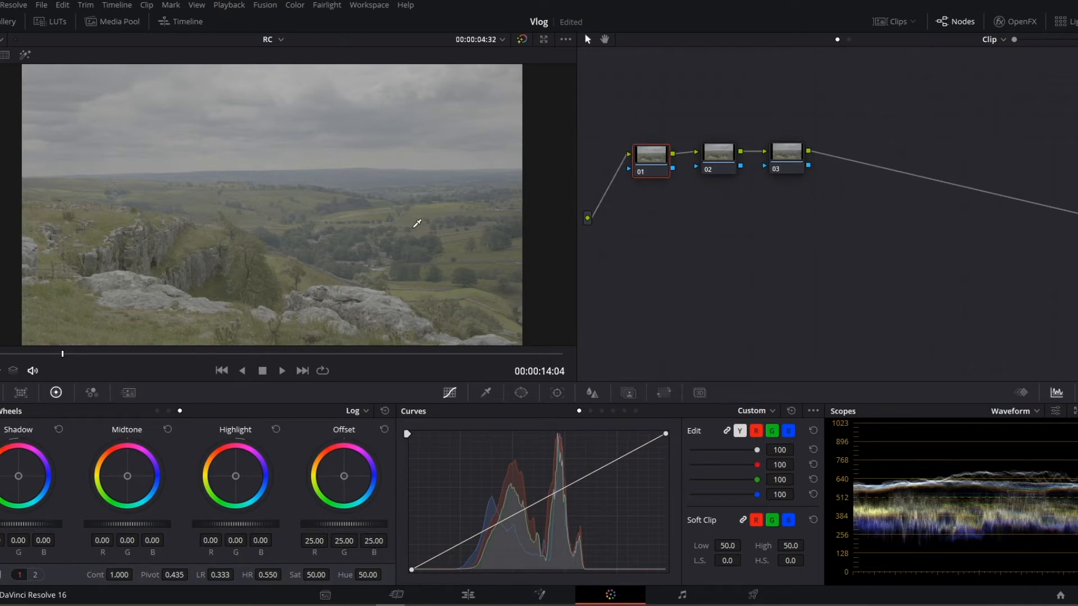
mouse_move(607, 268)
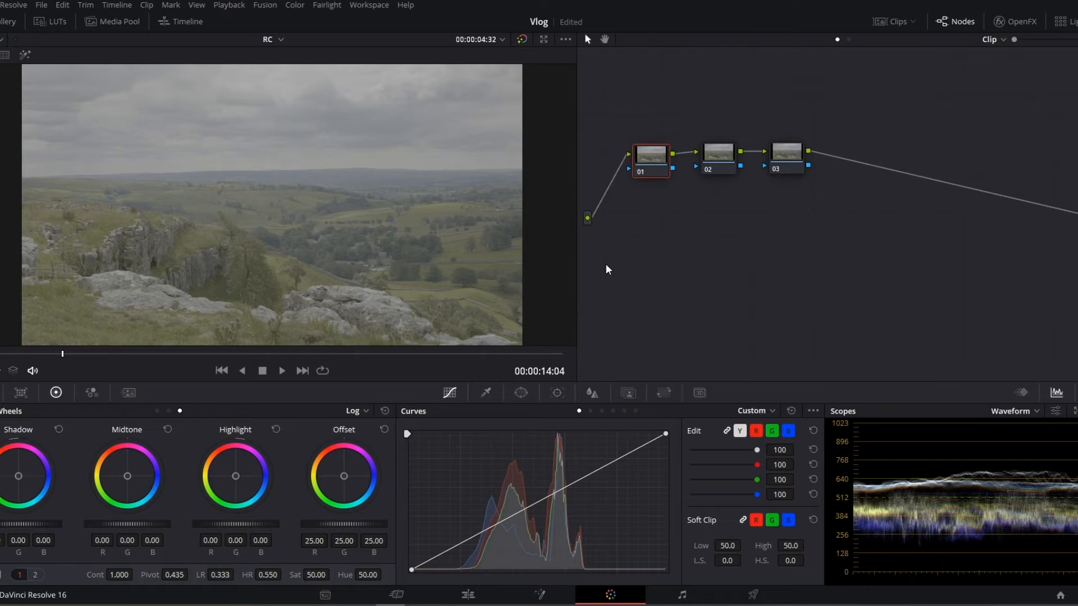
mouse_move(992, 510)
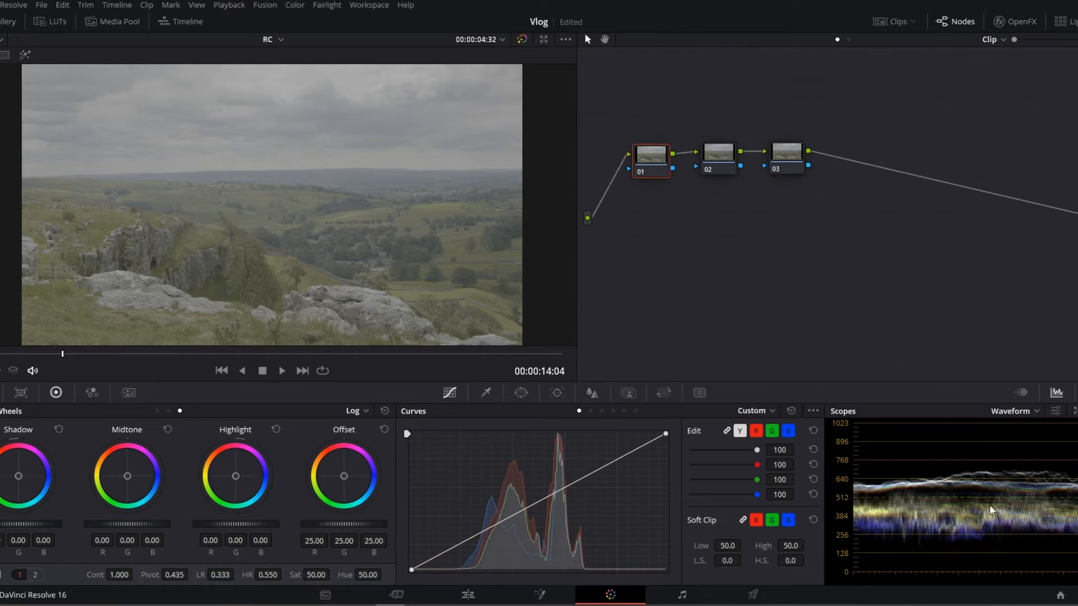
mouse_move(642, 146)
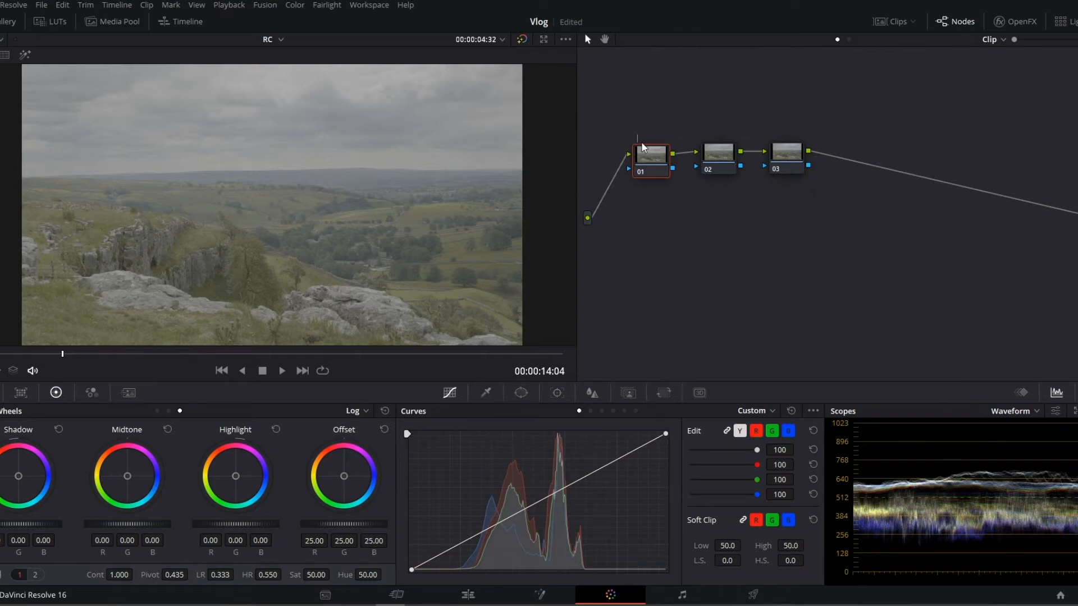
mouse_move(651, 164)
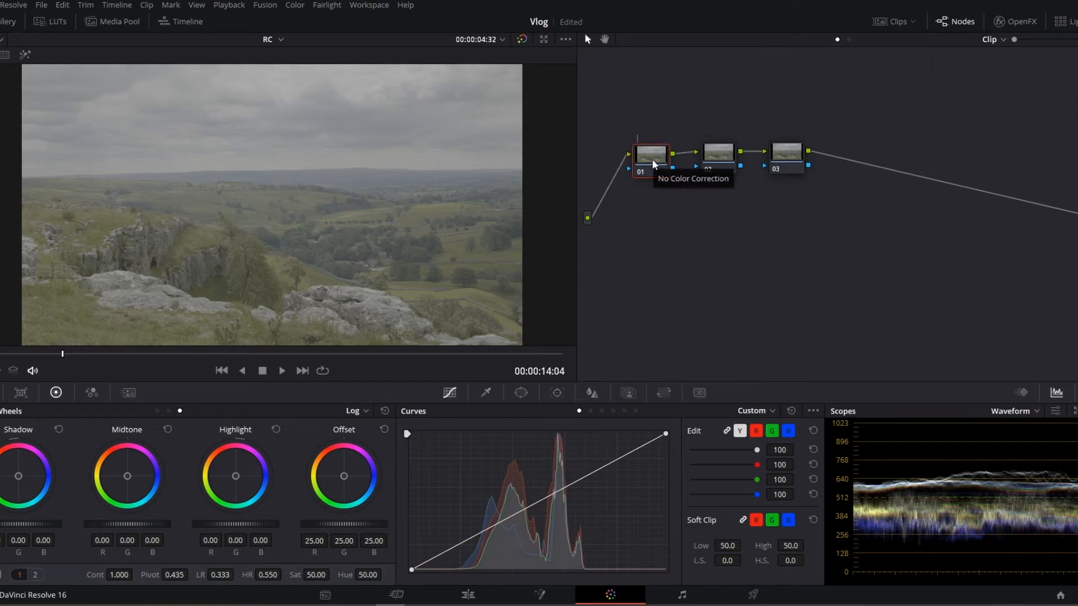
mouse_move(153, 403)
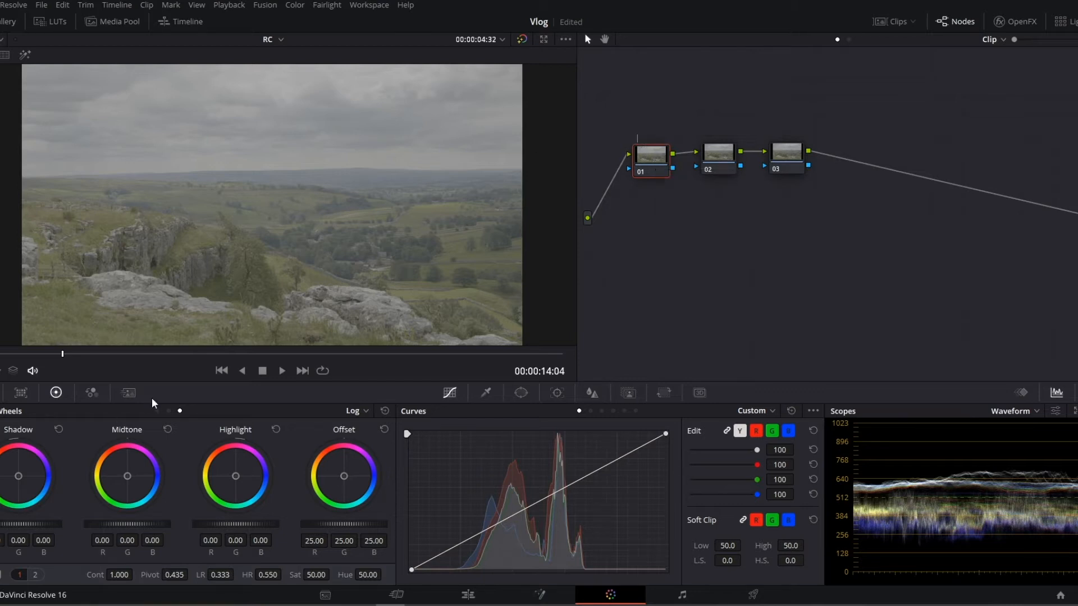
Restore the Primaries wheels and label nodes Lift/gain, Gamma and Balance, then return to Lift/gain.
click(353, 411)
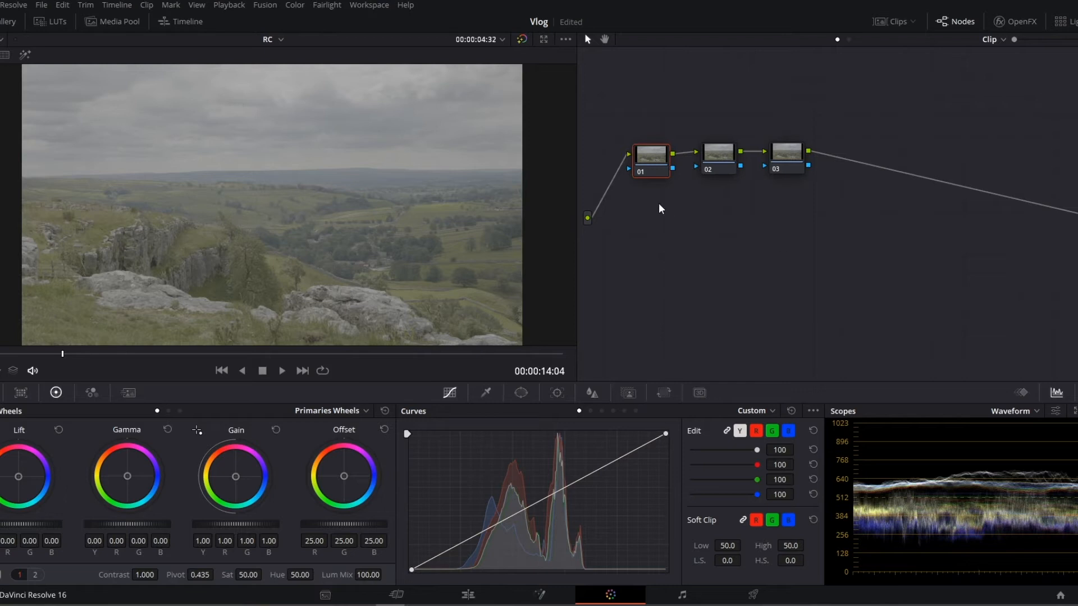
mouse_move(665, 175)
text(Lift/H)
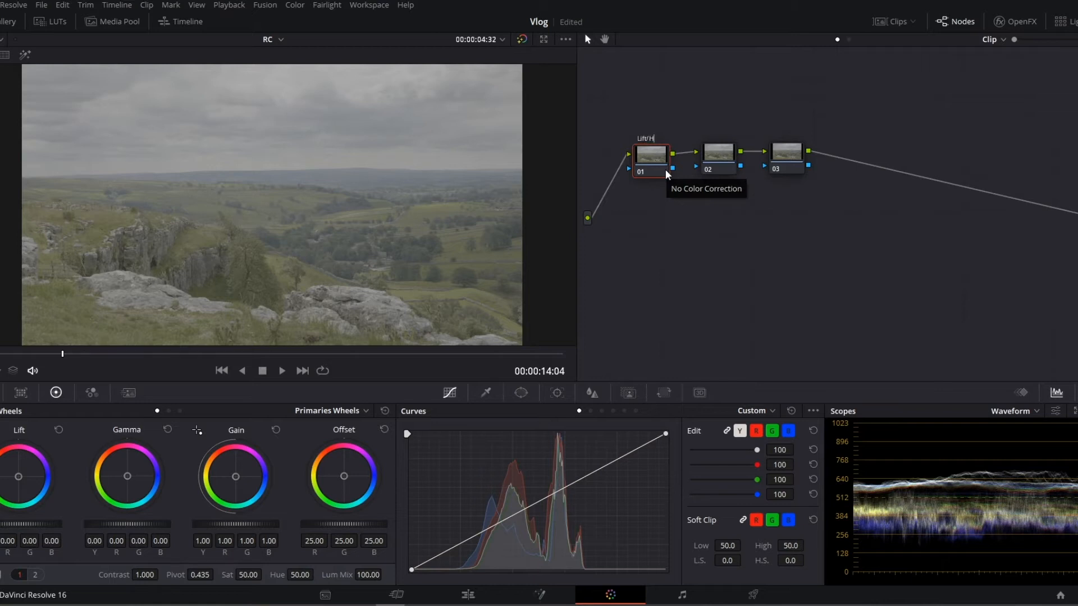
mouse_move(684, 188)
text(gain)
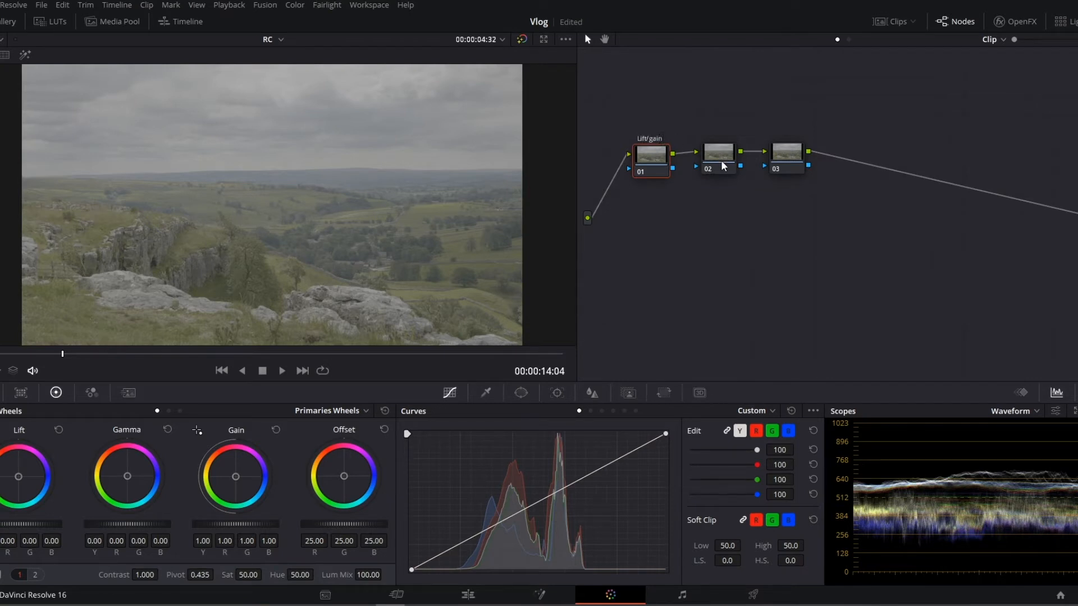
click(718, 153)
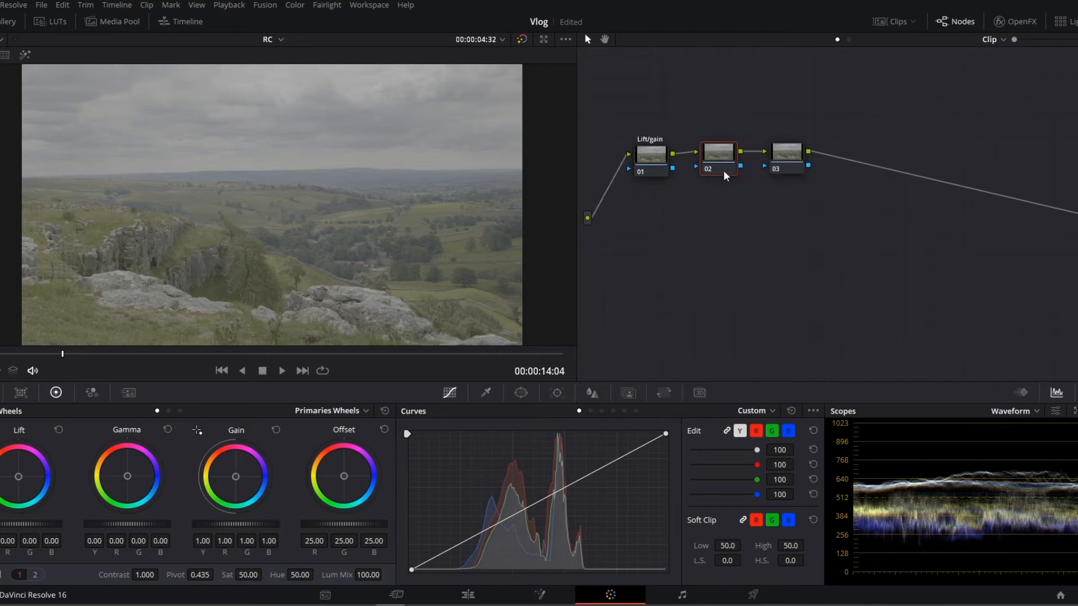
mouse_move(717, 157)
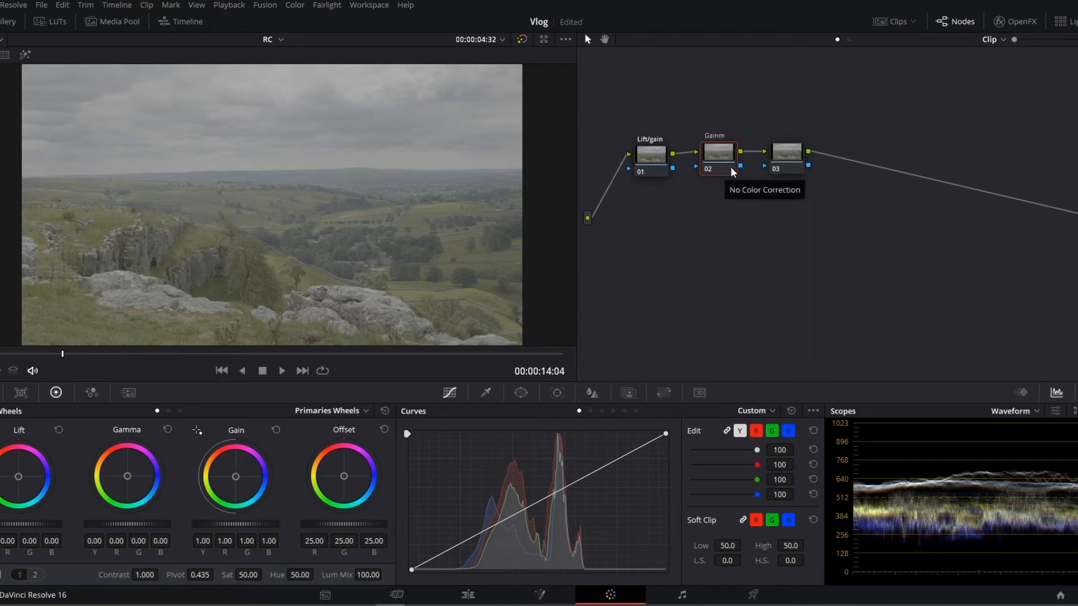
right_click(786, 151)
text(Balance)
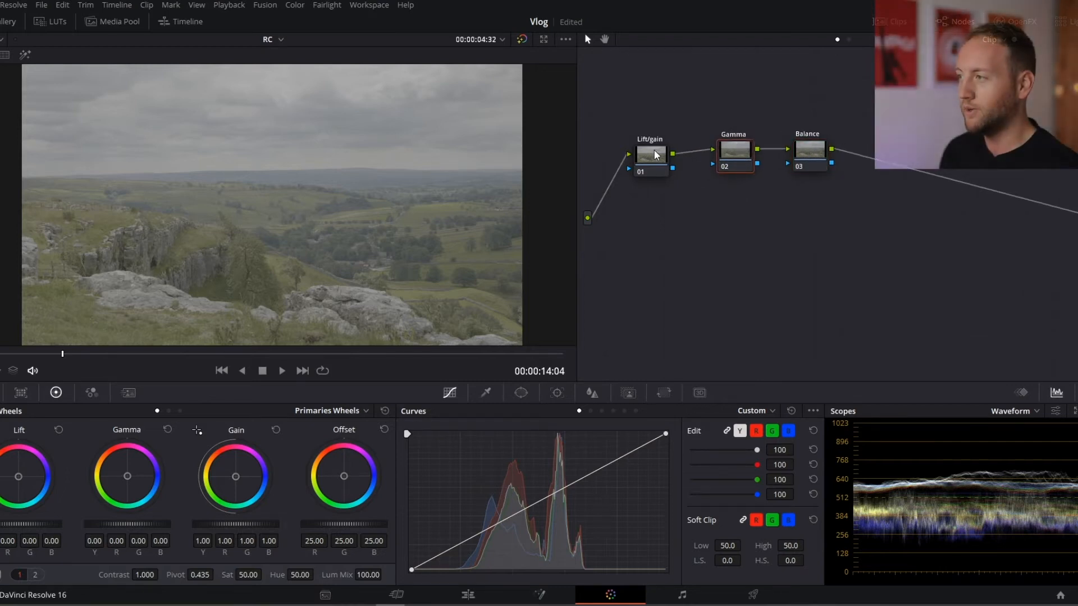
click(657, 149)
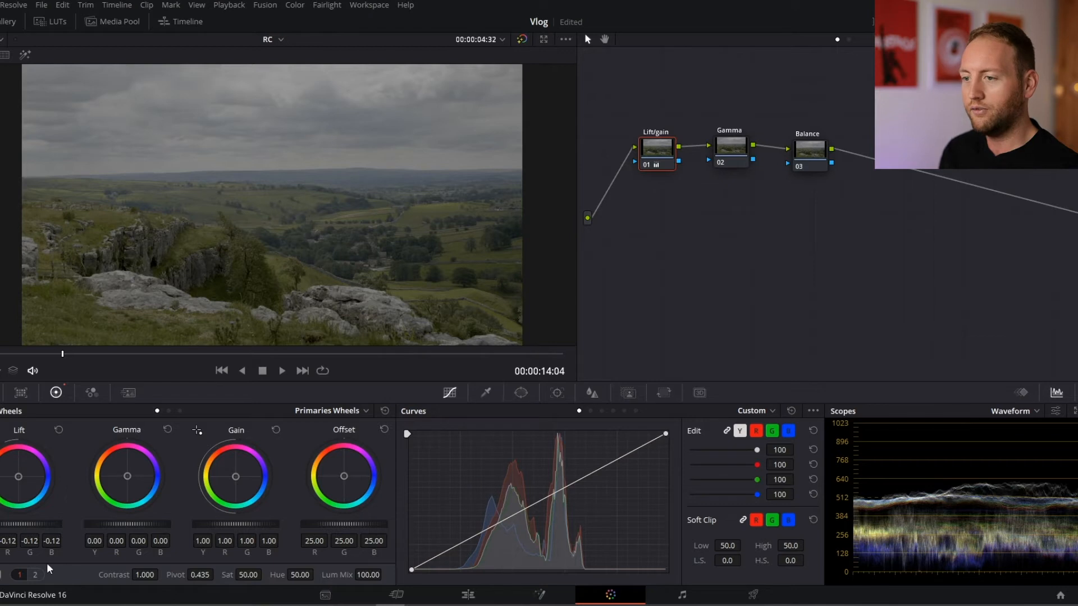
mouse_move(296, 233)
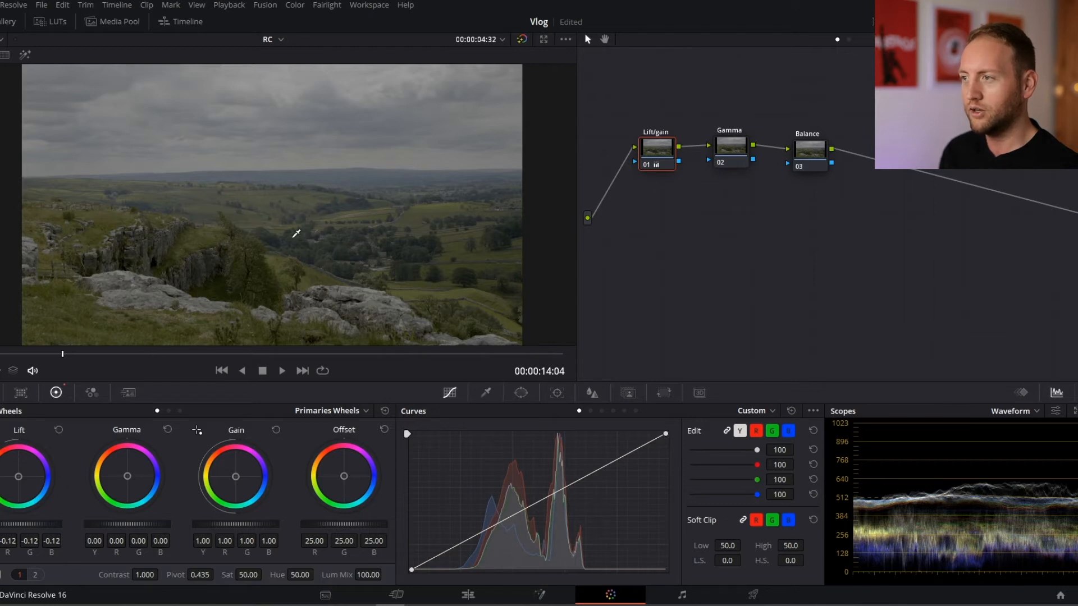
mouse_move(253, 522)
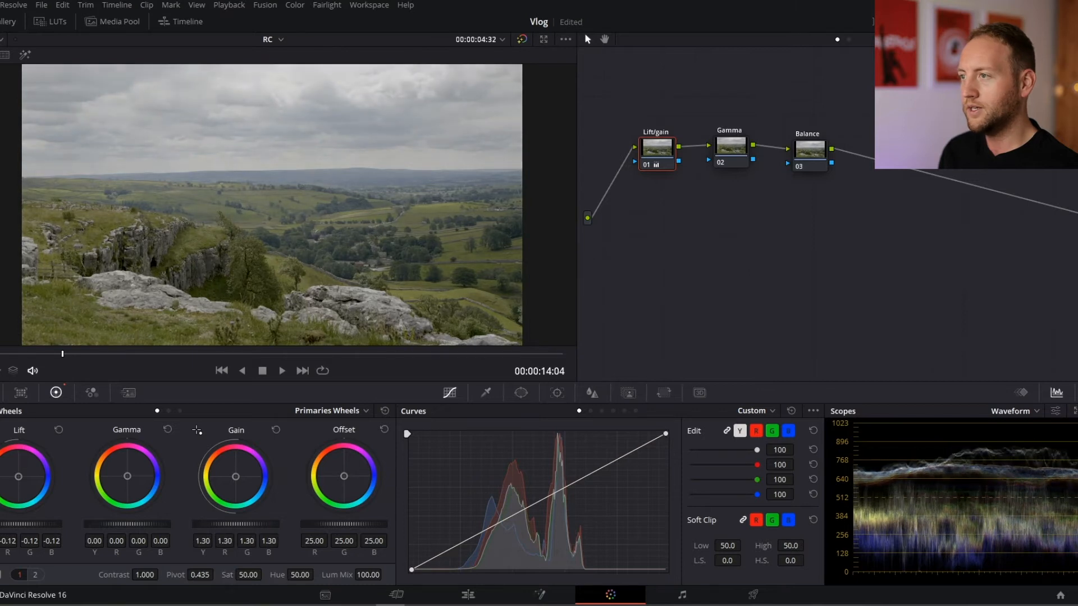
mouse_move(1011, 448)
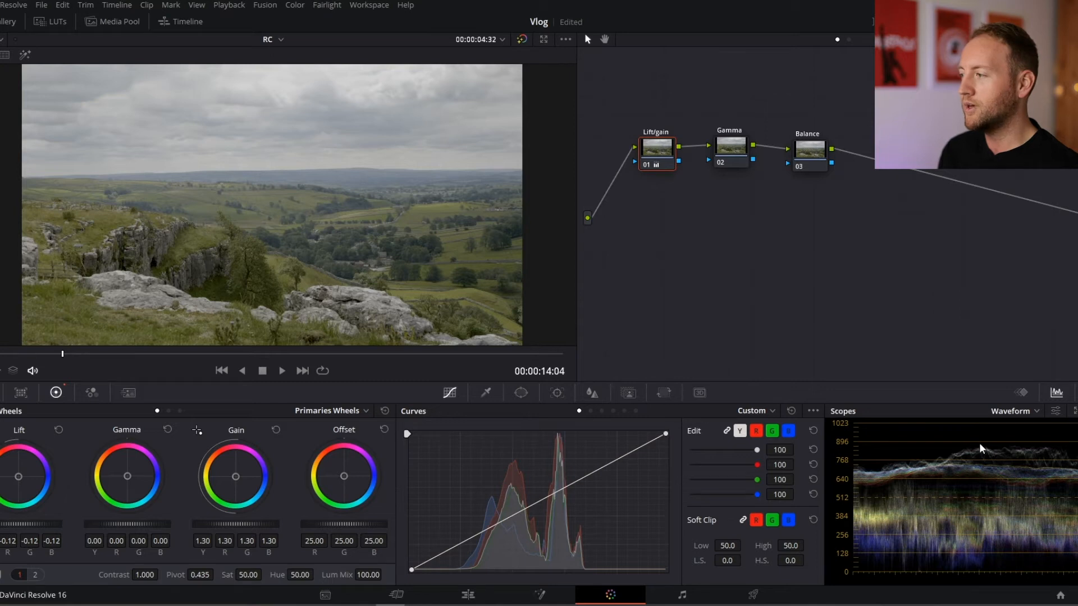
mouse_move(327, 66)
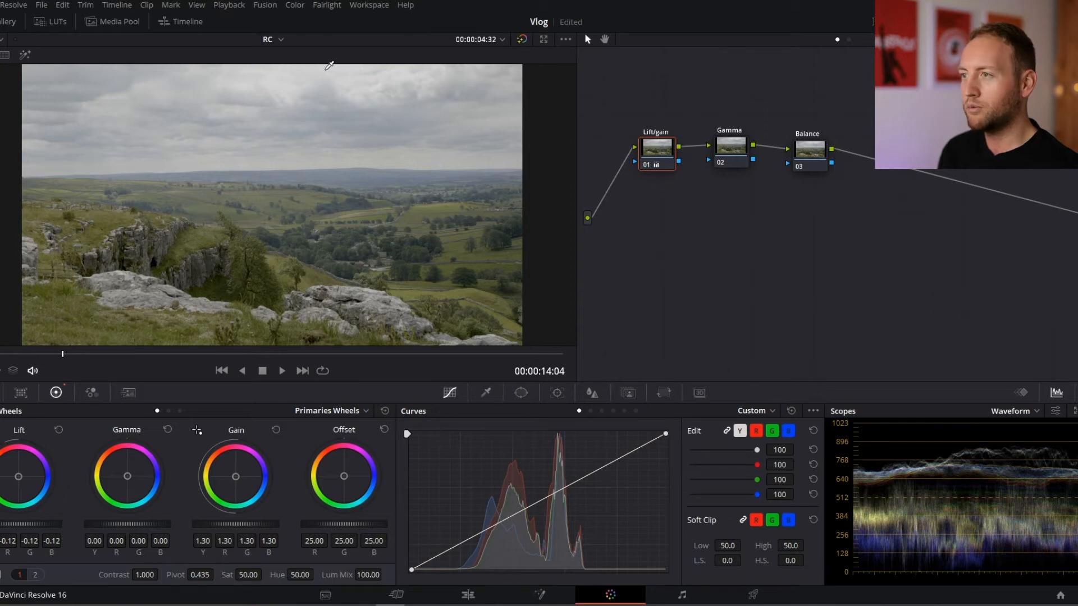
mouse_move(311, 453)
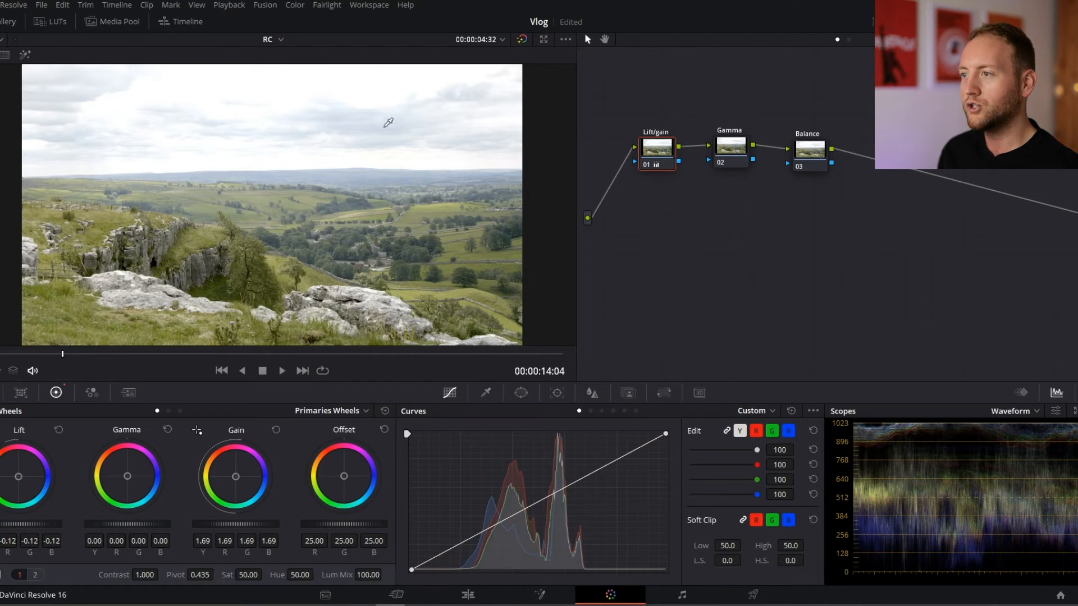
mouse_move(900, 454)
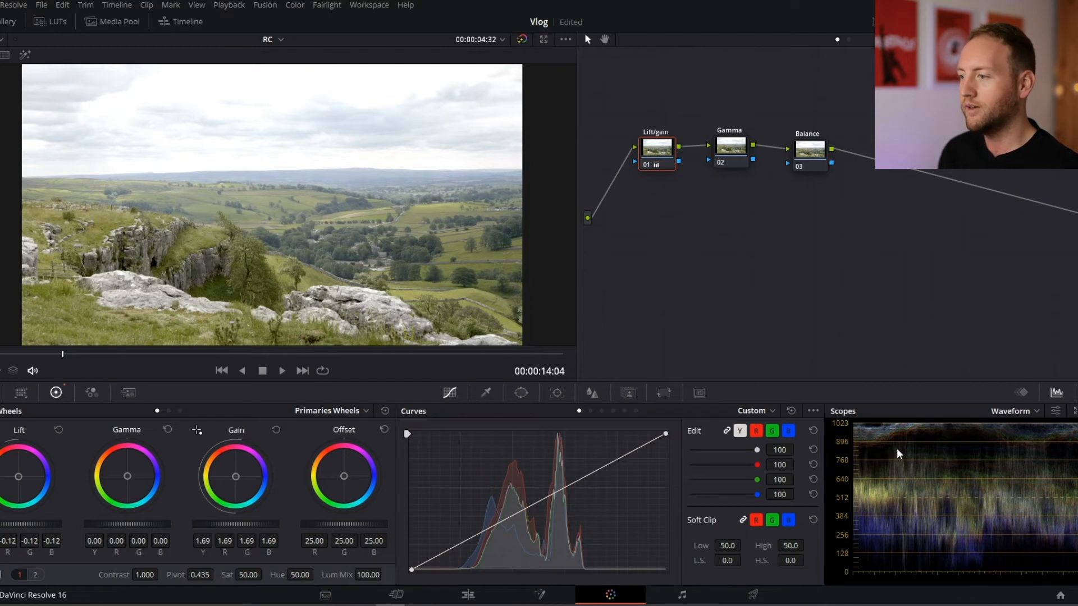
mouse_move(240, 525)
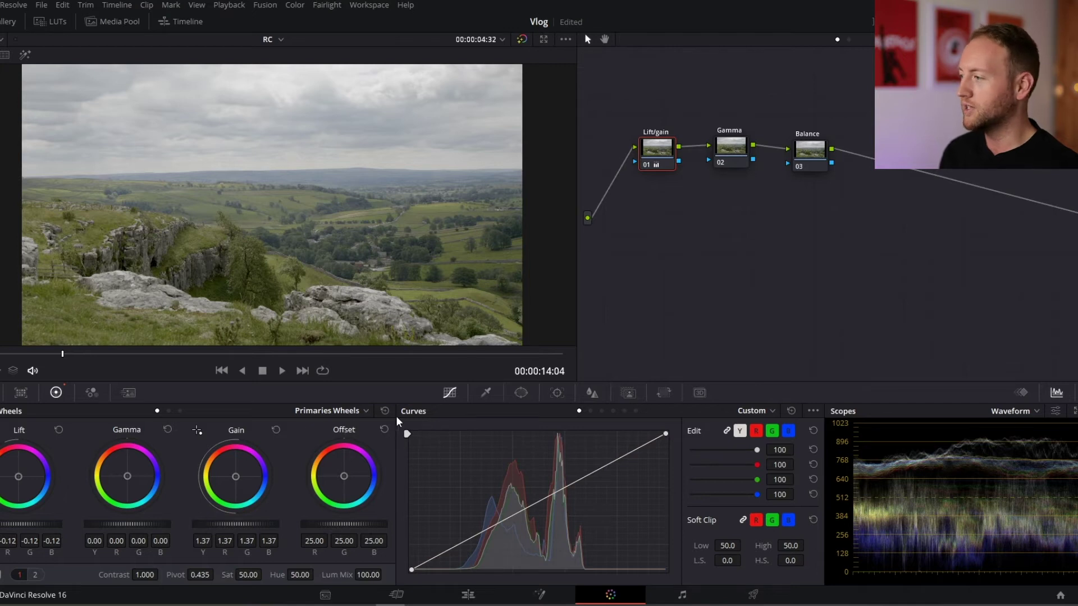
mouse_move(665, 265)
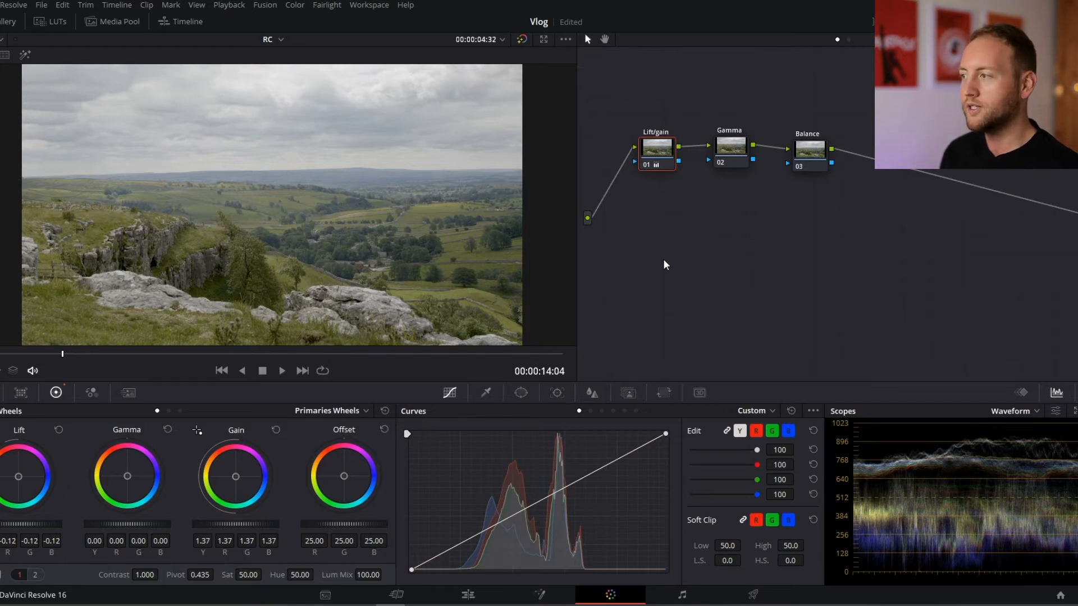
mouse_move(693, 242)
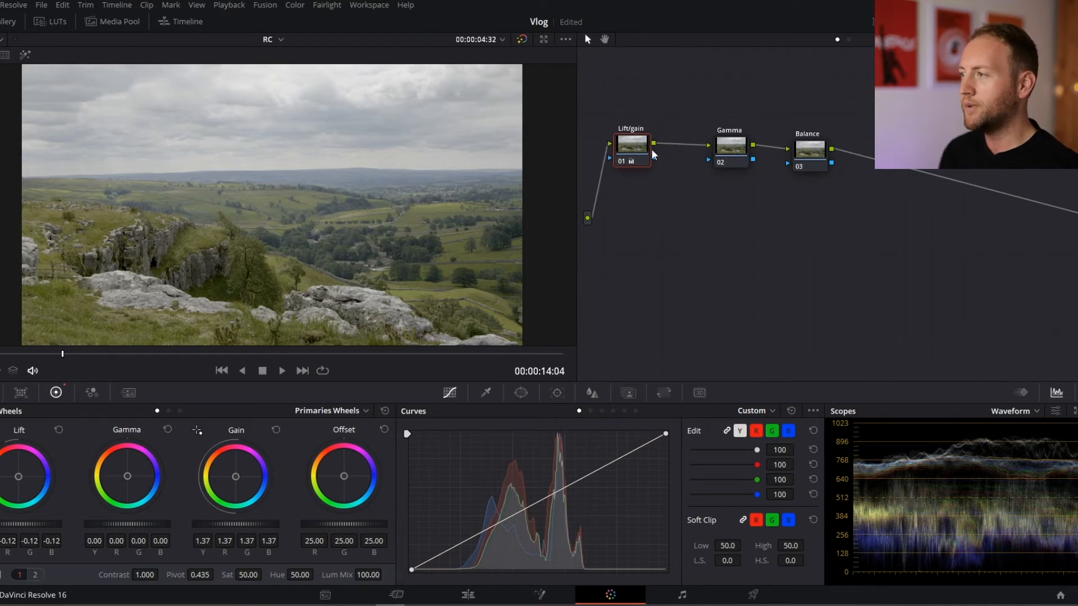
Select the Gamma node so it can receive its own gamma-wheel correction.
click(699, 133)
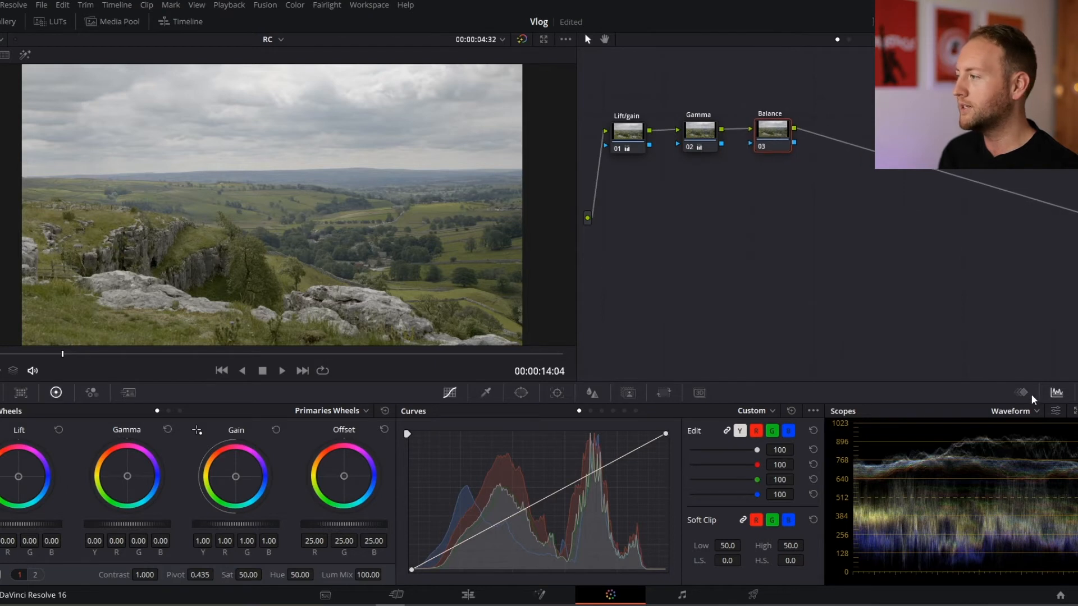
click(1017, 411)
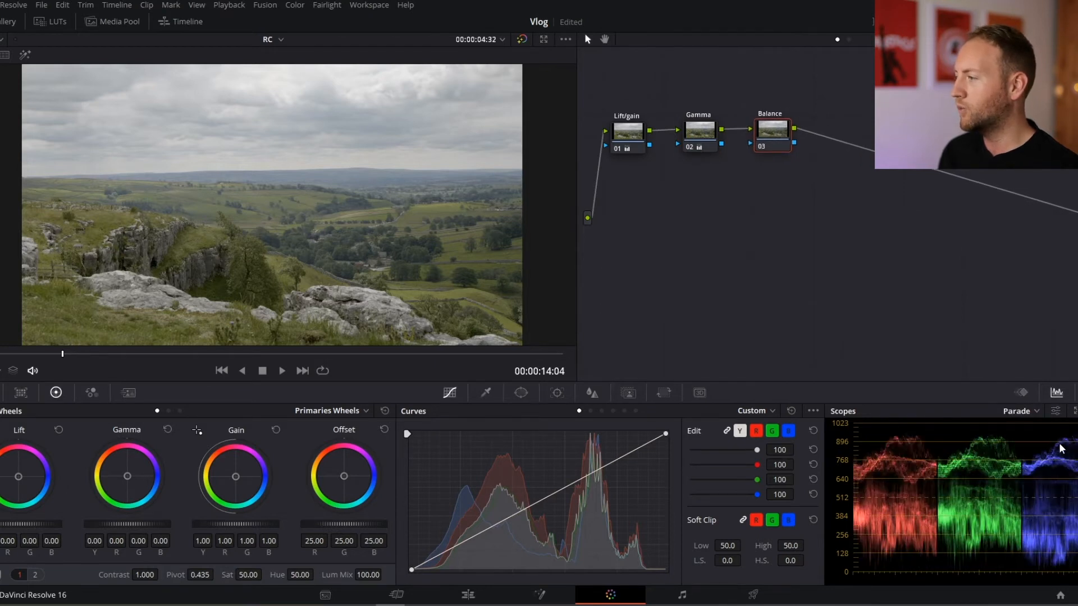
mouse_move(969, 503)
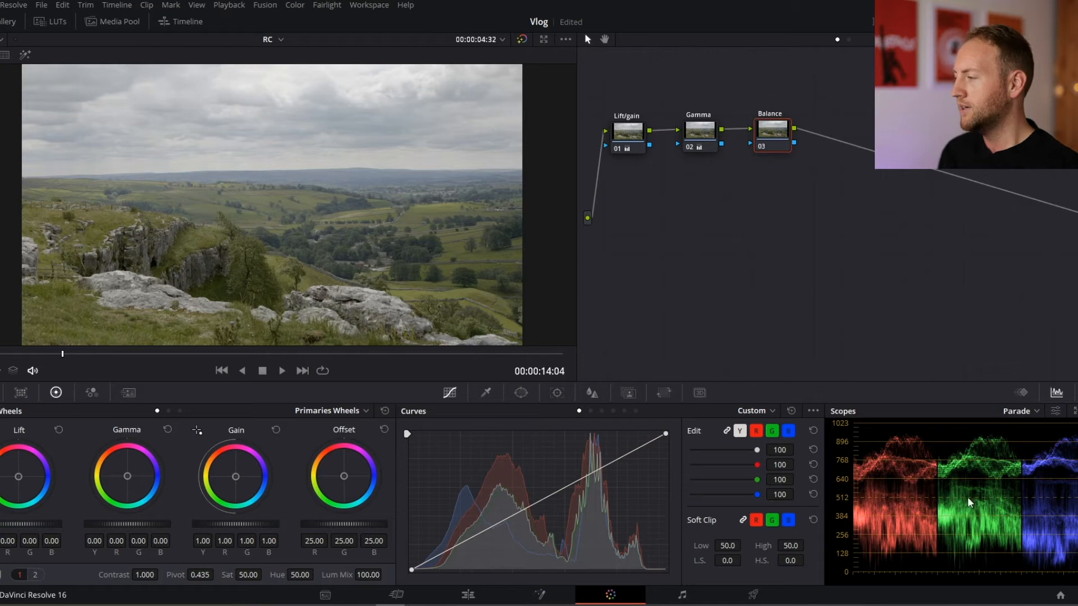
mouse_move(908, 451)
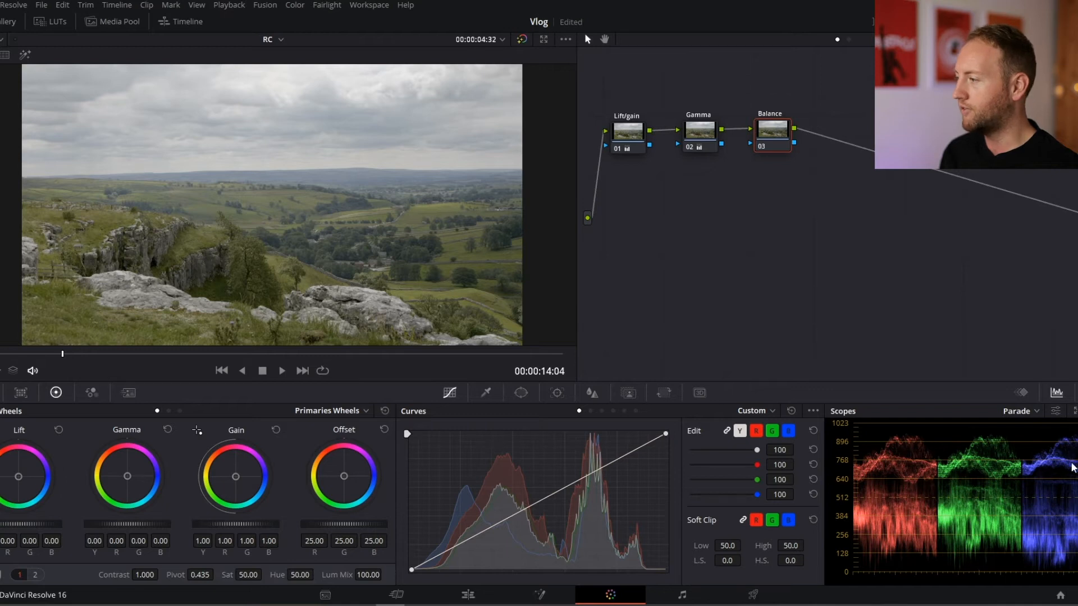
mouse_move(859, 544)
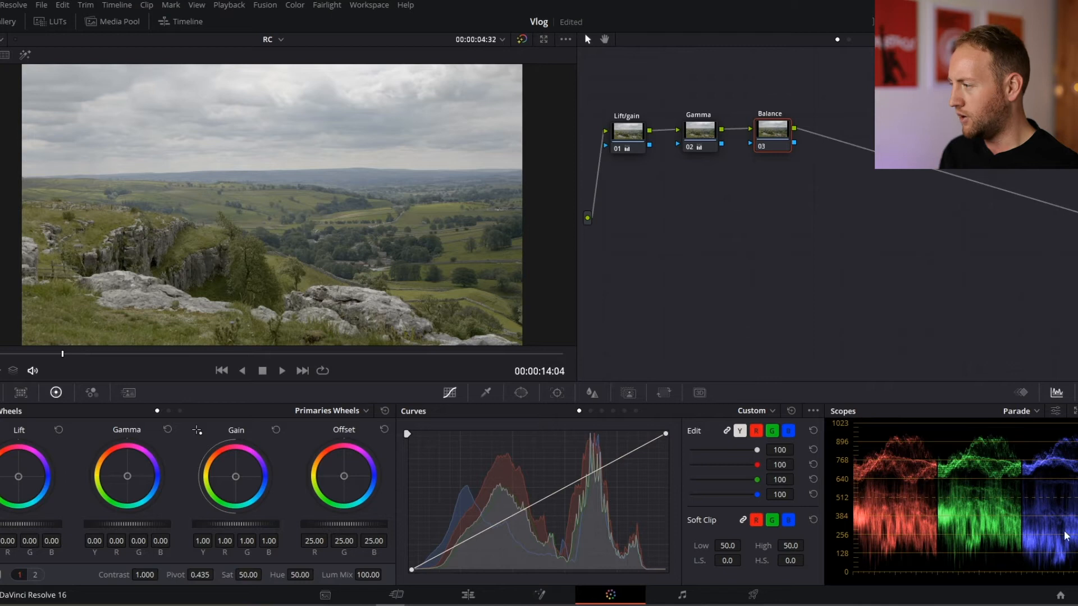
mouse_move(1031, 542)
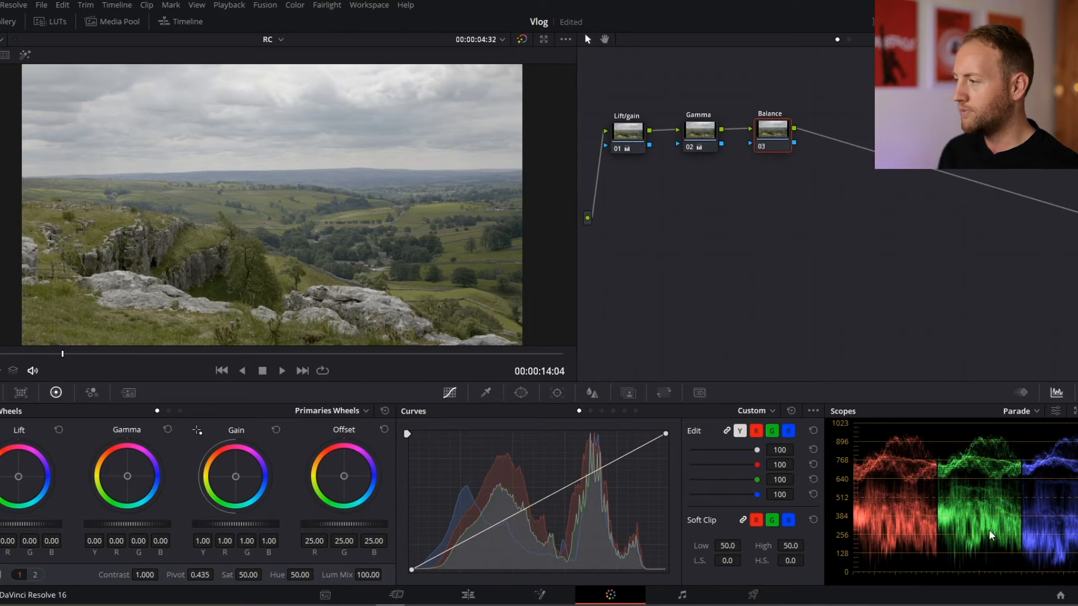
mouse_move(997, 541)
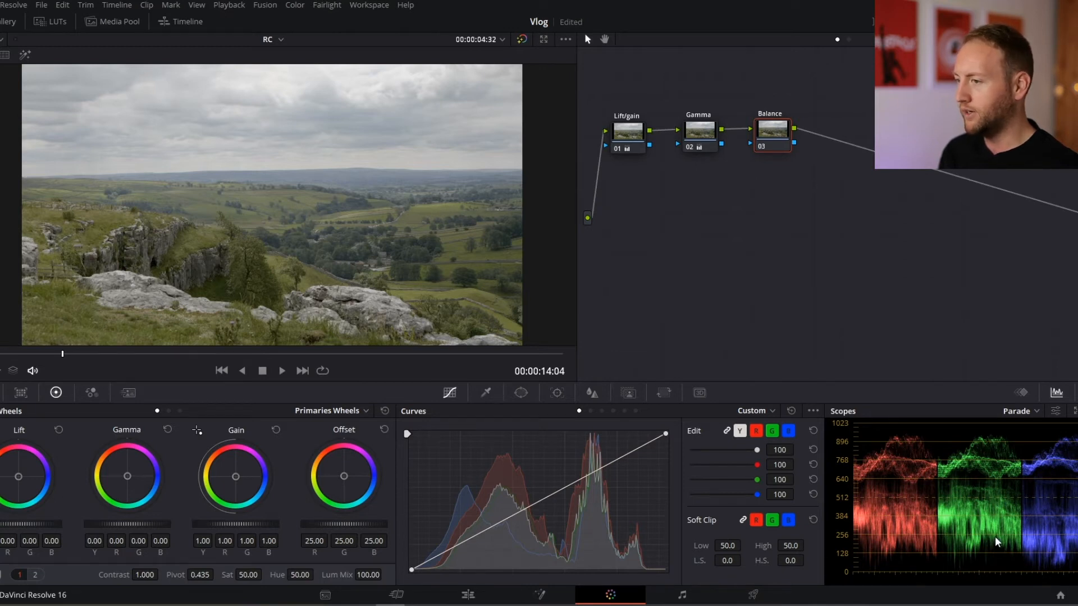
mouse_move(939, 516)
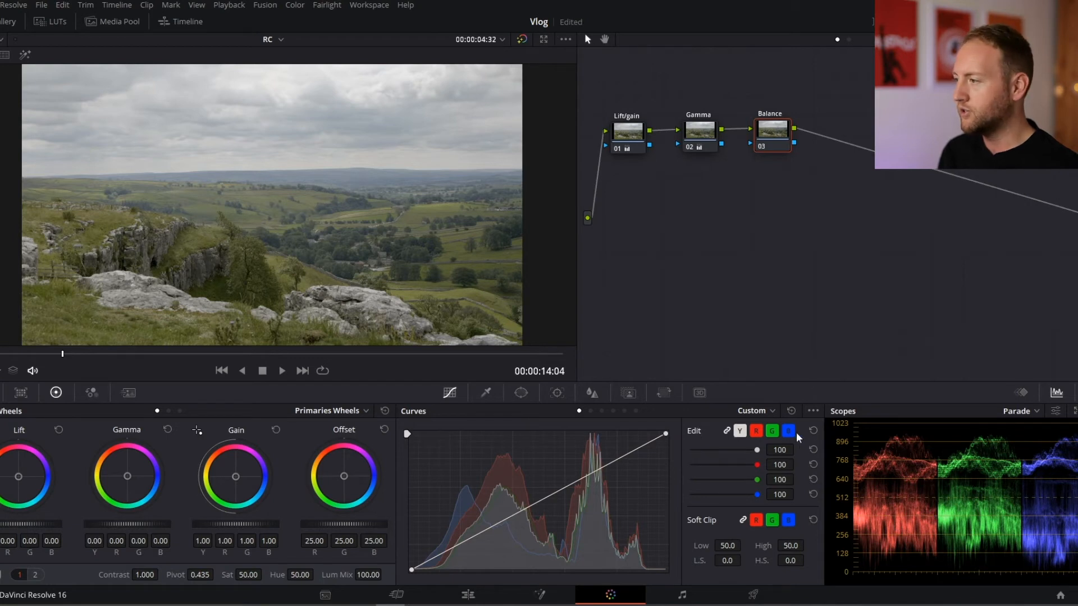
Switch the Curves palette on the Balance node to the blue channel.
click(739, 431)
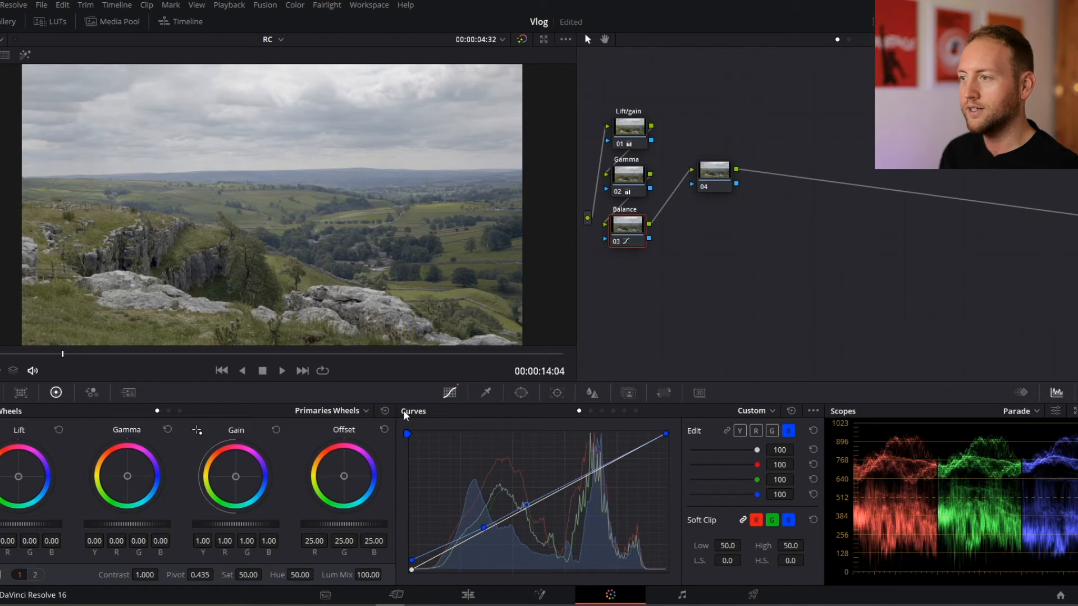
mouse_move(676, 219)
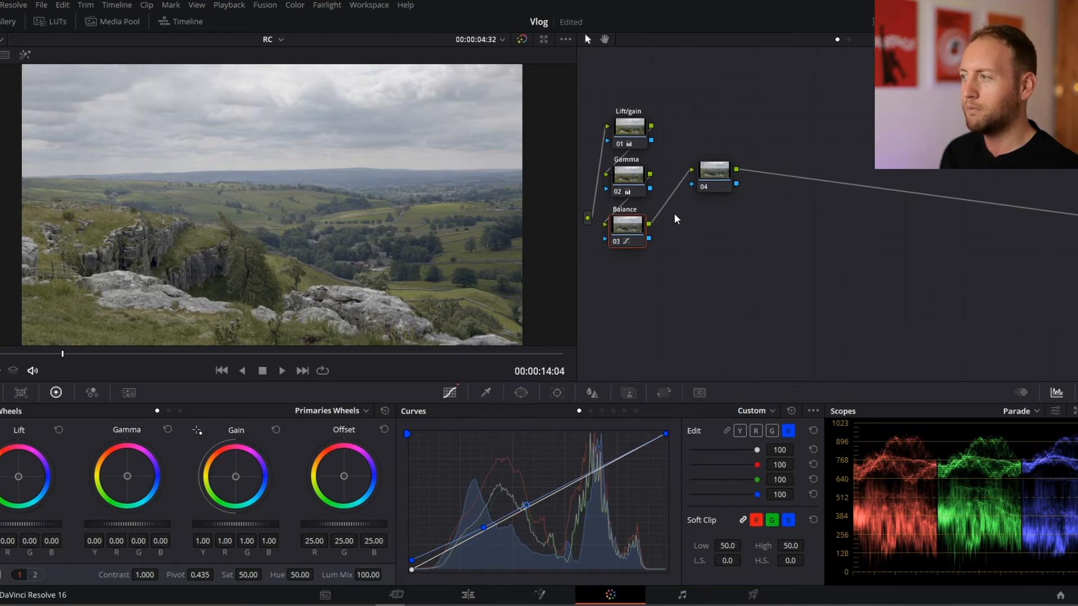
Label node 04 Contrast and return curve editing to luminance for its 1.246 contrast boost.
right_click(714, 170)
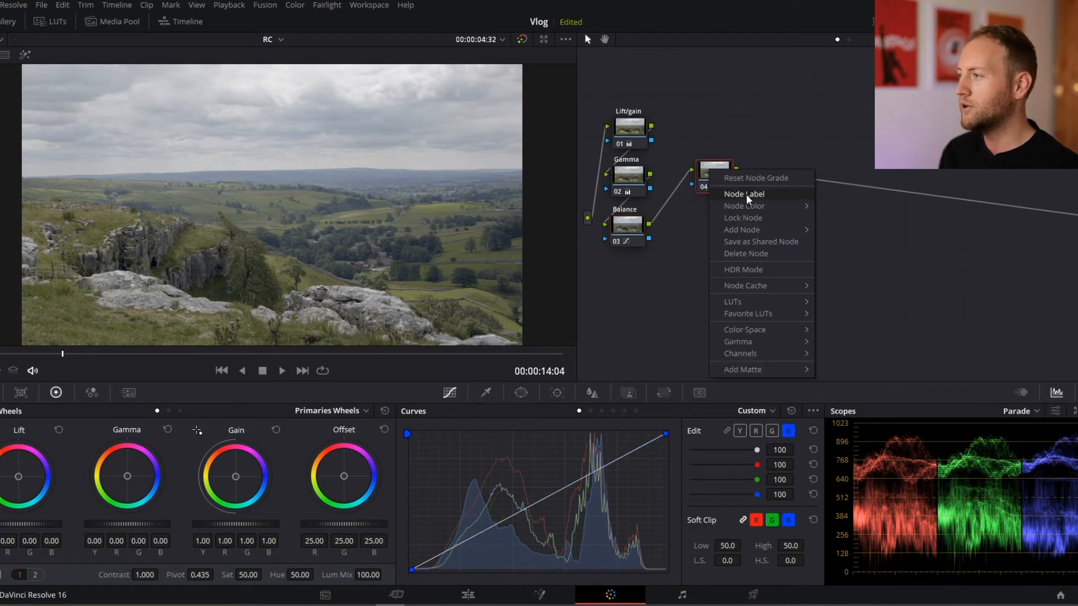
click(745, 193)
text(Contrast)
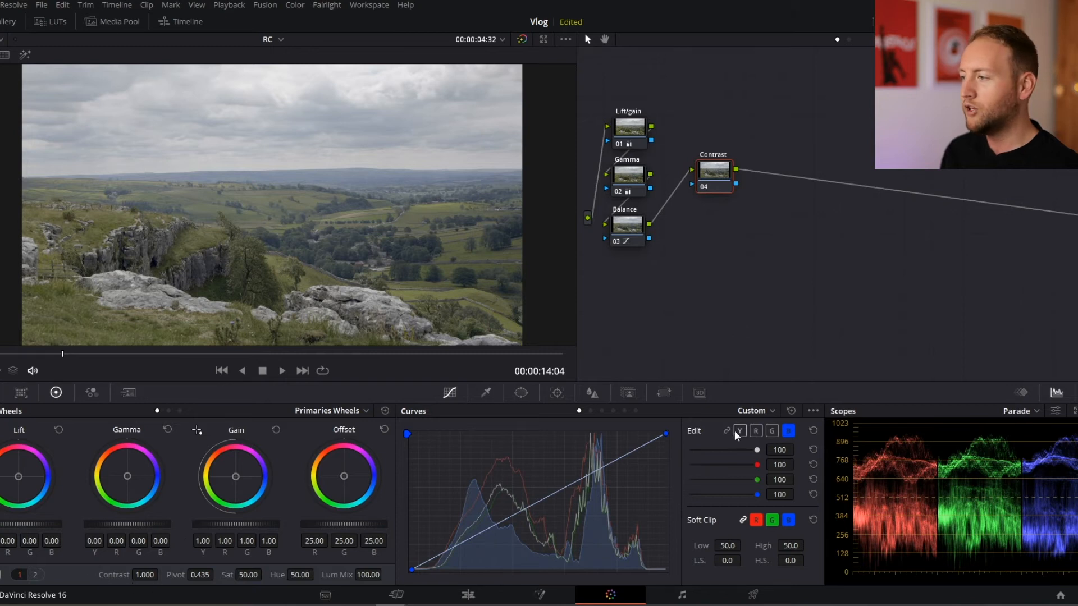
click(740, 430)
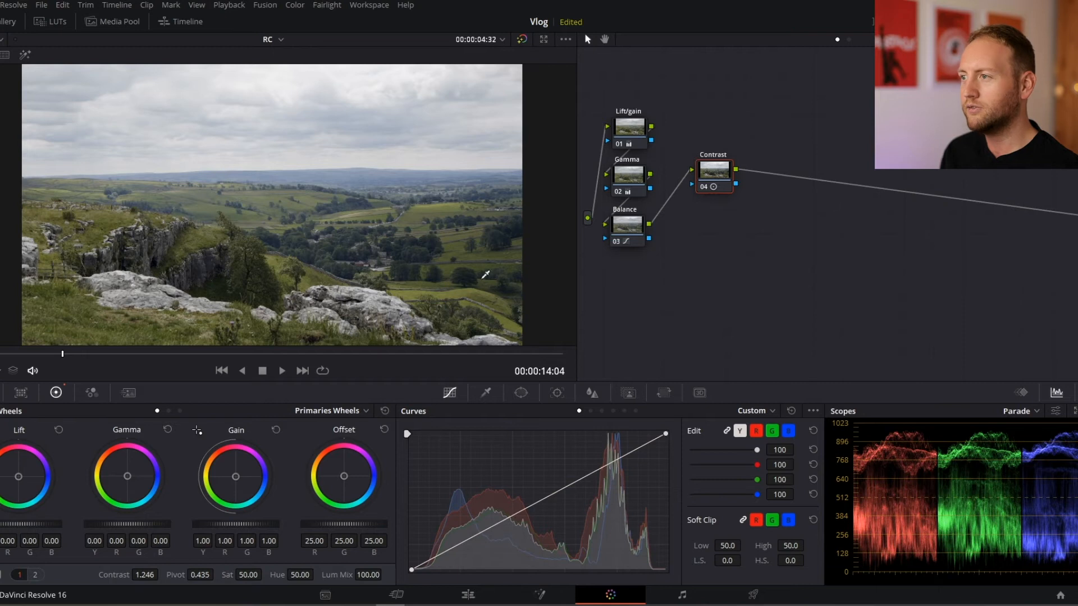
mouse_move(433, 198)
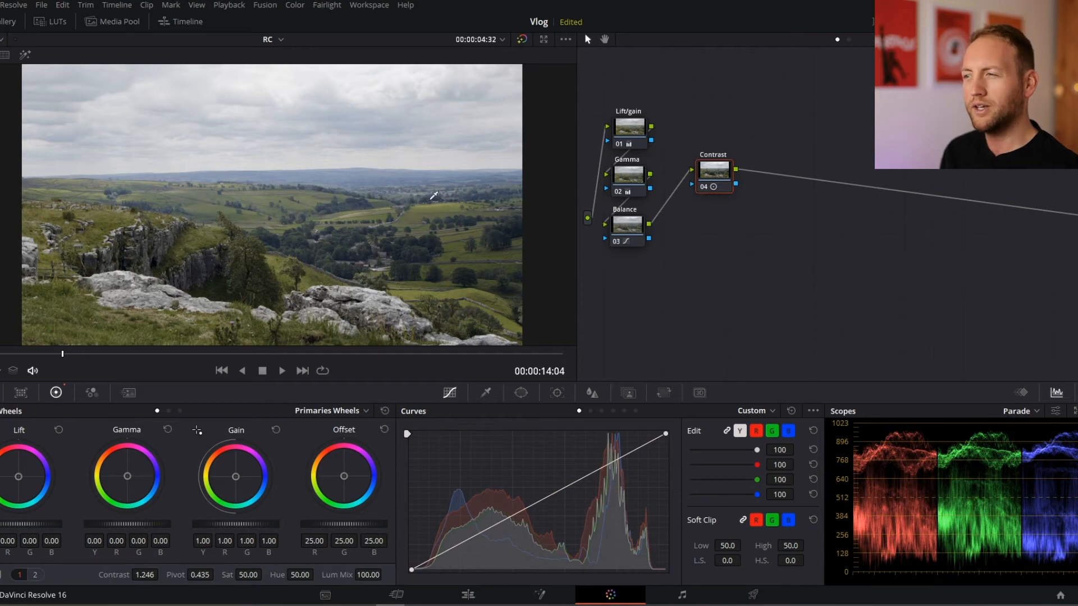
mouse_move(137, 509)
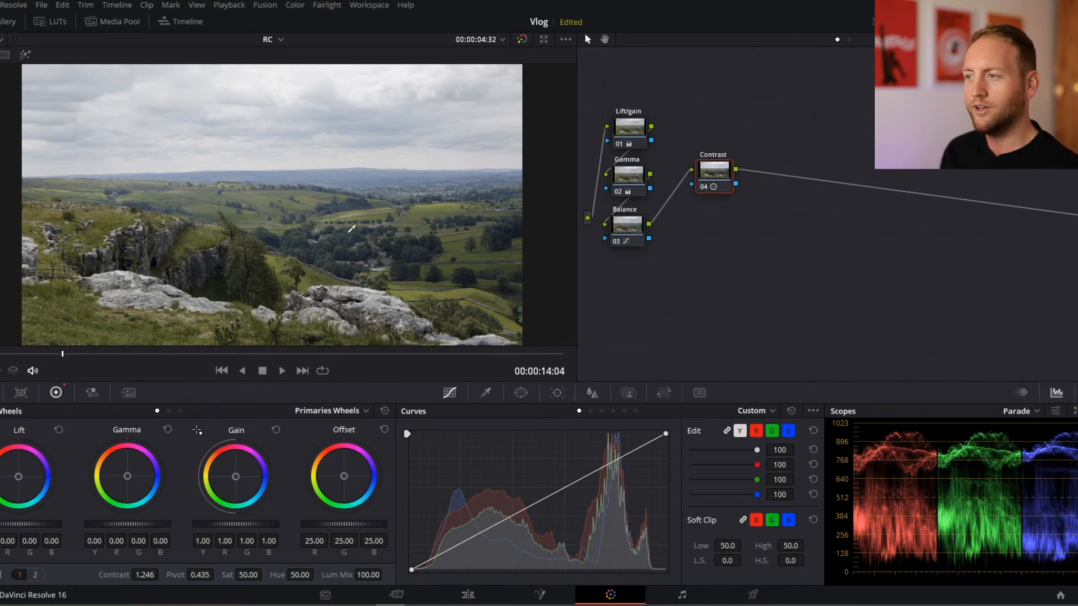
mouse_move(405, 230)
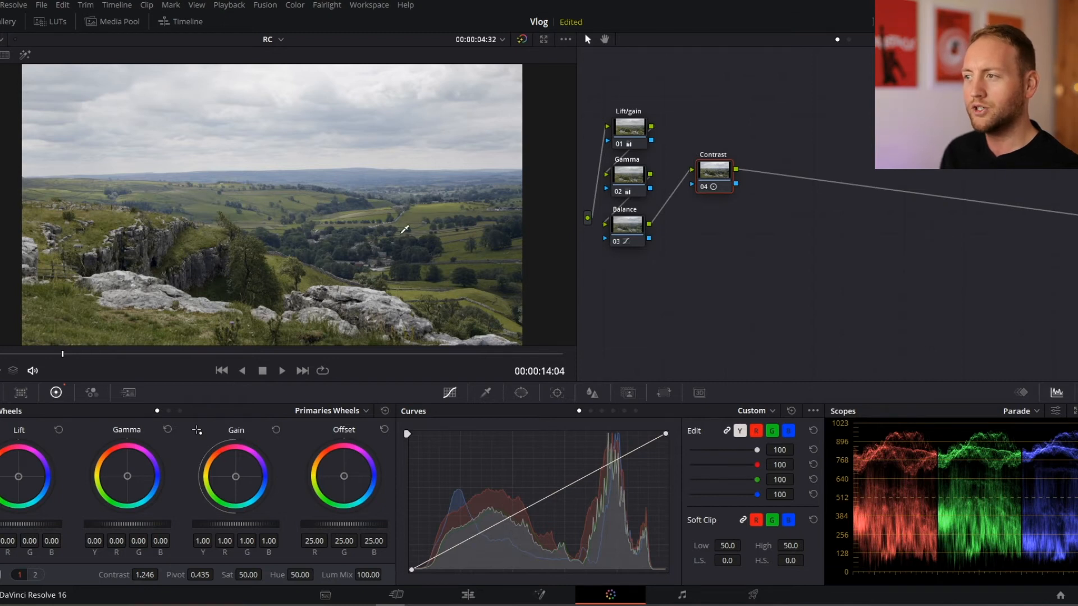
mouse_move(363, 171)
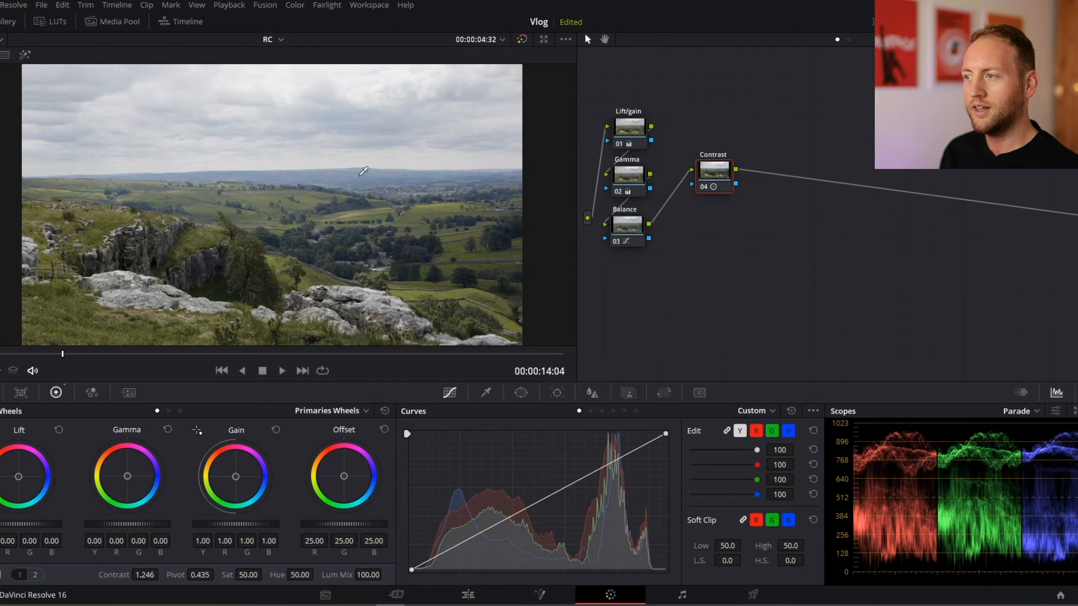
mouse_move(200, 256)
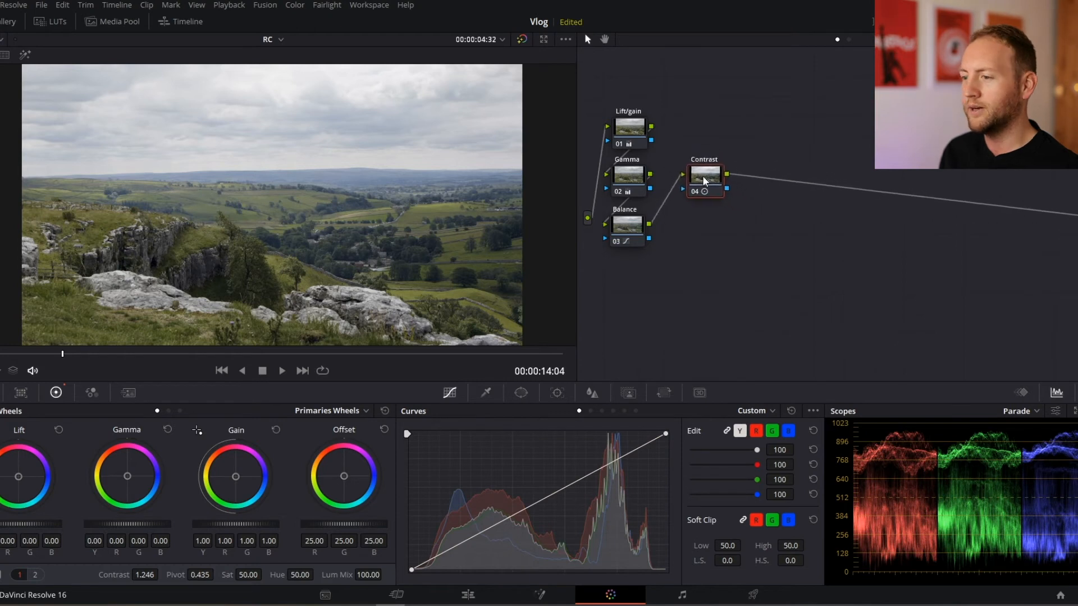
Add a serial Sat node after Contrast and raise its saturation amount.
right_click(704, 177)
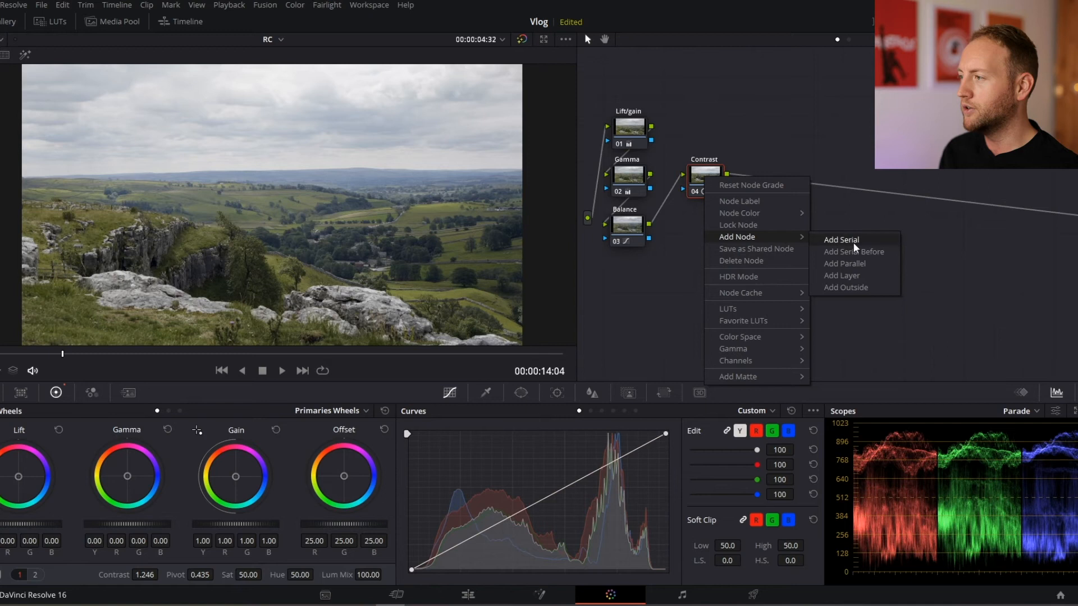
click(841, 239)
text(Sat)
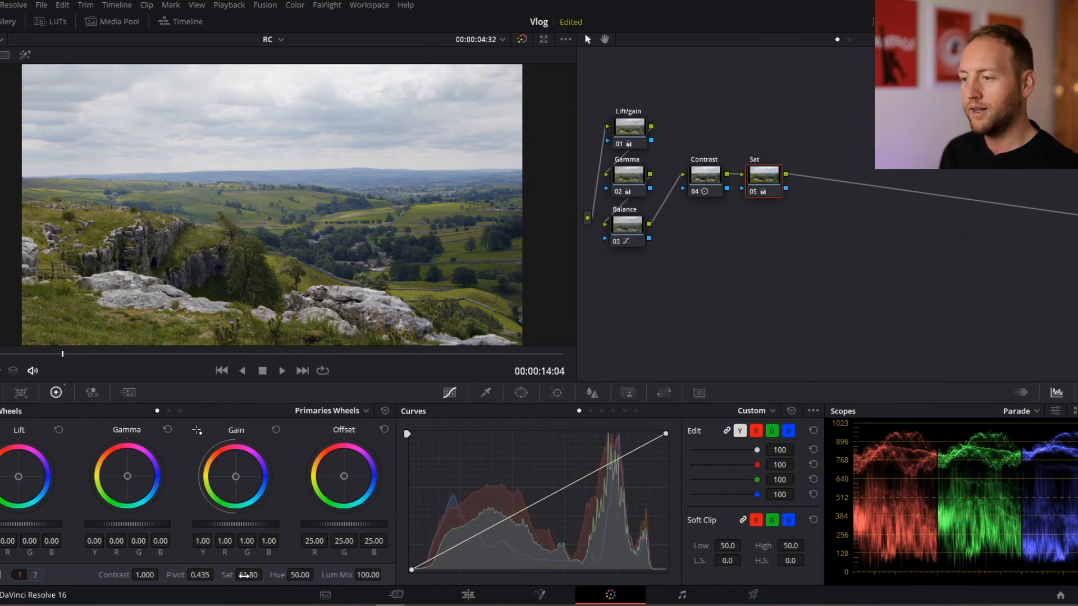
click(35, 575)
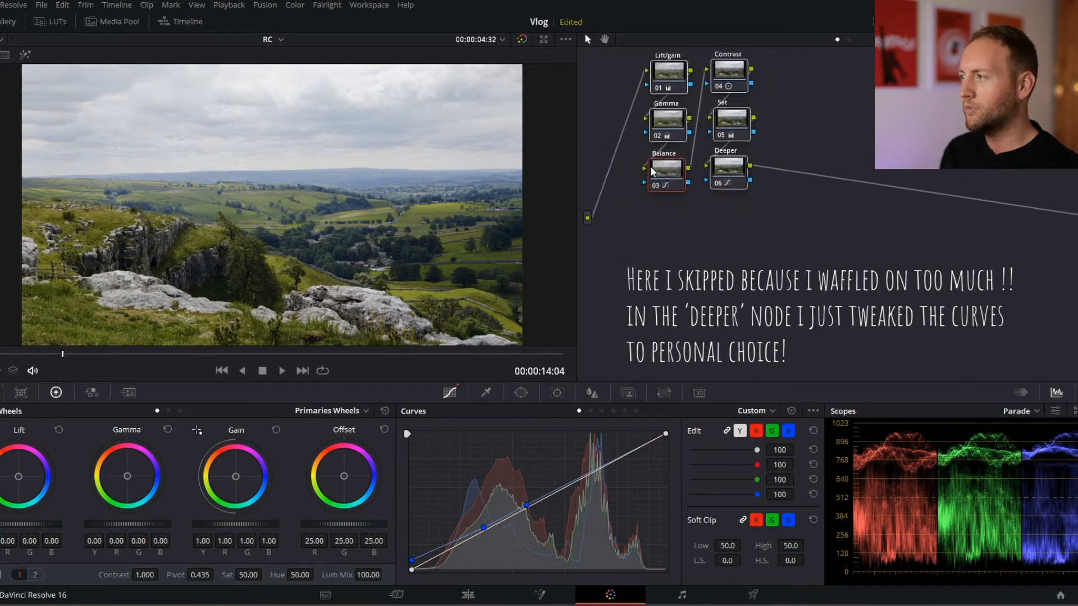
Add a serial node 07 after the Deeper node.
click(712, 162)
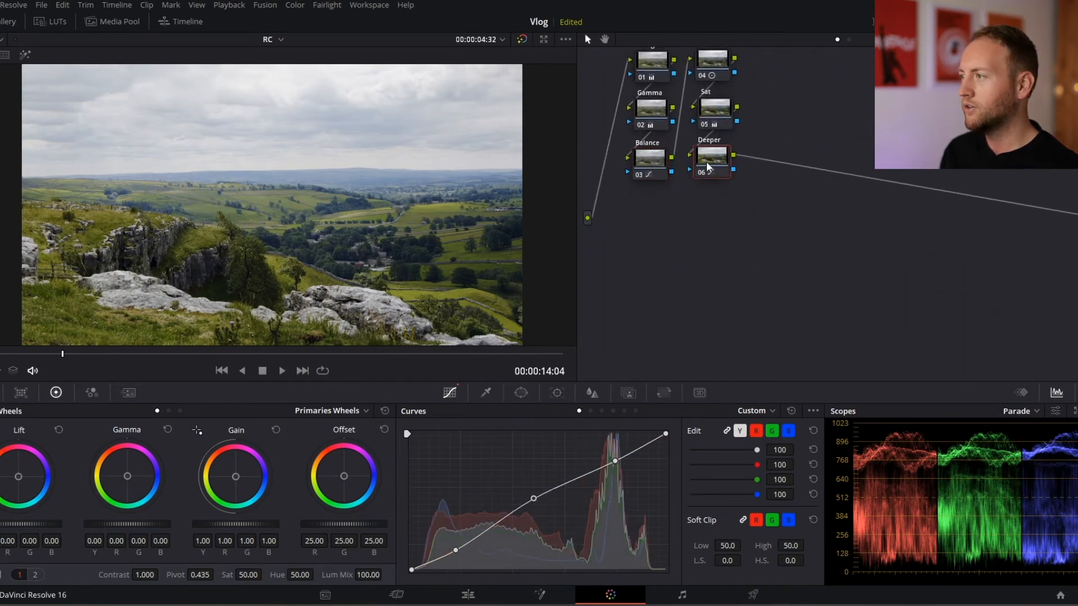
right_click(712, 158)
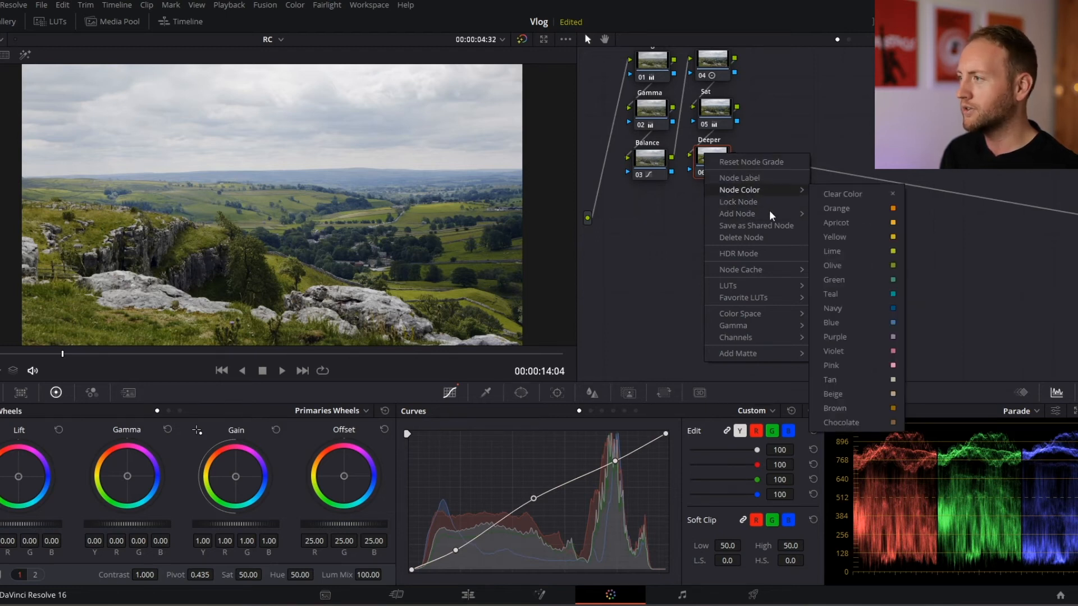
mouse_move(316, 293)
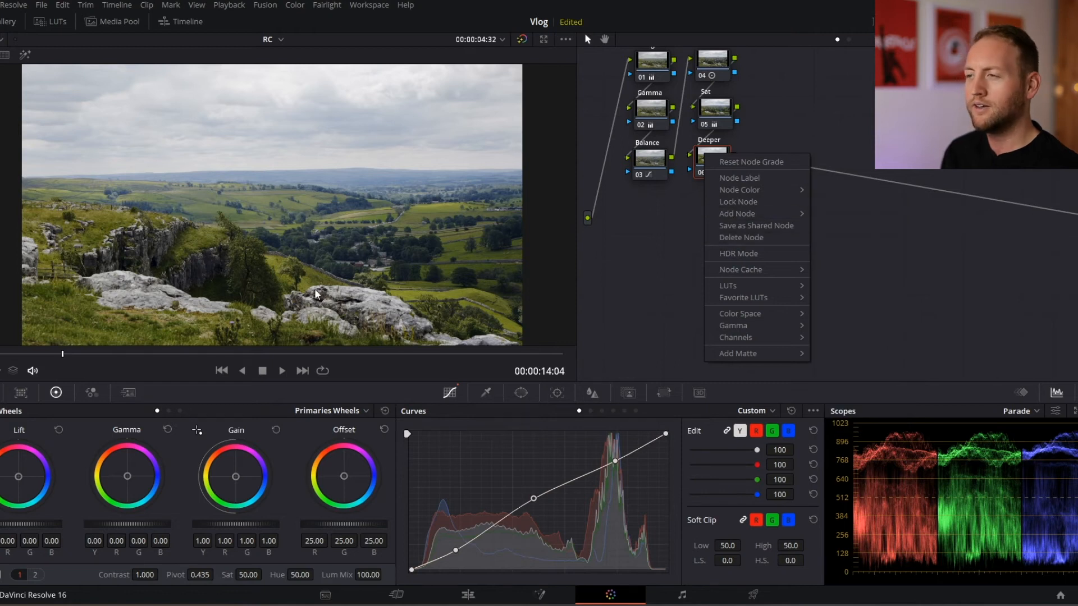
mouse_move(709, 258)
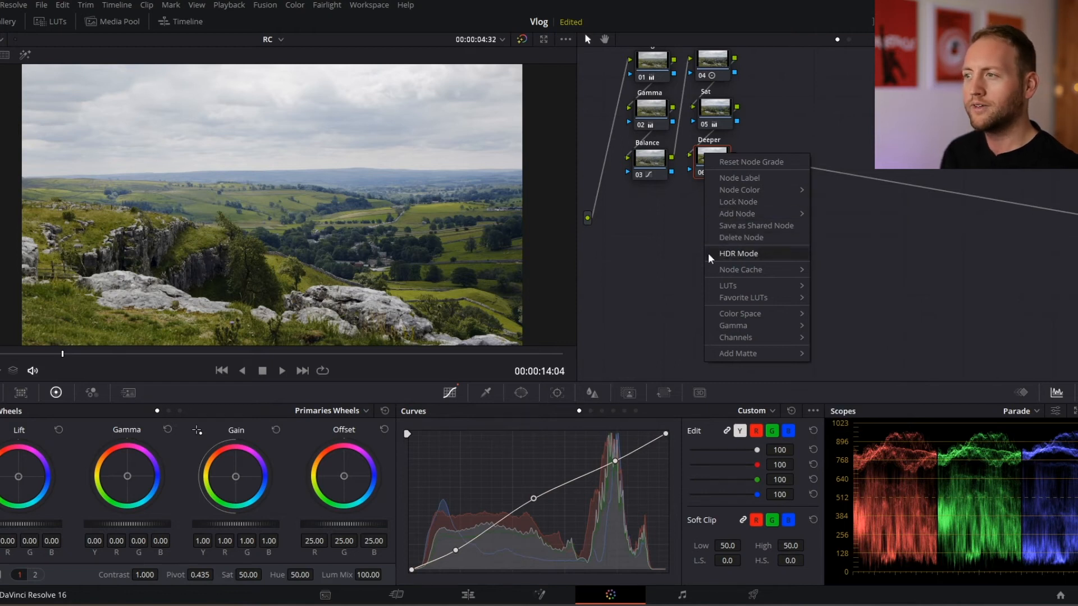
mouse_move(737, 213)
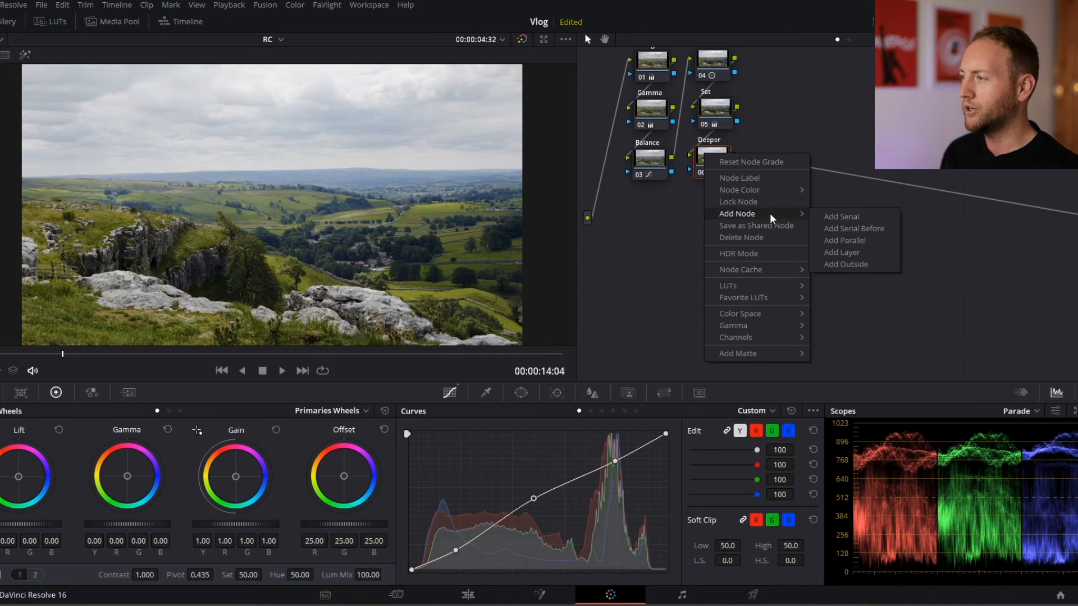
click(840, 216)
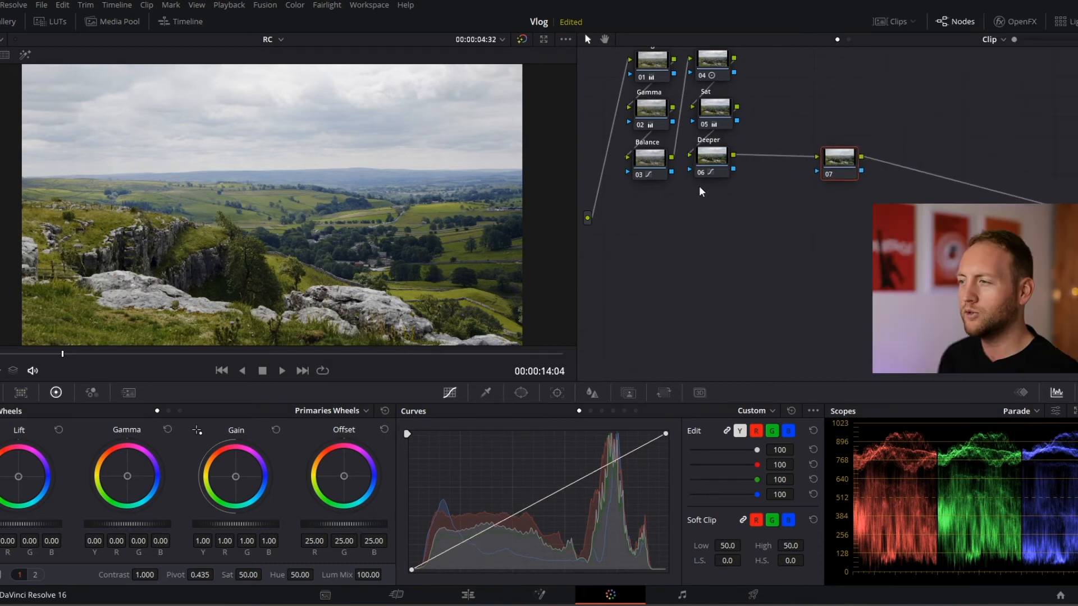
Label node 07 Film curve and select it for its lifted-black, deep-shadow custom curve.
click(839, 160)
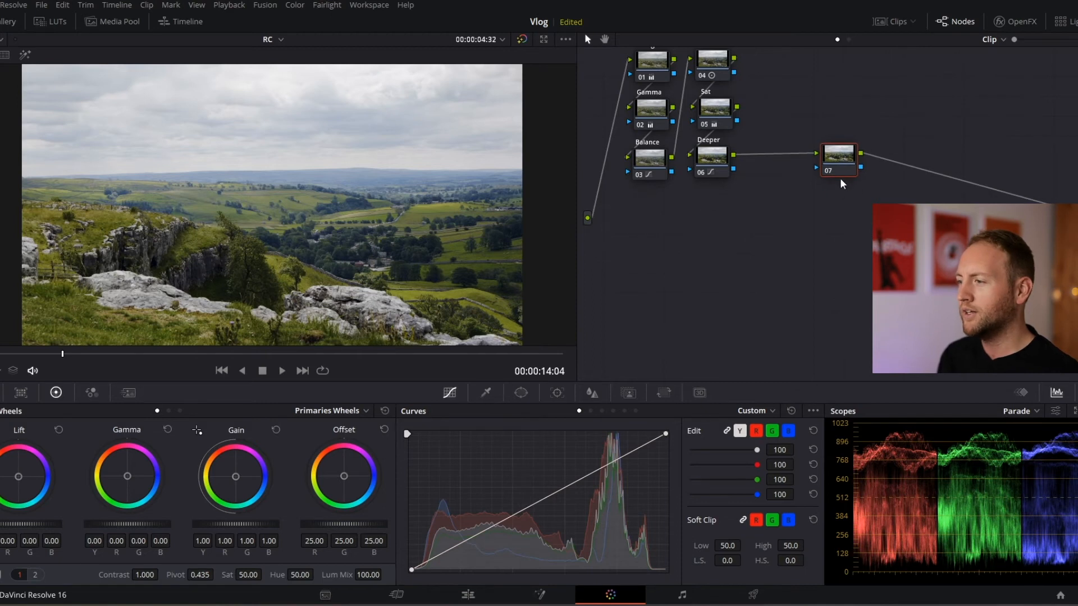
right_click(837, 160)
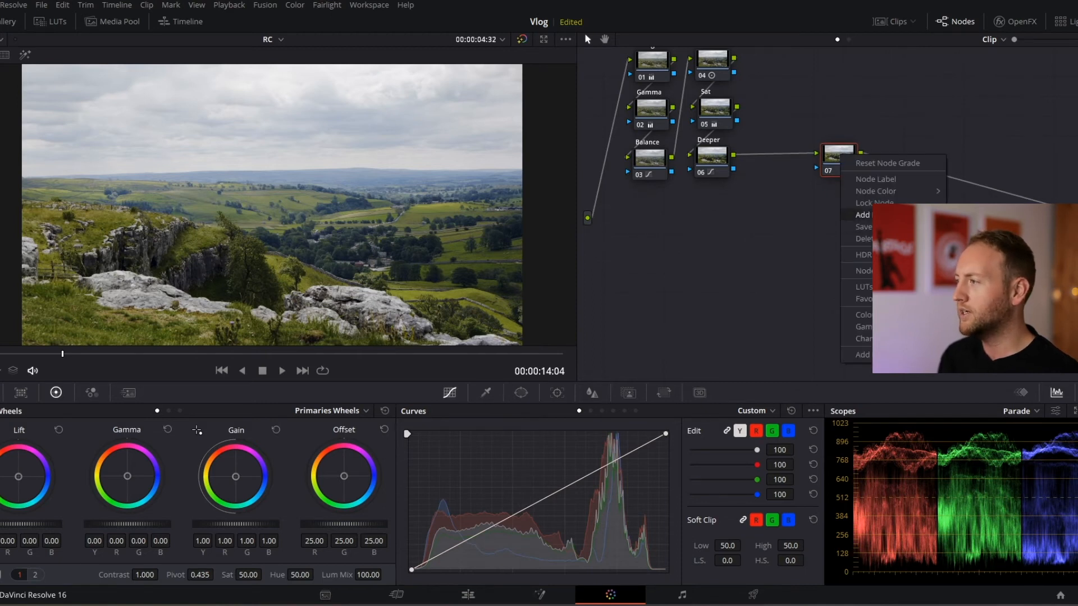
click(877, 179)
text(Film curve)
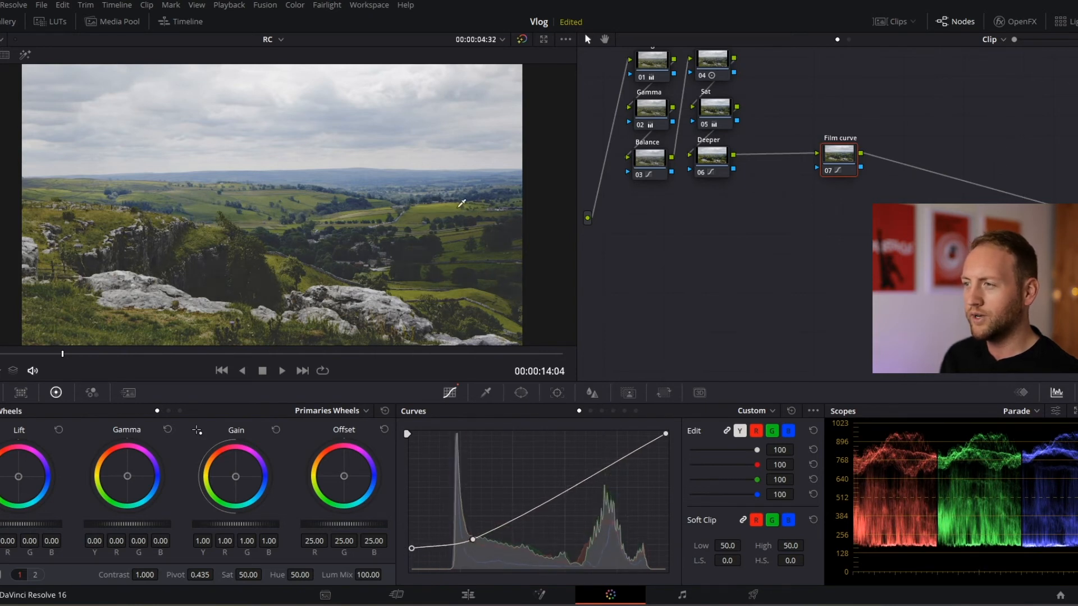
click(840, 155)
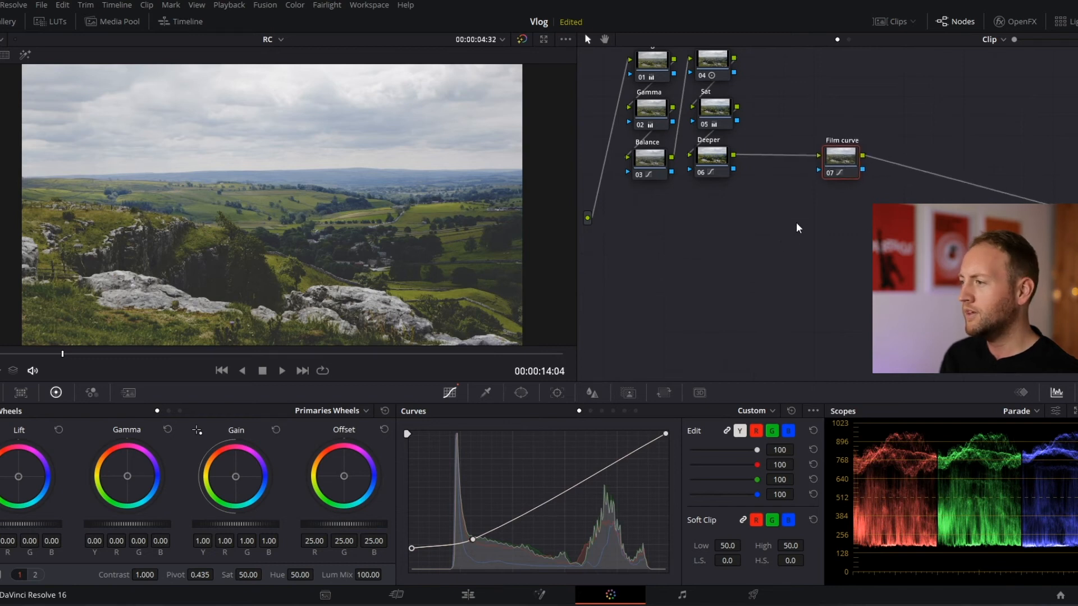
mouse_move(651, 453)
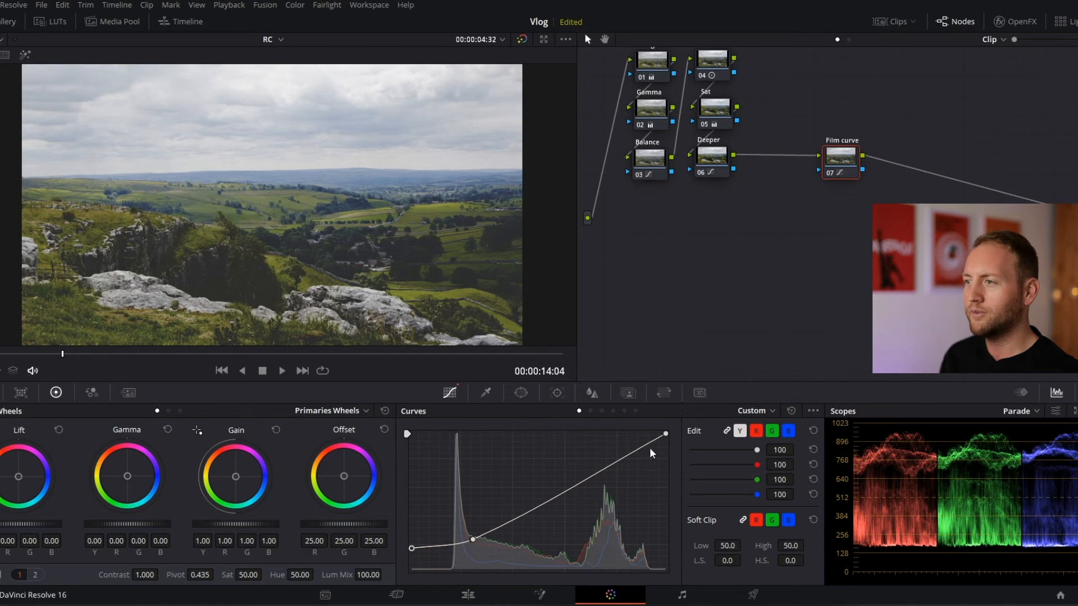
mouse_move(311, 269)
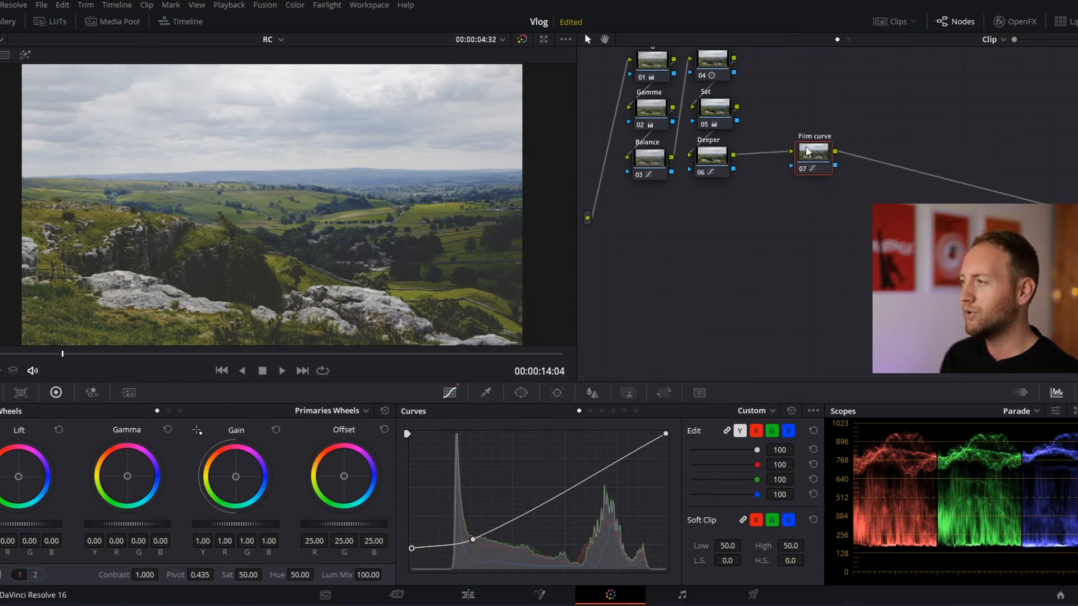
click(813, 154)
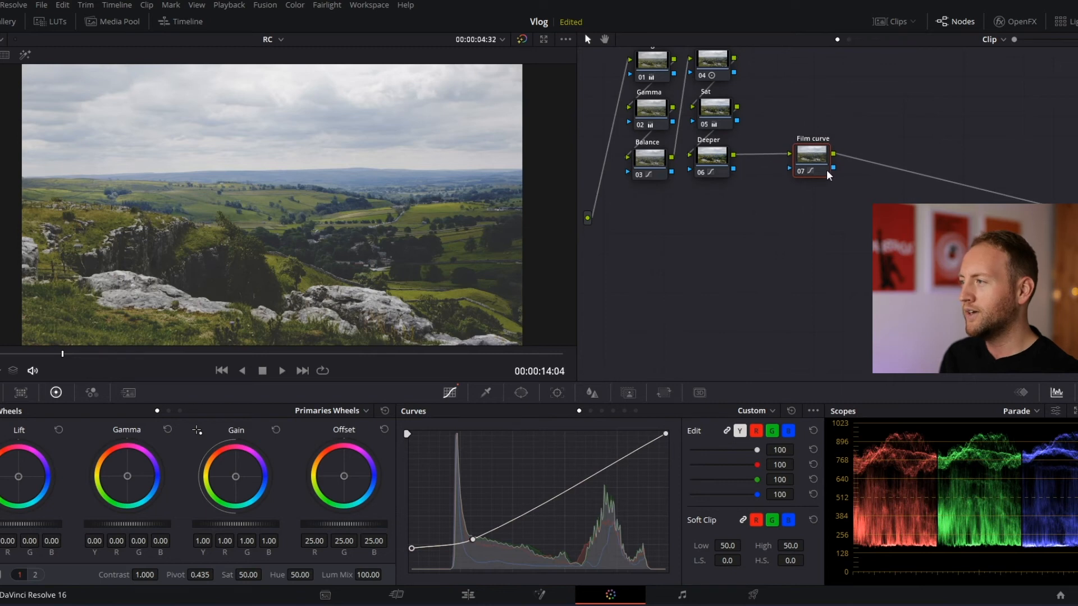
mouse_move(557, 393)
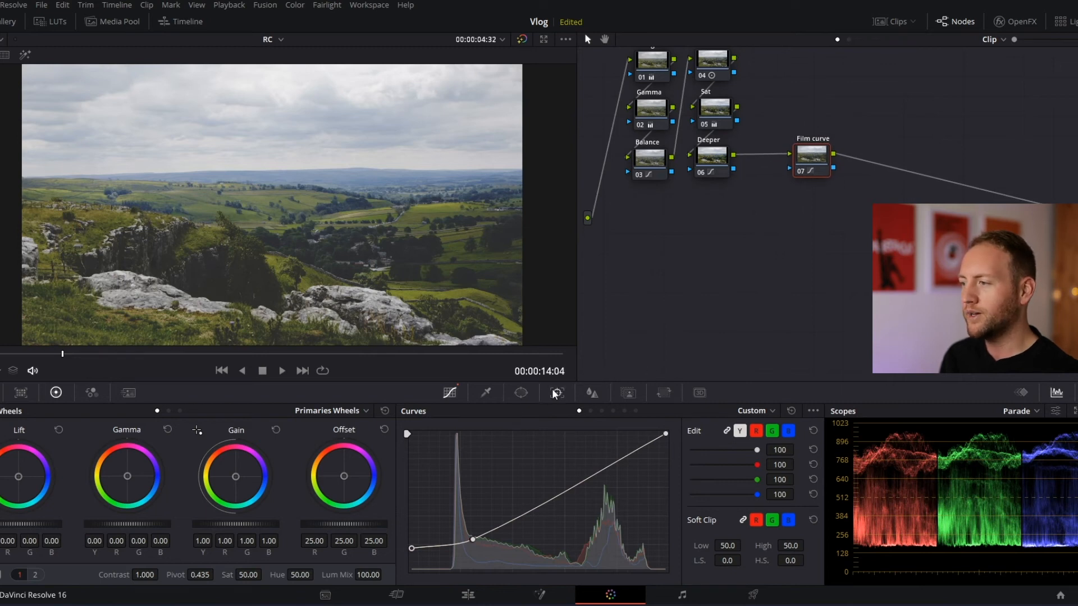
In the Key palette set the Film curve node's Key Output Gain to 0.500, then lower it to about 0.2.
click(556, 393)
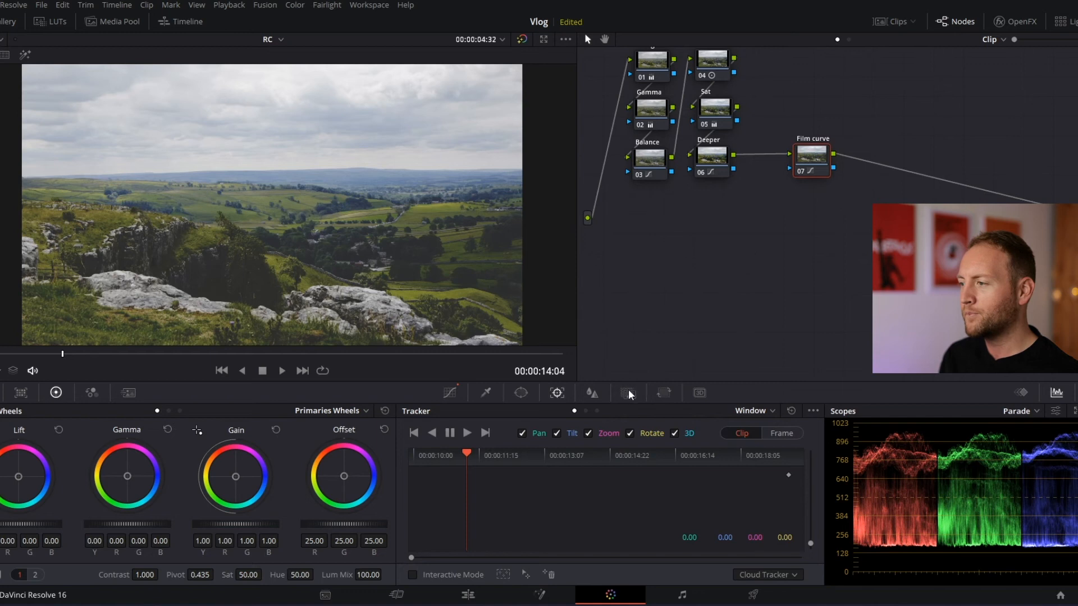
click(626, 393)
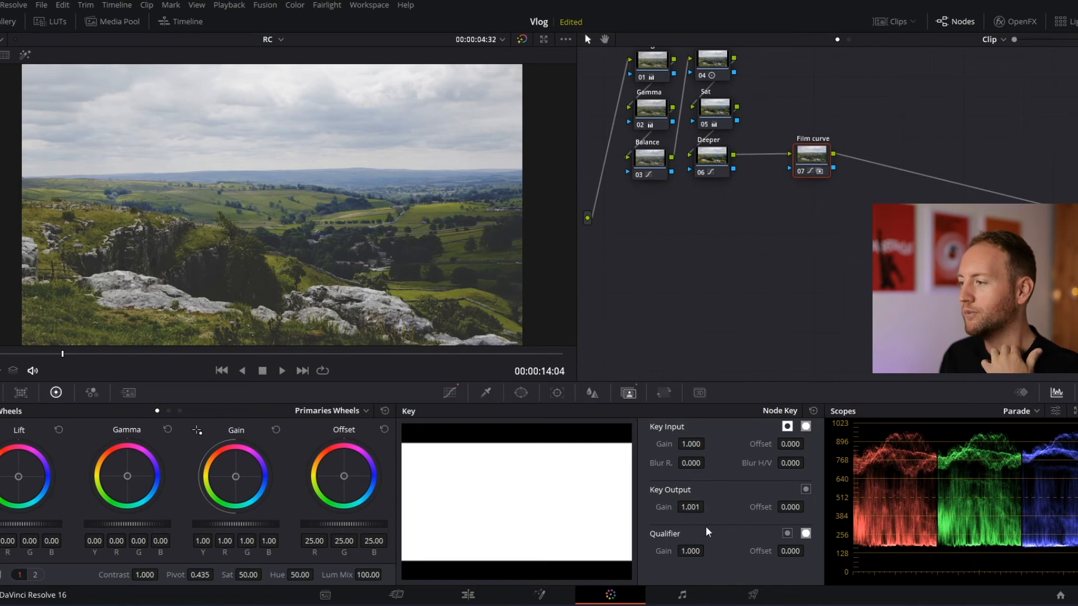
triple_click(690, 507)
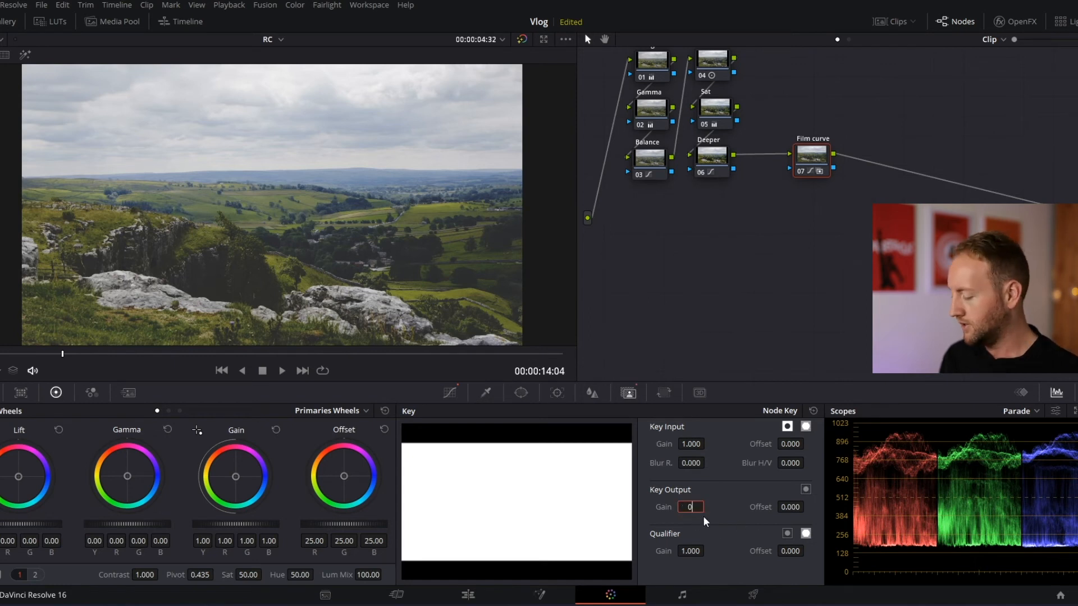
text(0.500)
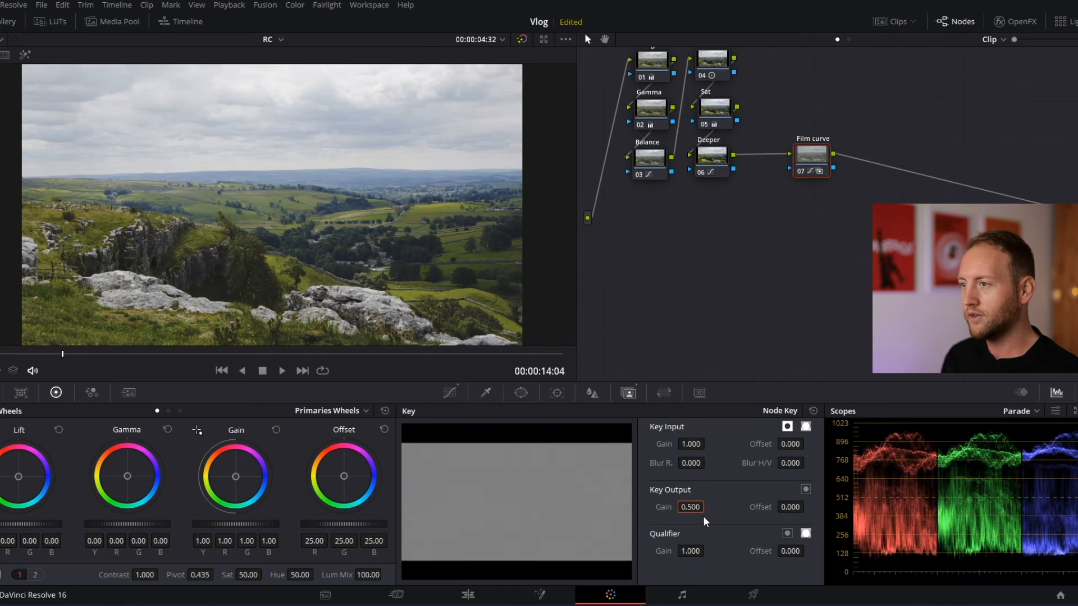
mouse_move(812, 199)
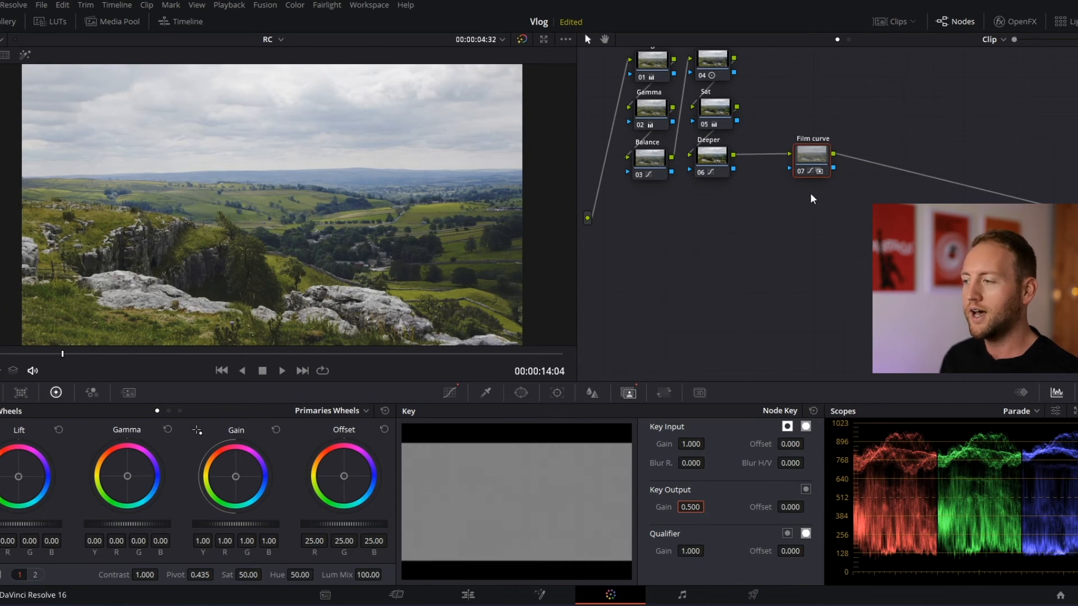
mouse_move(675, 507)
text(0.000)
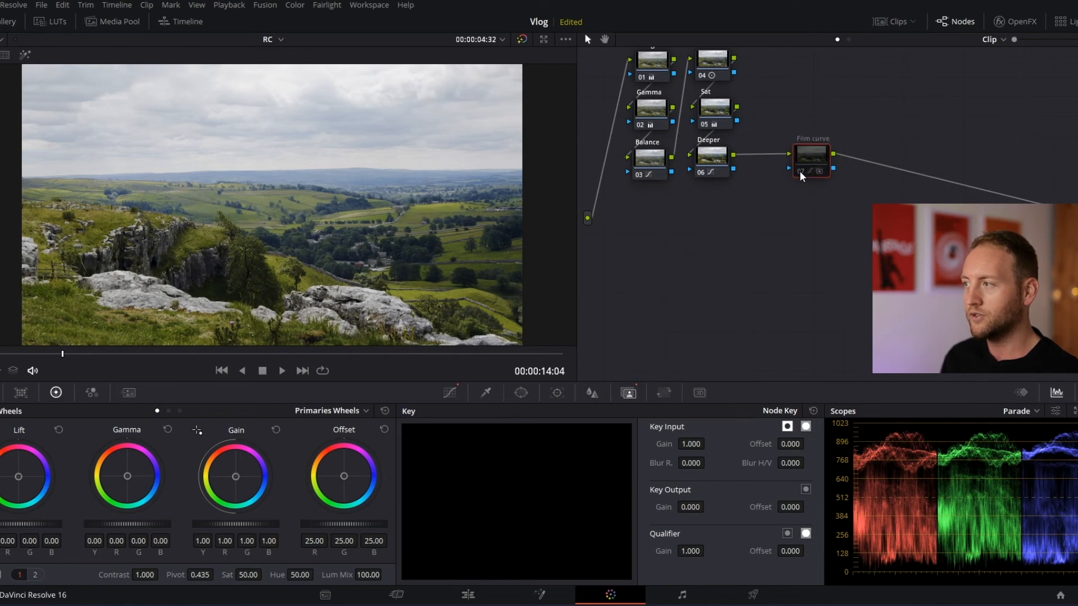
click(811, 154)
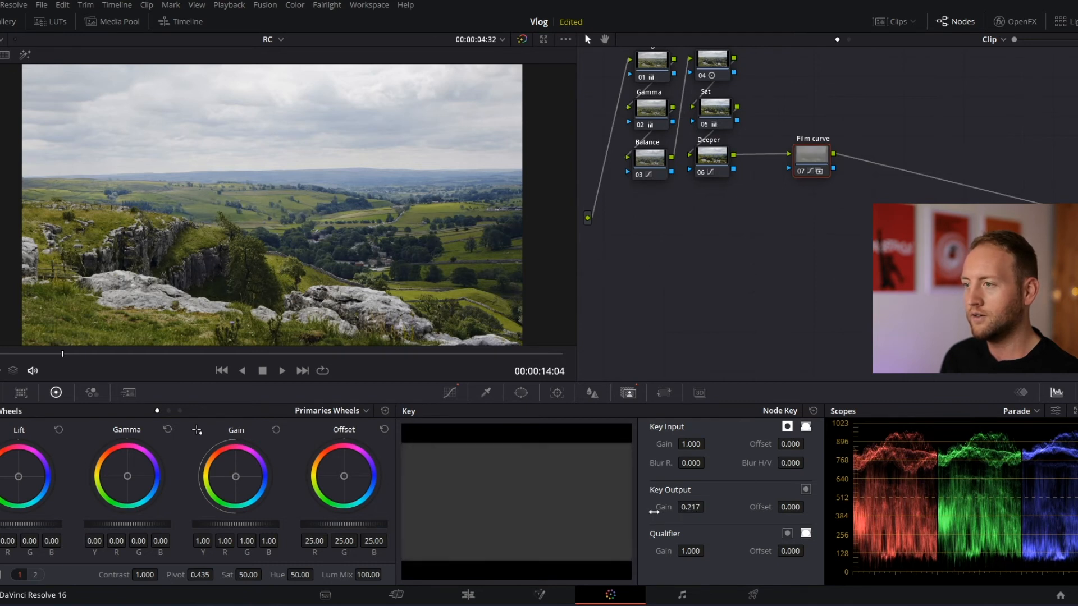
Add serial node 08 after Film curve, check Film curve's key, then select node 08.
right_click(811, 156)
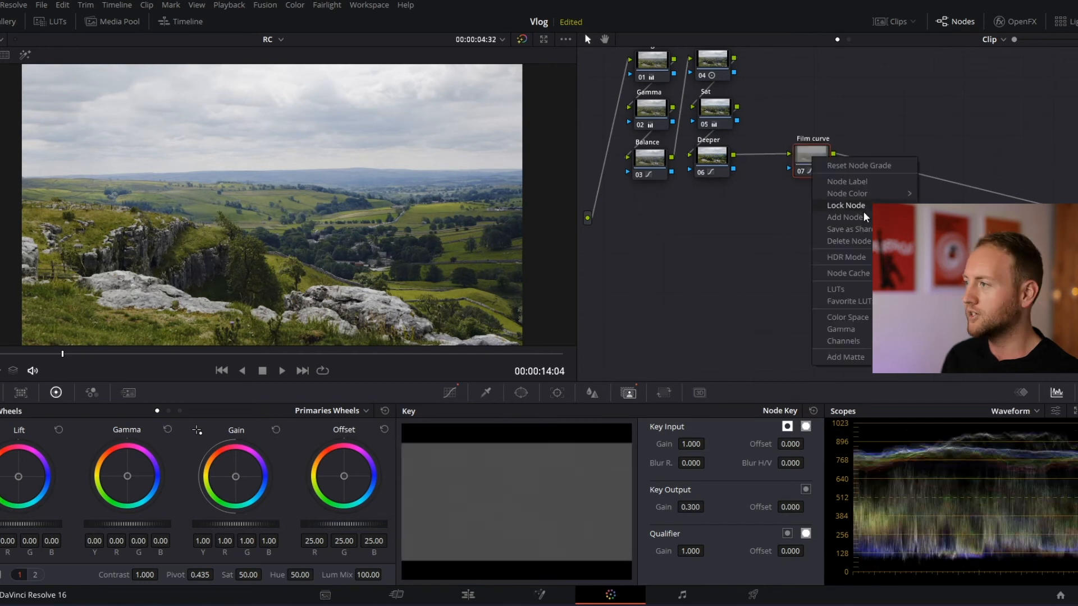
mouse_move(865, 212)
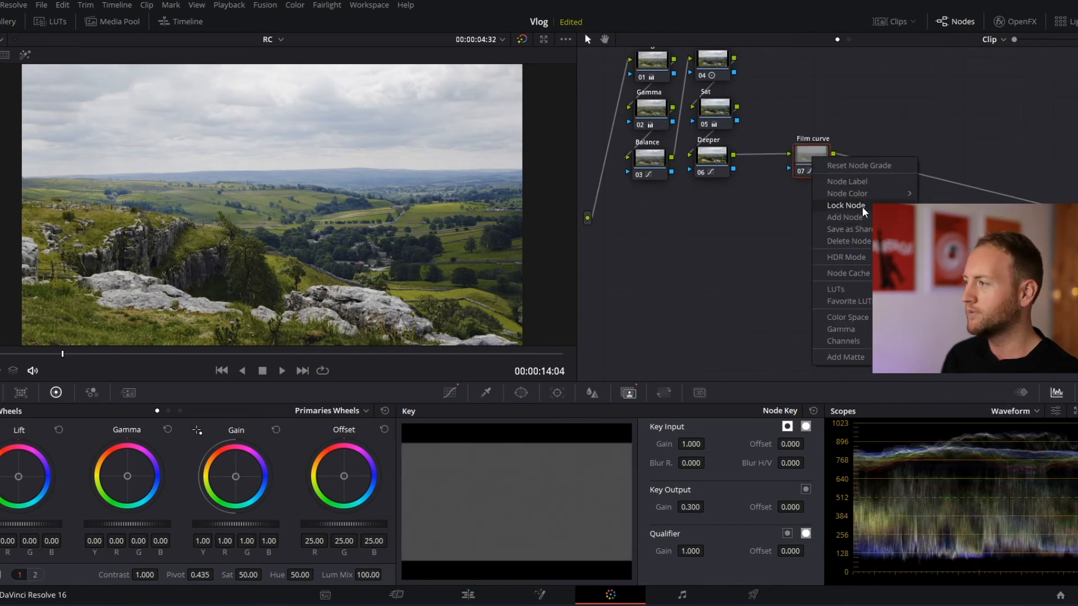
mouse_move(844, 217)
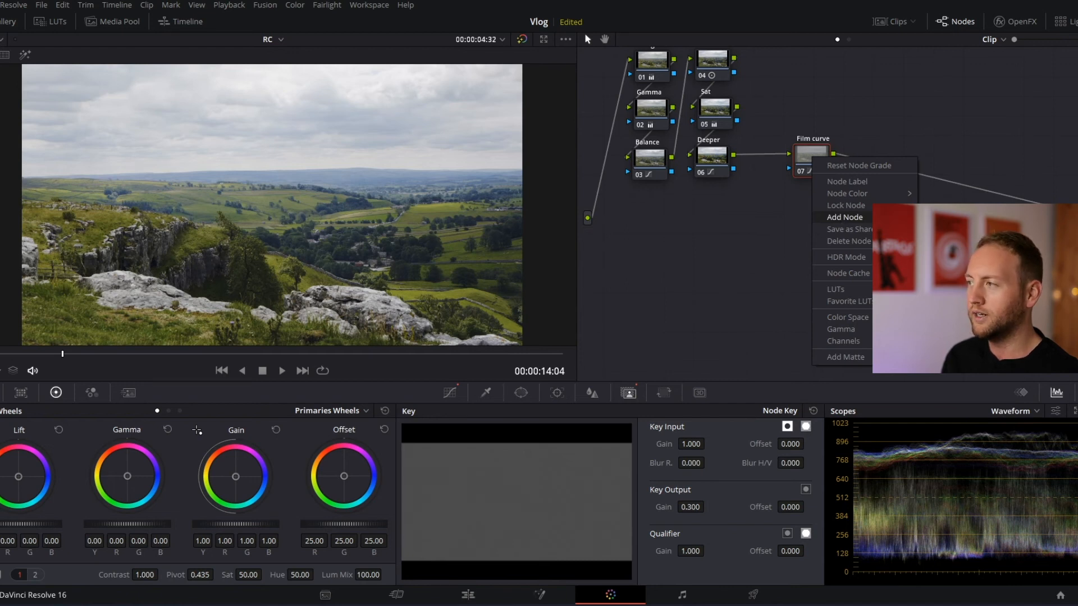
click(844, 217)
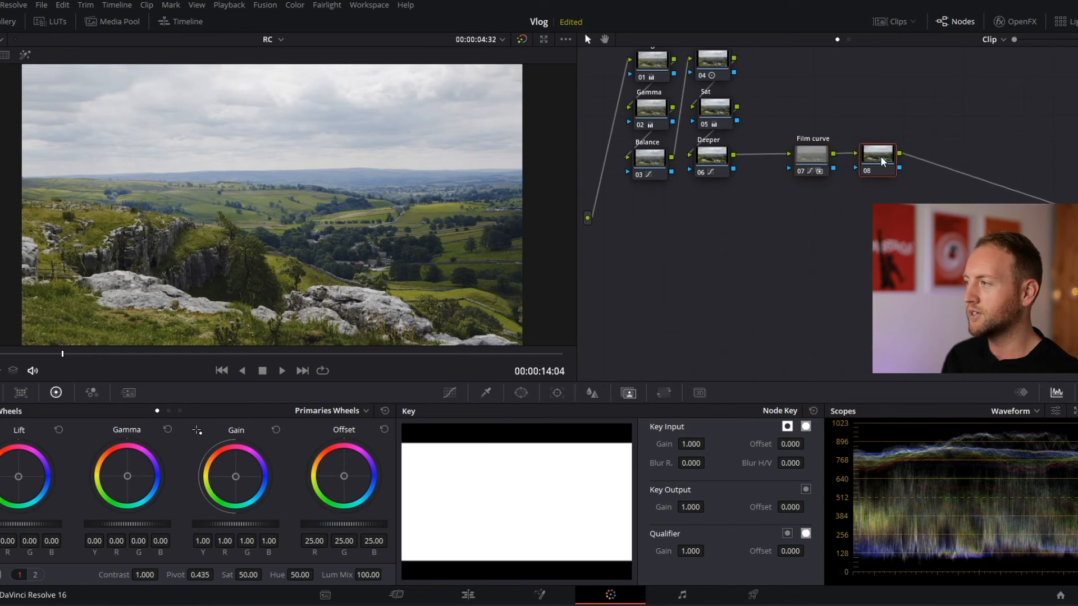
click(790, 153)
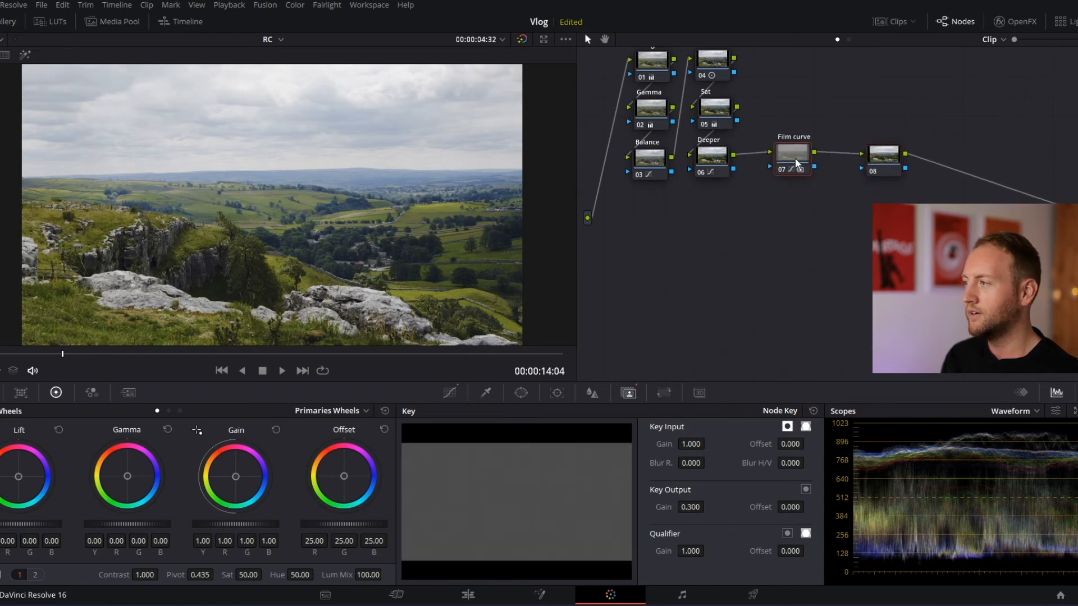
click(883, 154)
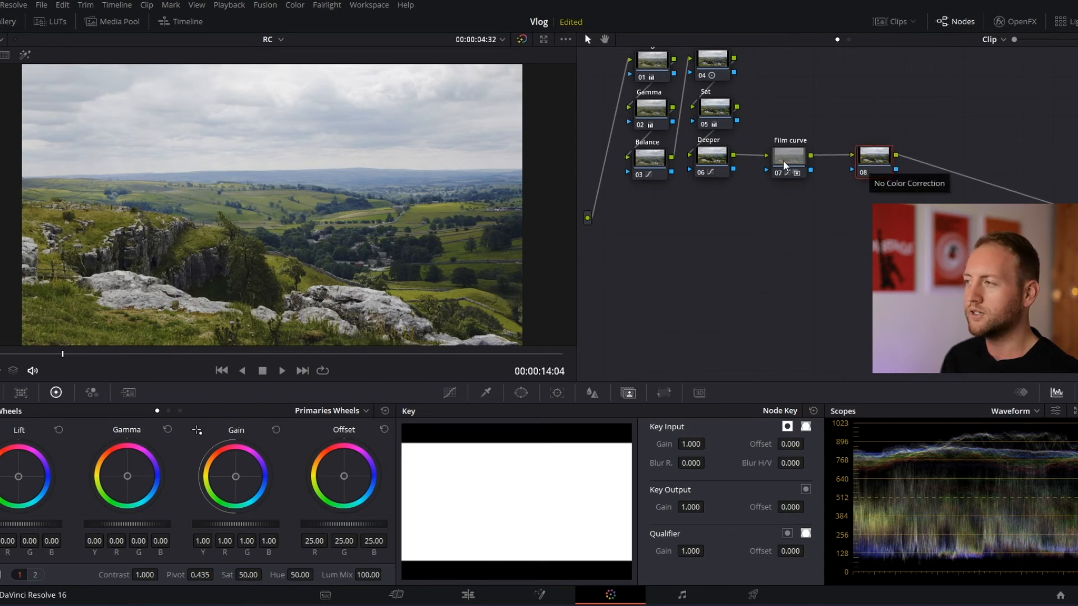
mouse_move(857, 184)
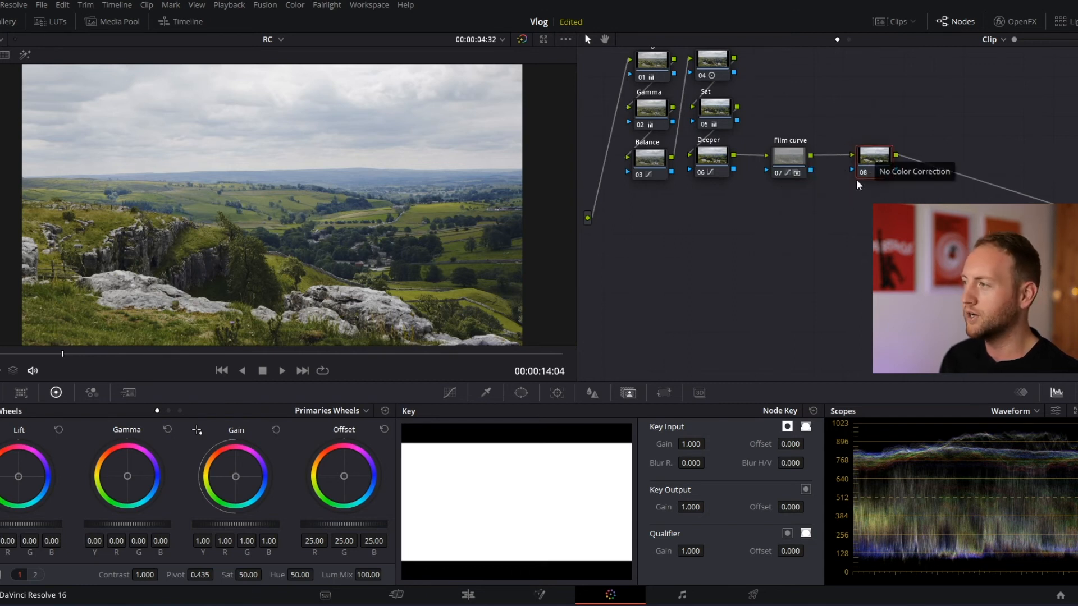
mouse_move(788, 155)
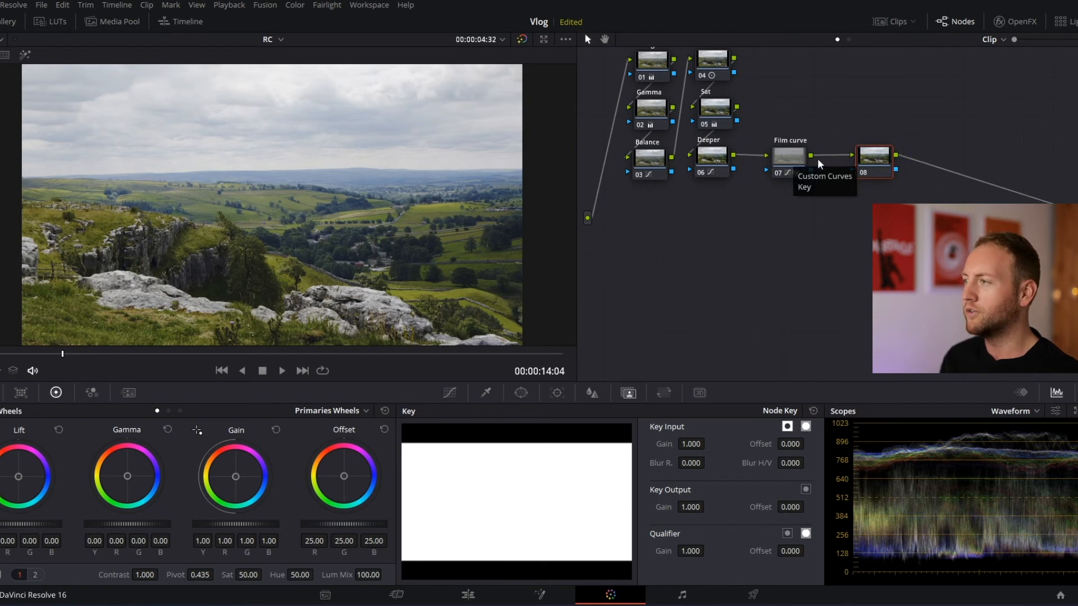
mouse_move(756, 181)
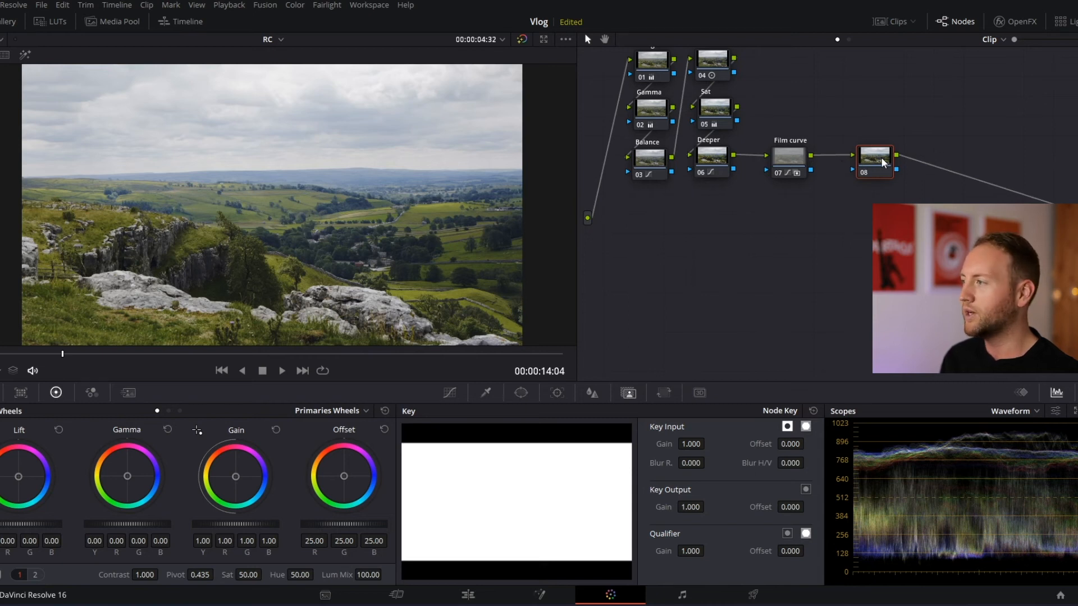
mouse_move(974, 450)
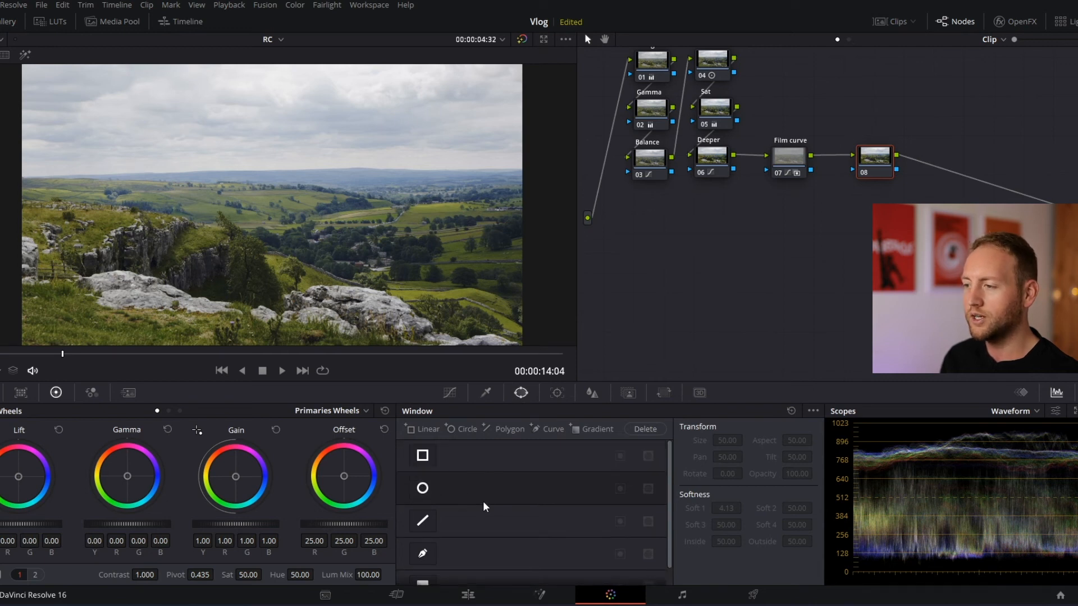
Add a circular window, stretch it into a wide ellipse over the sky and lower its edge onto the clouds above the horizon.
click(422, 489)
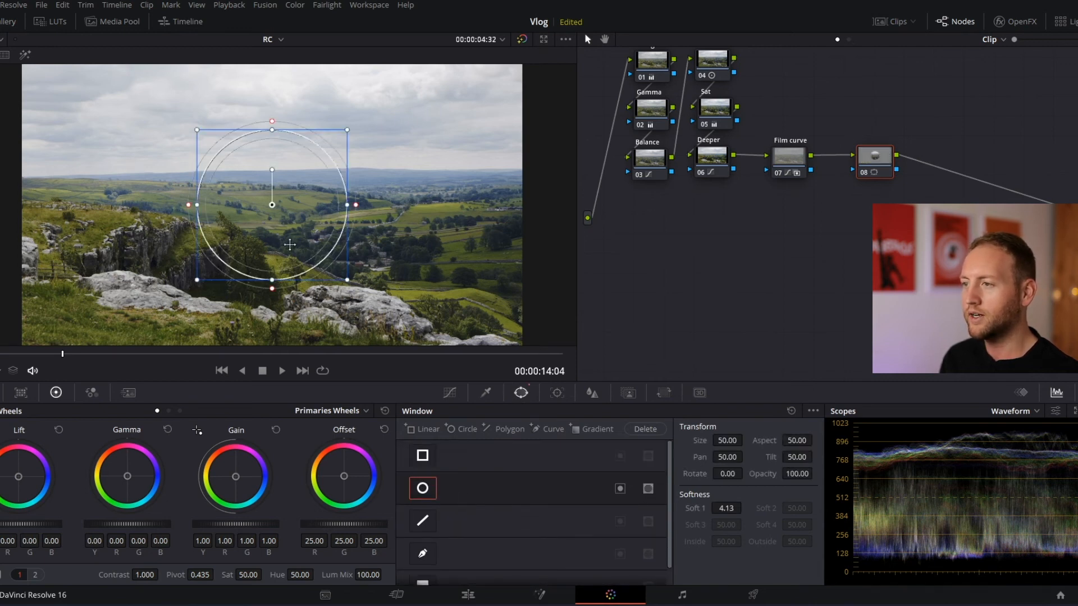
drag(272, 205, 165, 94)
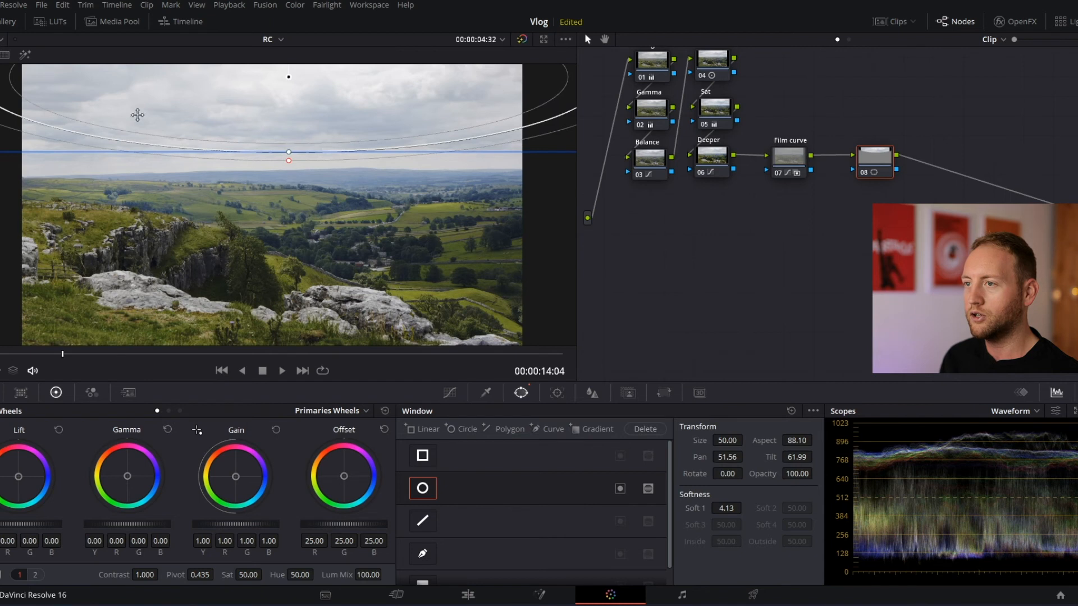
drag(288, 160, 289, 143)
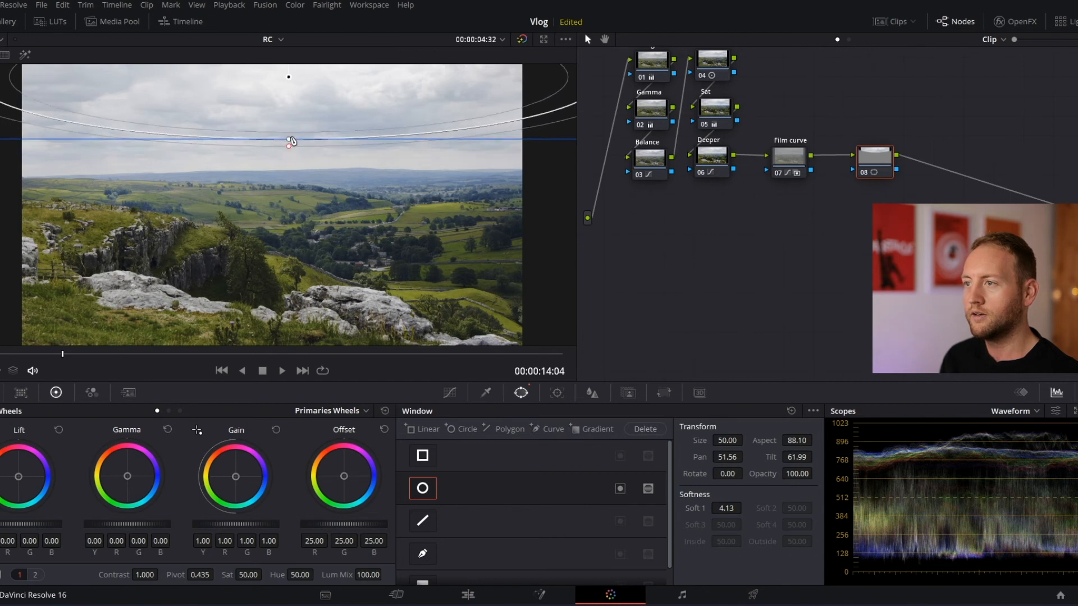
drag(287, 141, 288, 149)
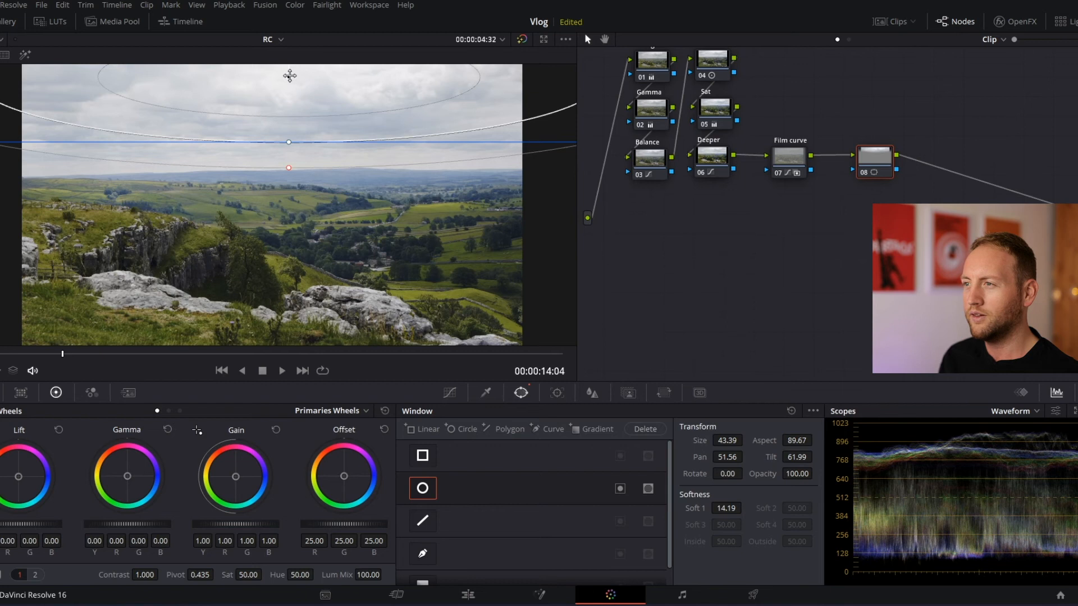
drag(289, 141, 288, 154)
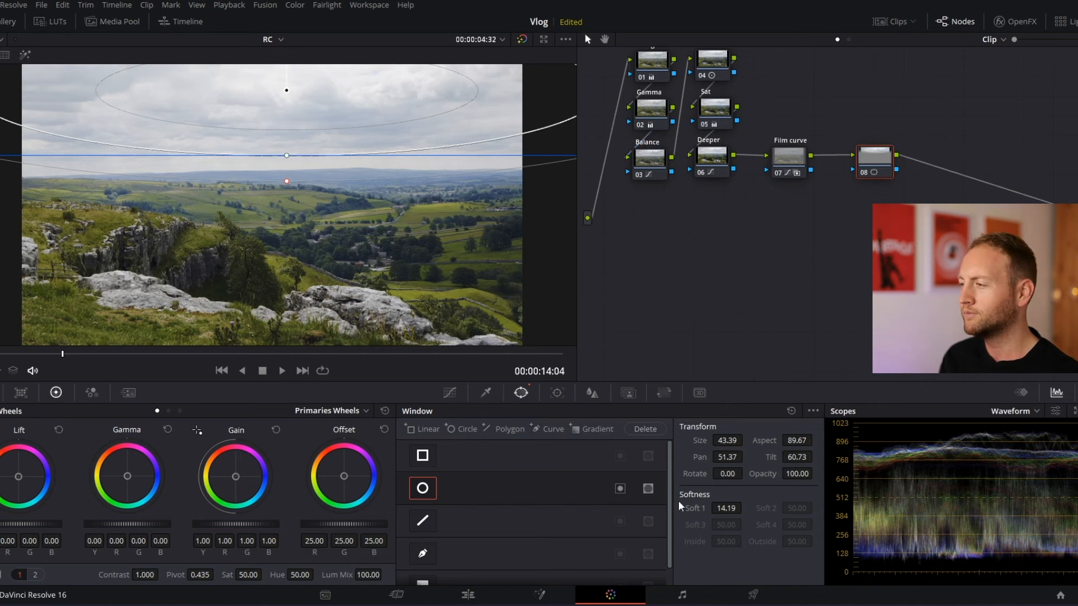
mouse_move(438, 383)
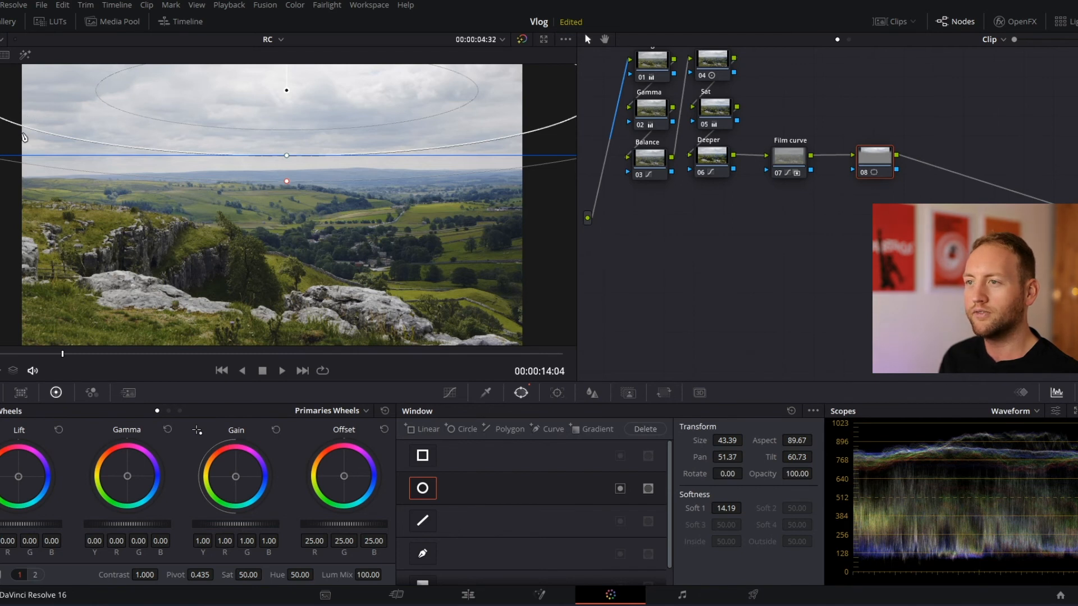
mouse_move(87, 526)
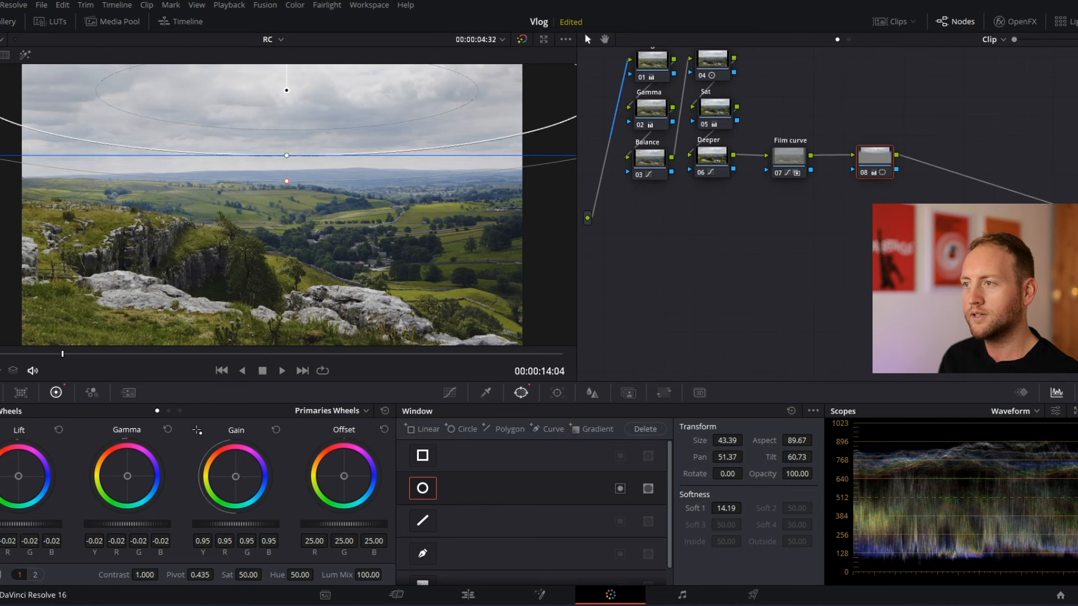
mouse_move(141, 532)
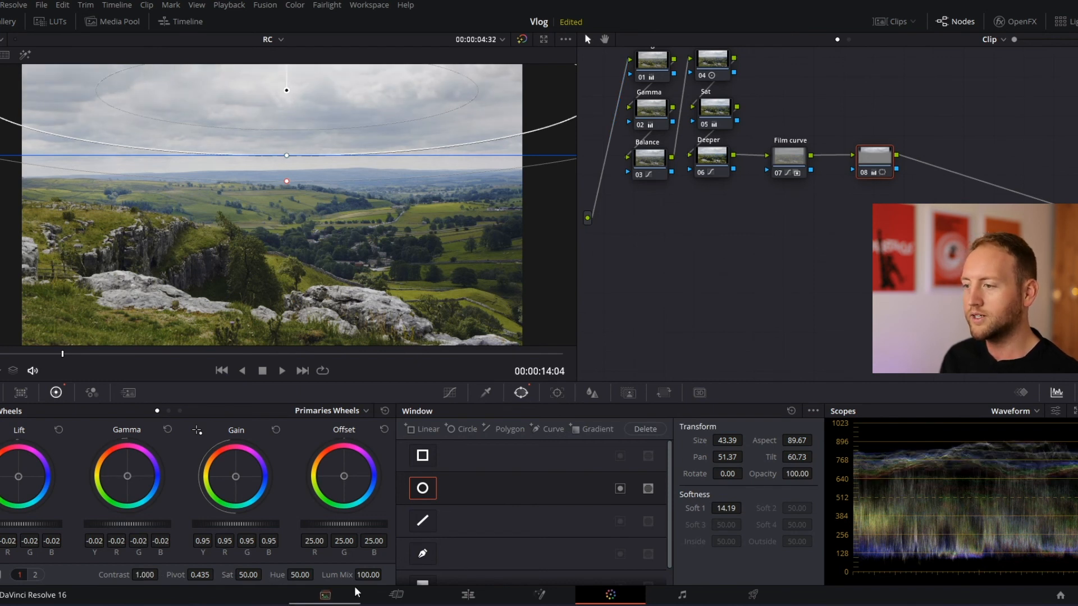
Darken the masked sky with gain 0.95 and lift and gamma -0.02 on the second primaries page.
click(33, 575)
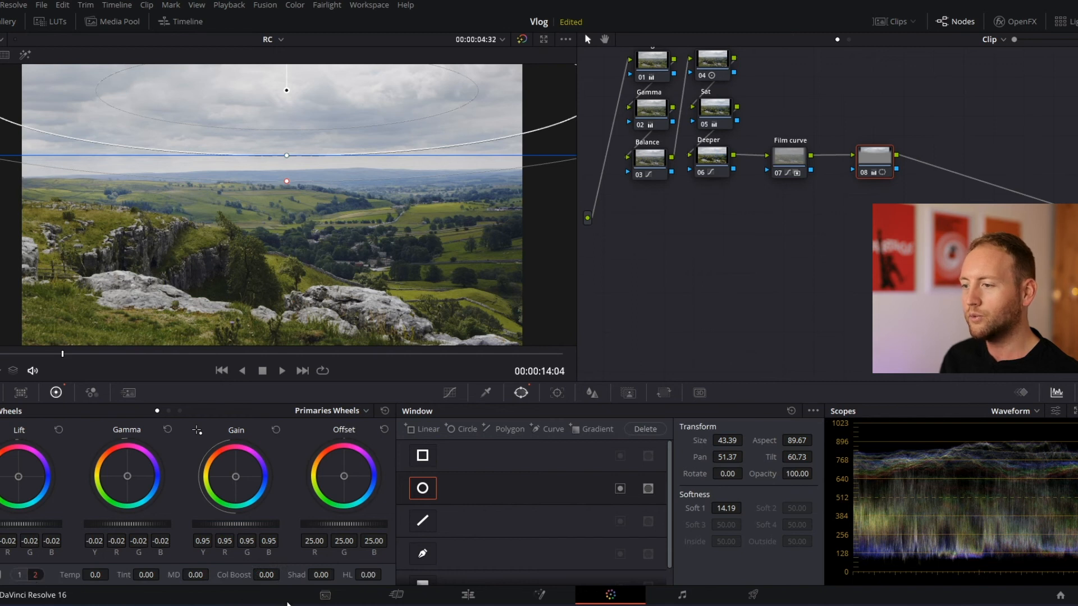
mouse_move(856, 219)
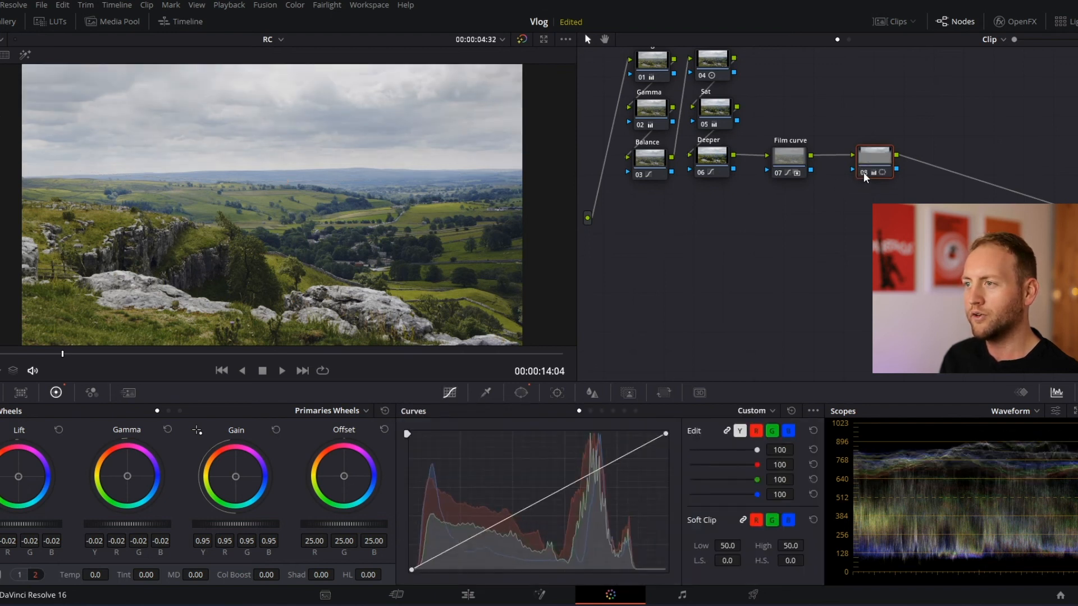
click(873, 163)
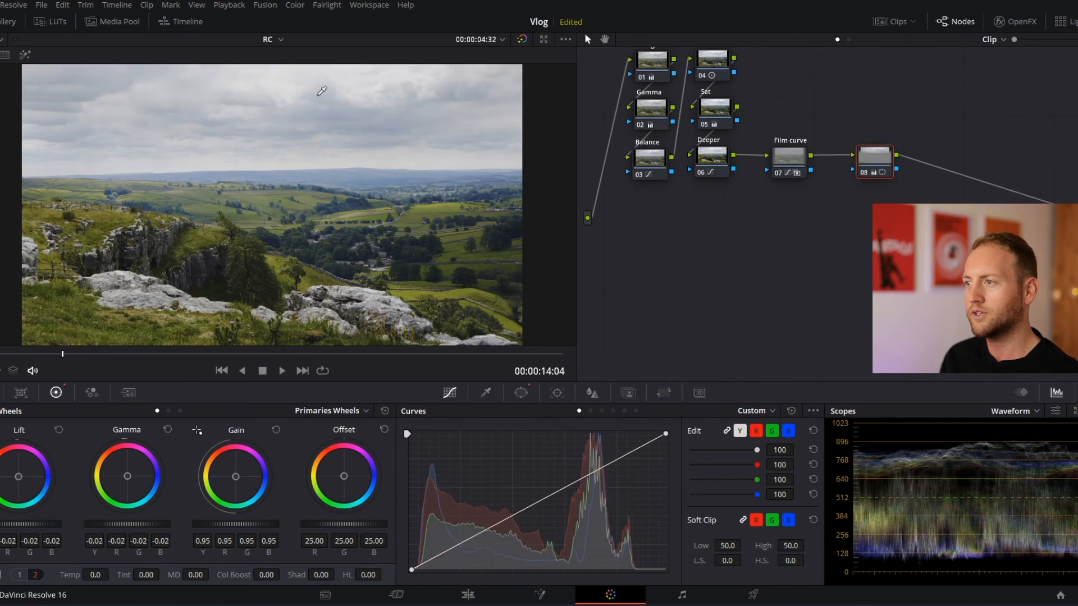
mouse_move(880, 158)
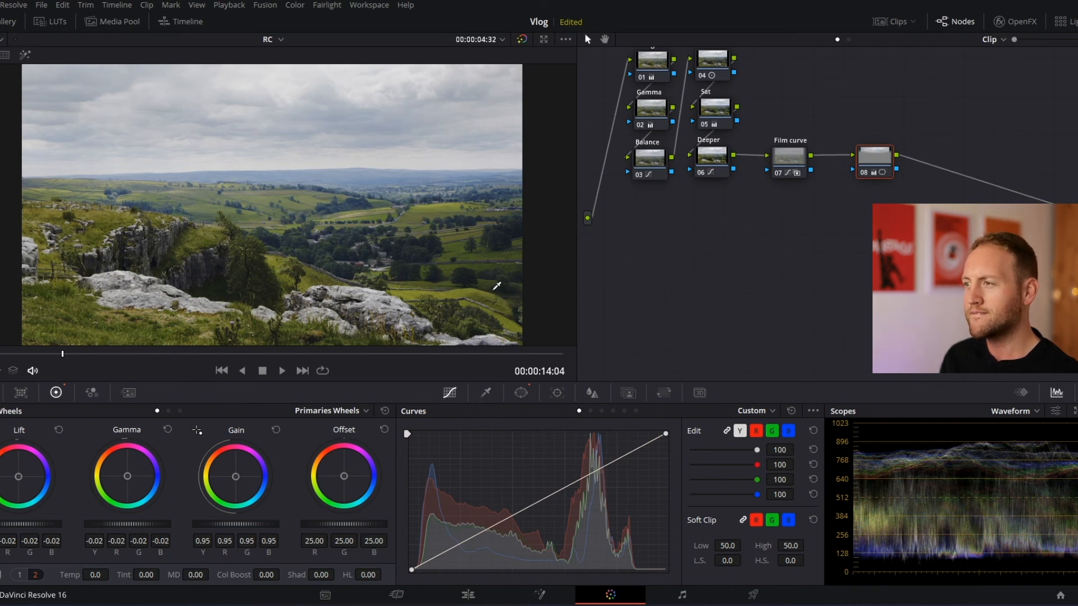
mouse_move(901, 145)
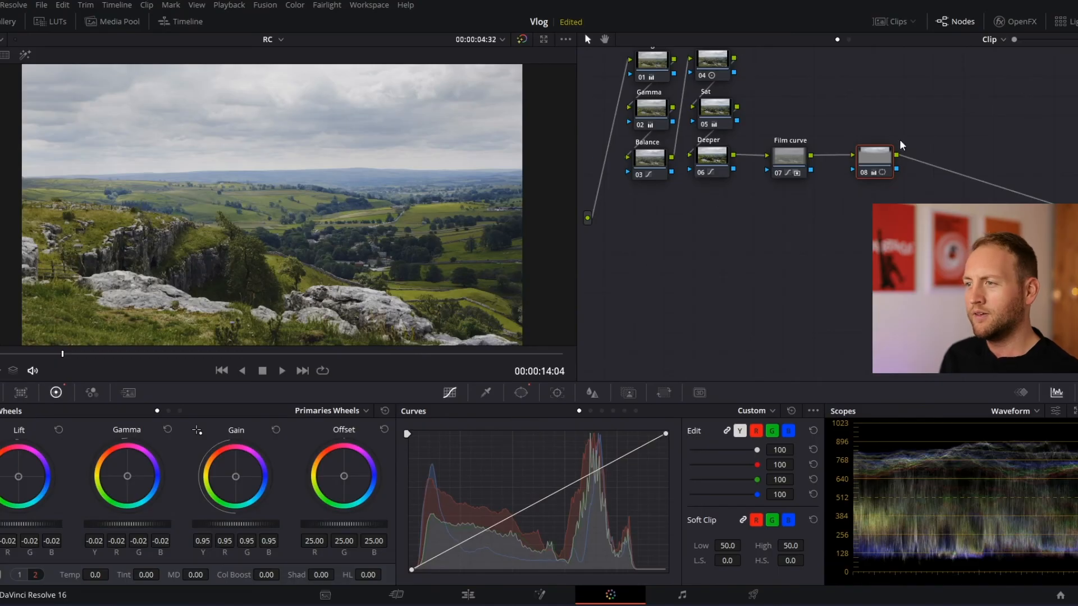
Label node 08 'Sky Mask' and add serial node 09 after it.
click(838, 163)
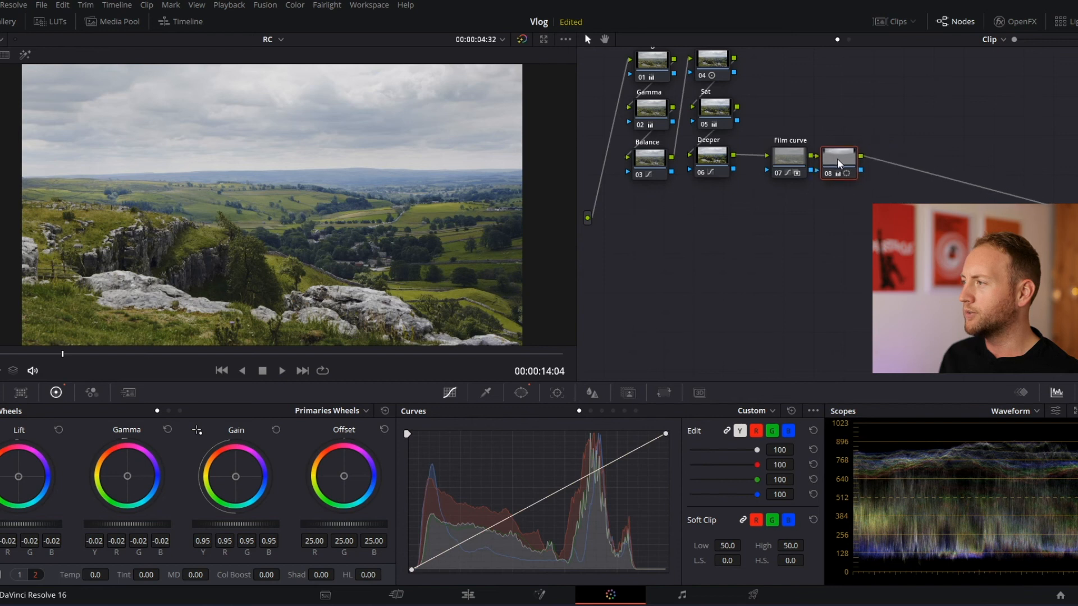
right_click(838, 163)
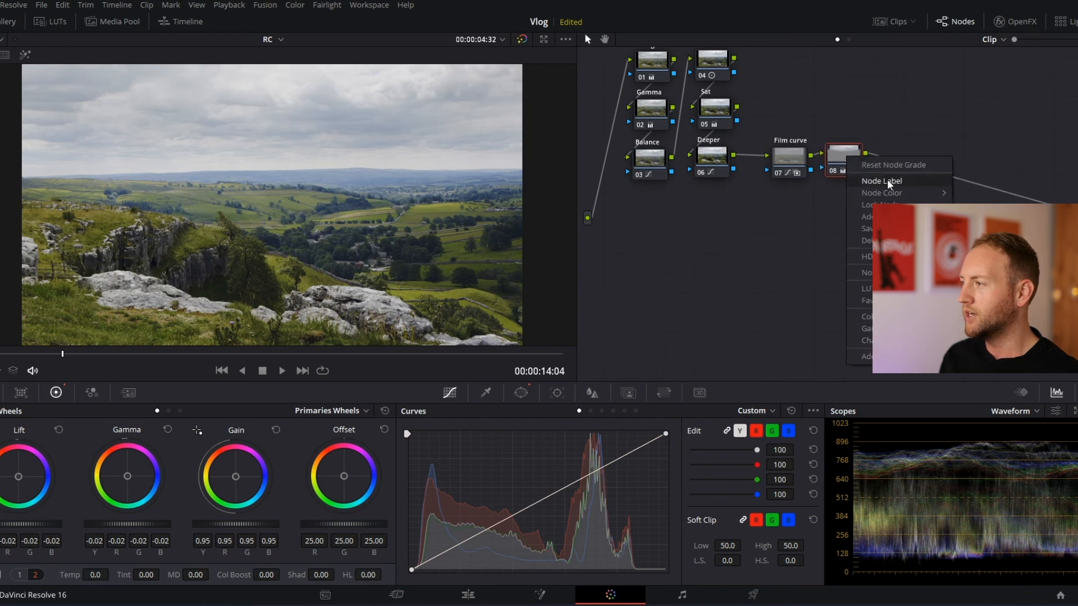
click(882, 181)
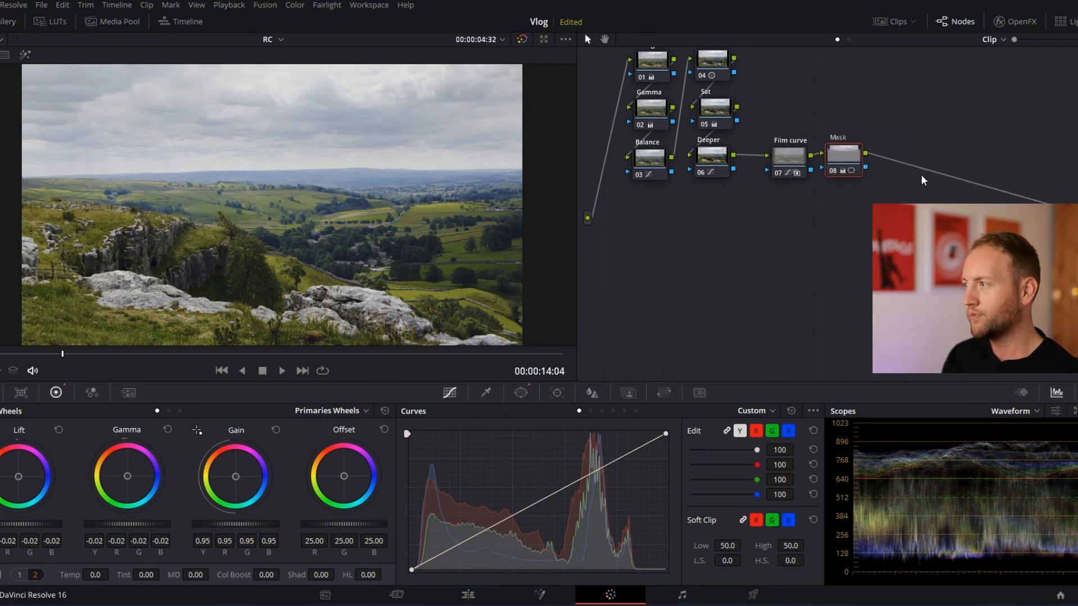
right_click(844, 161)
text(Sky )
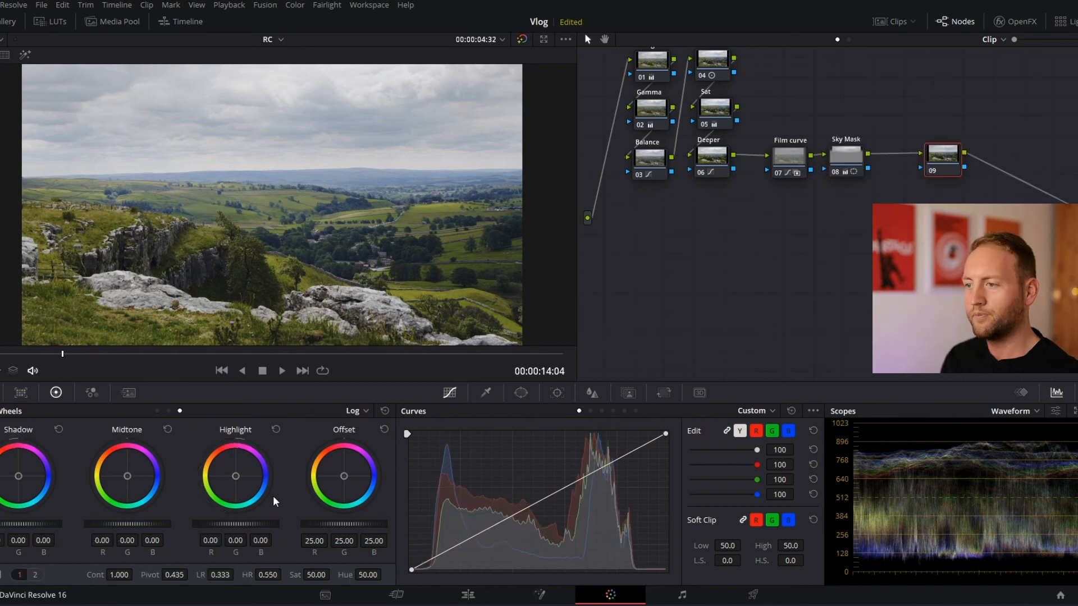
mouse_move(351, 502)
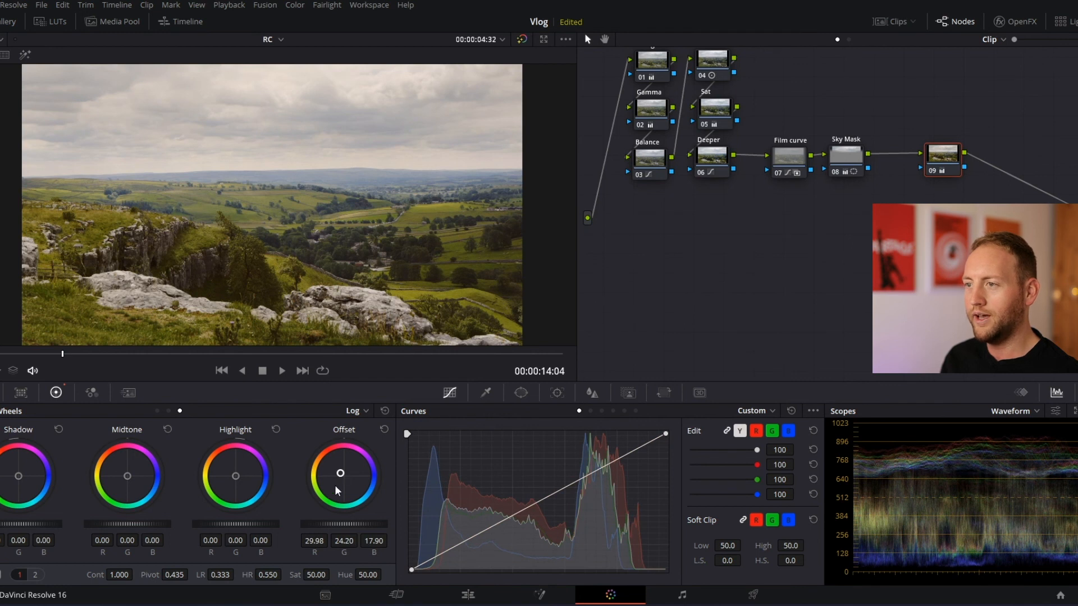
mouse_move(356, 220)
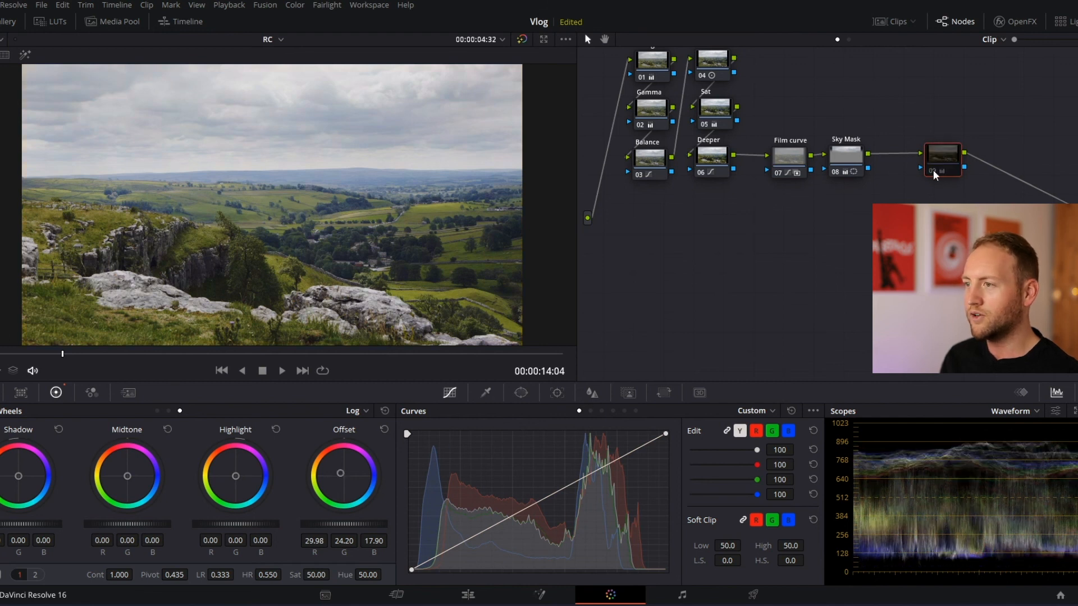
mouse_move(942, 162)
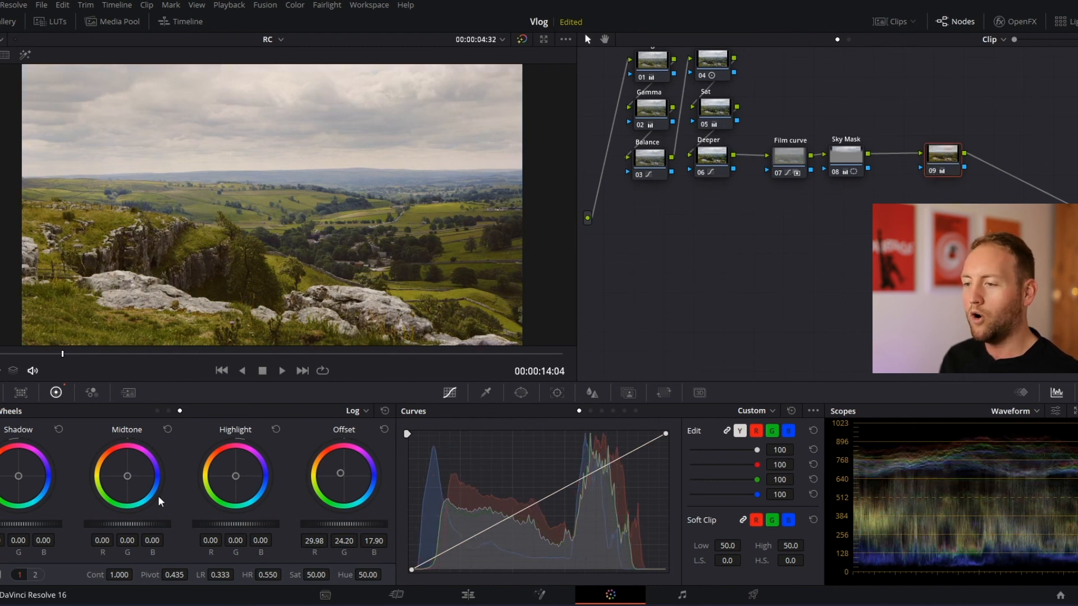
Warm the whole image on node 09 with an offset of 29.98, 24.20, 17.90, entering -50.0 on the second controls page.
click(35, 575)
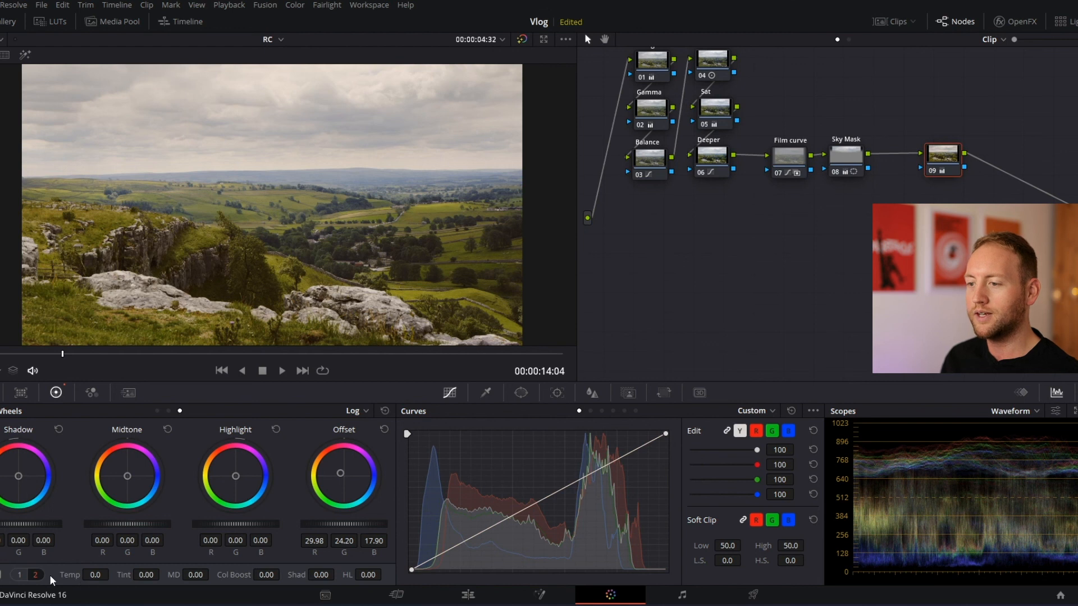
text(-50.0)
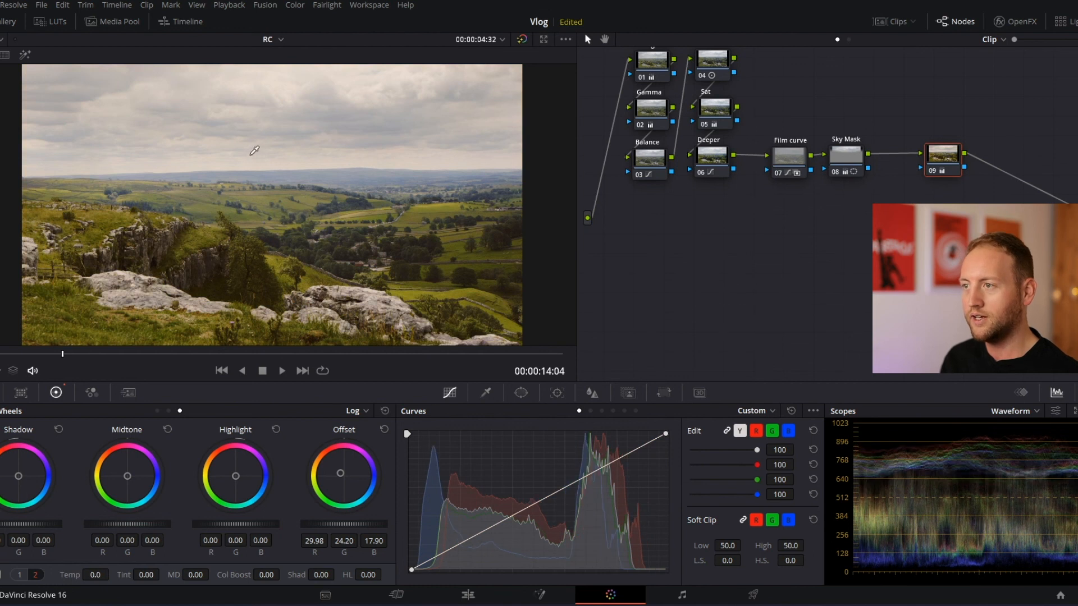
mouse_move(325, 191)
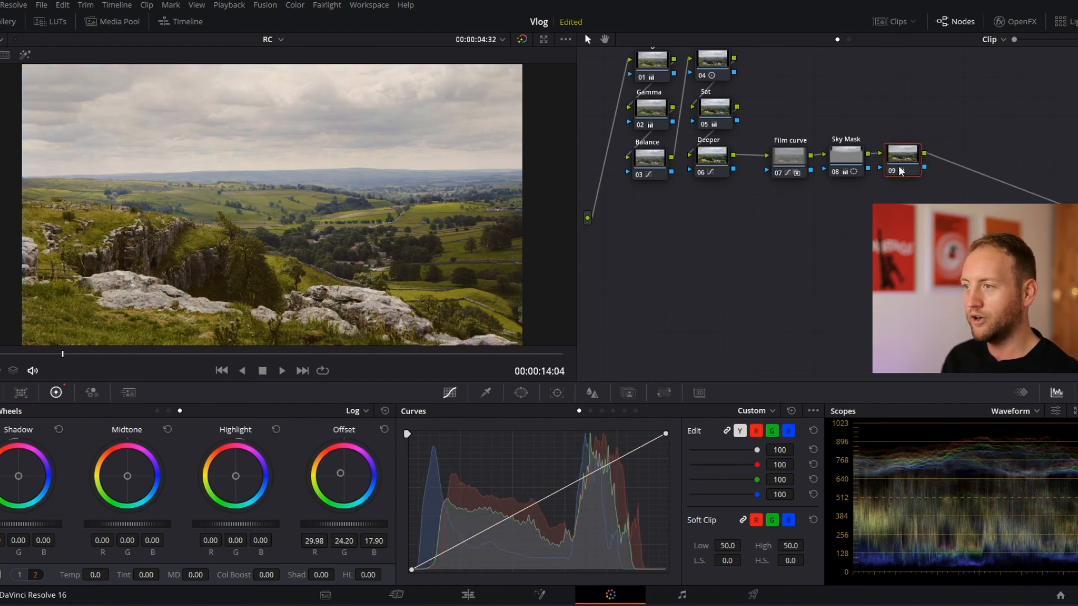
click(903, 158)
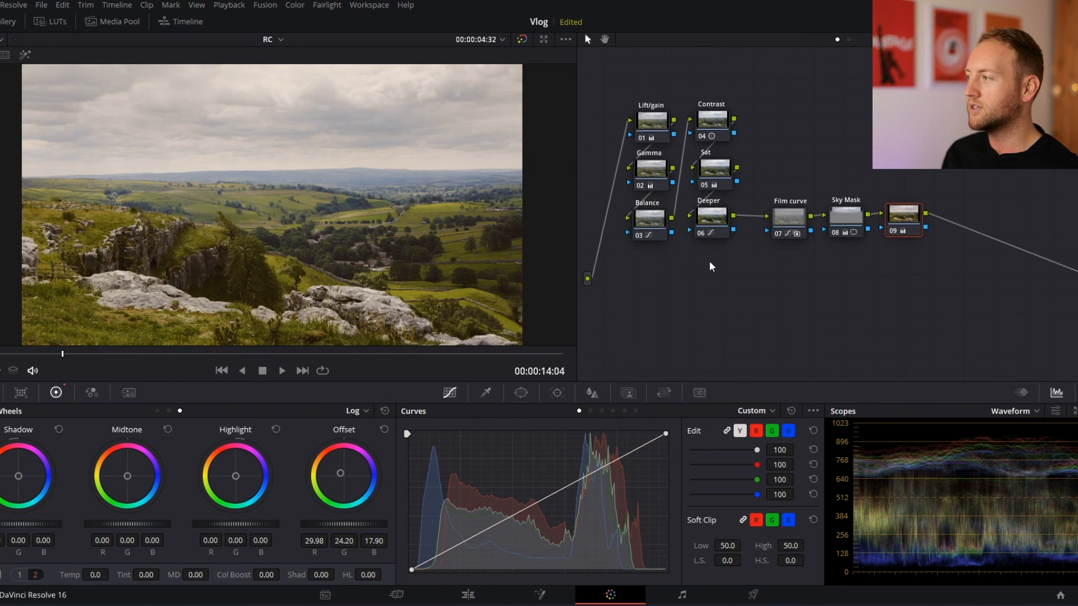
right_click(904, 219)
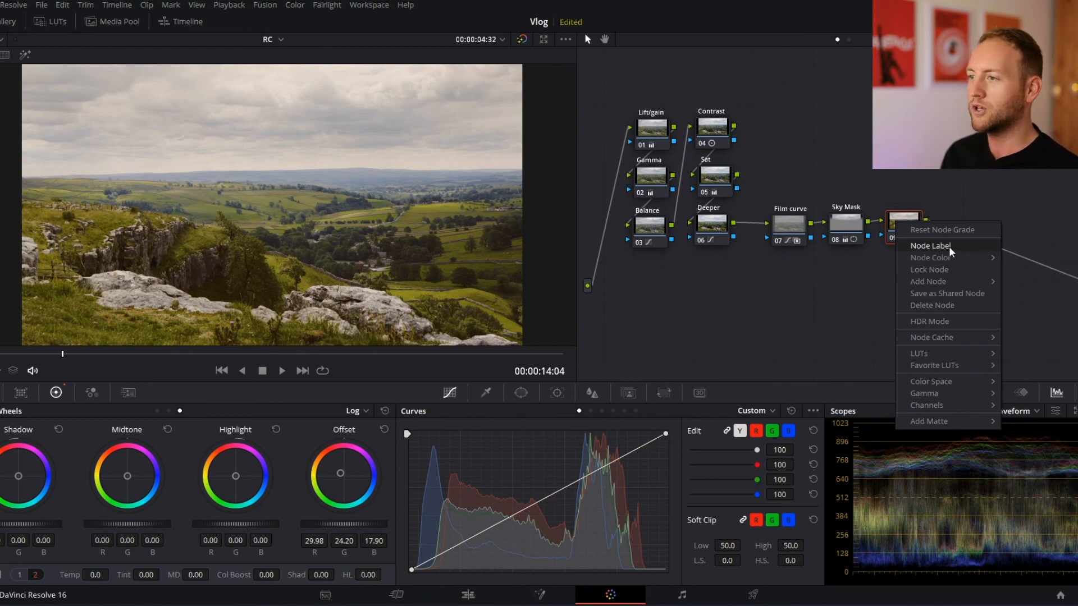
mouse_move(843, 256)
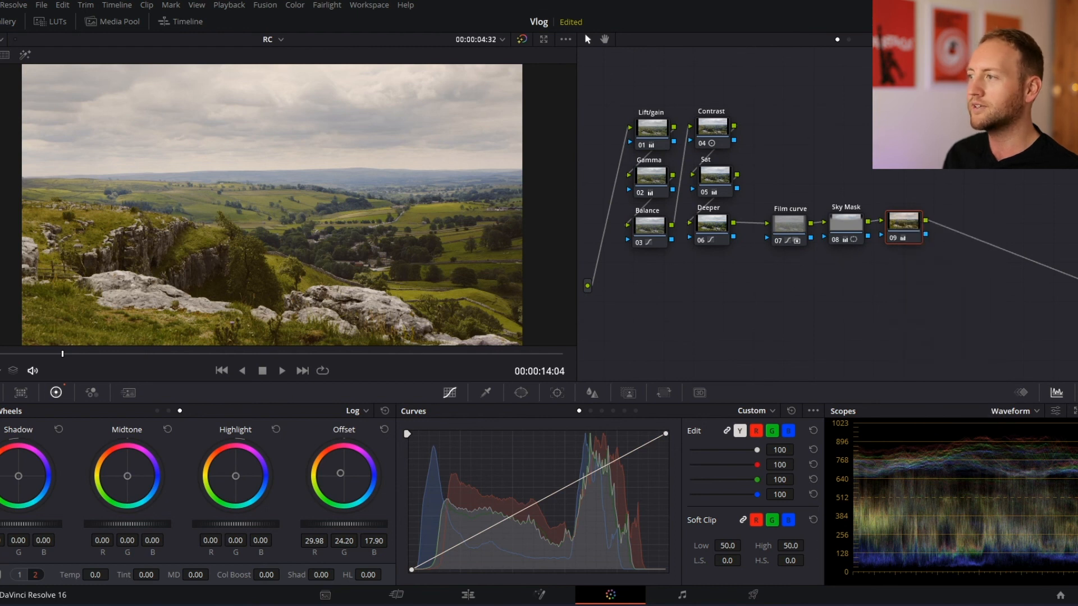
mouse_move(941, 229)
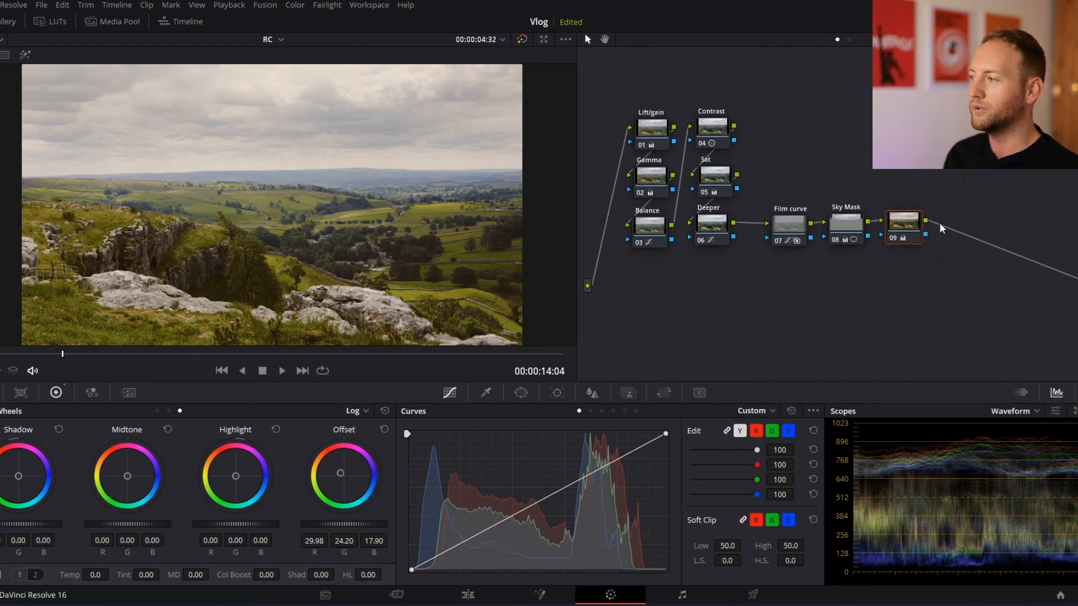
click(712, 126)
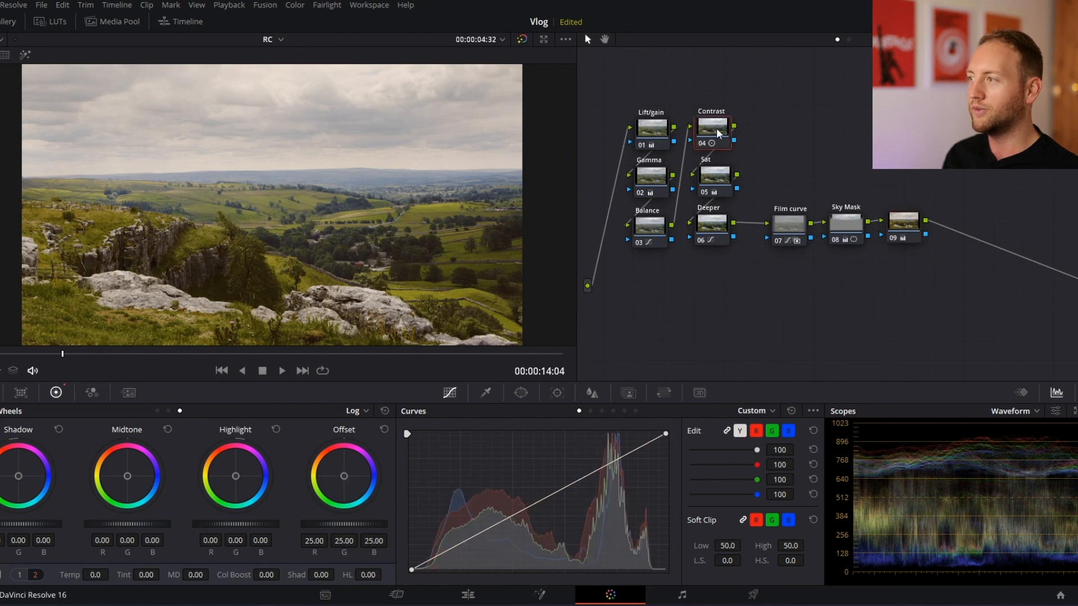
click(712, 129)
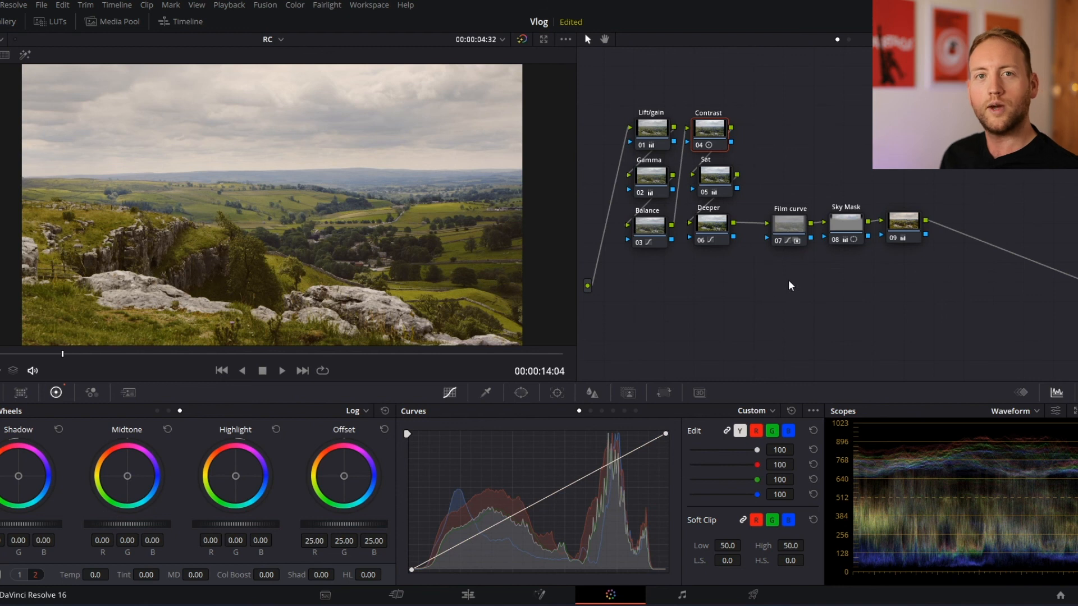
mouse_move(768, 294)
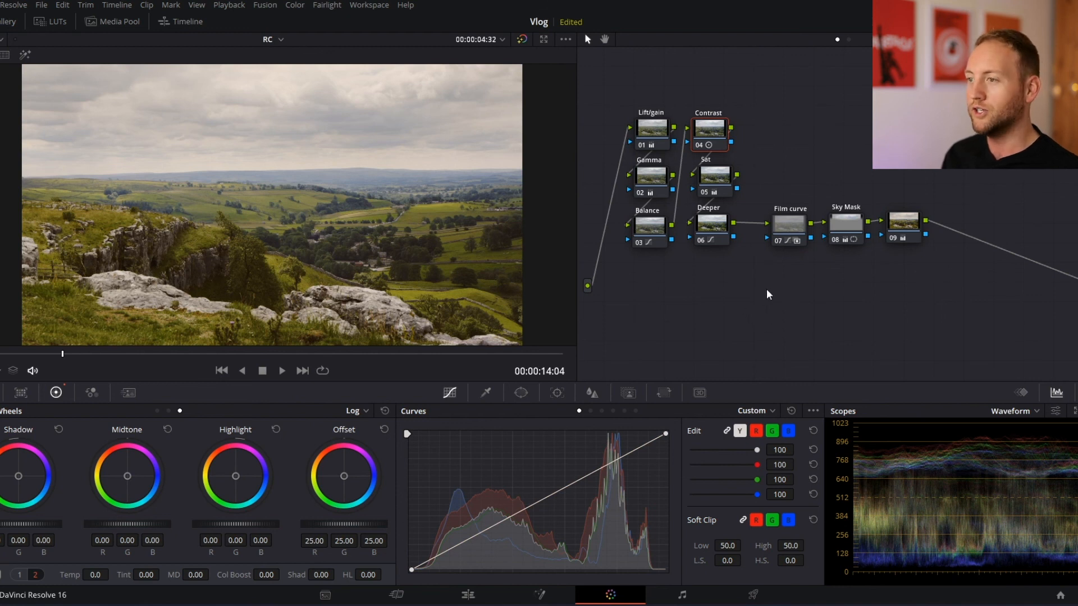